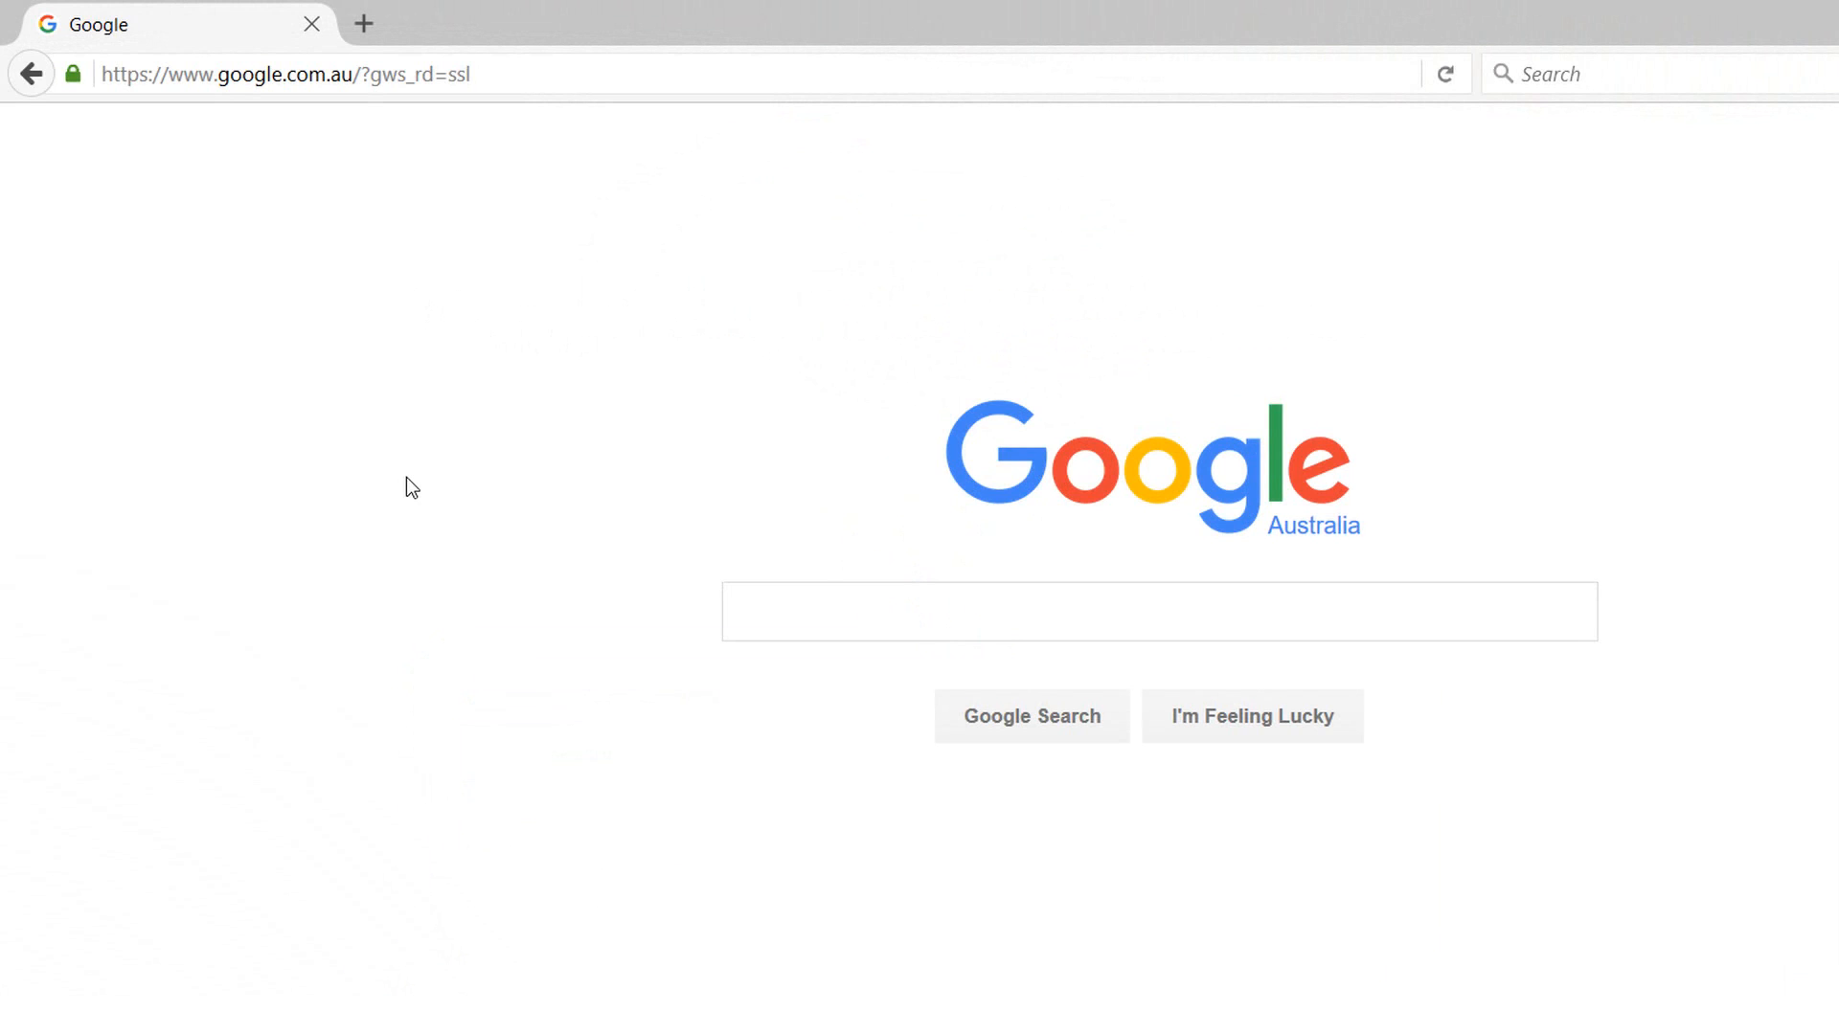
# Search Google for 'workflowmax api' and open the Developer API Overview result
pyautogui.click(1157, 611)
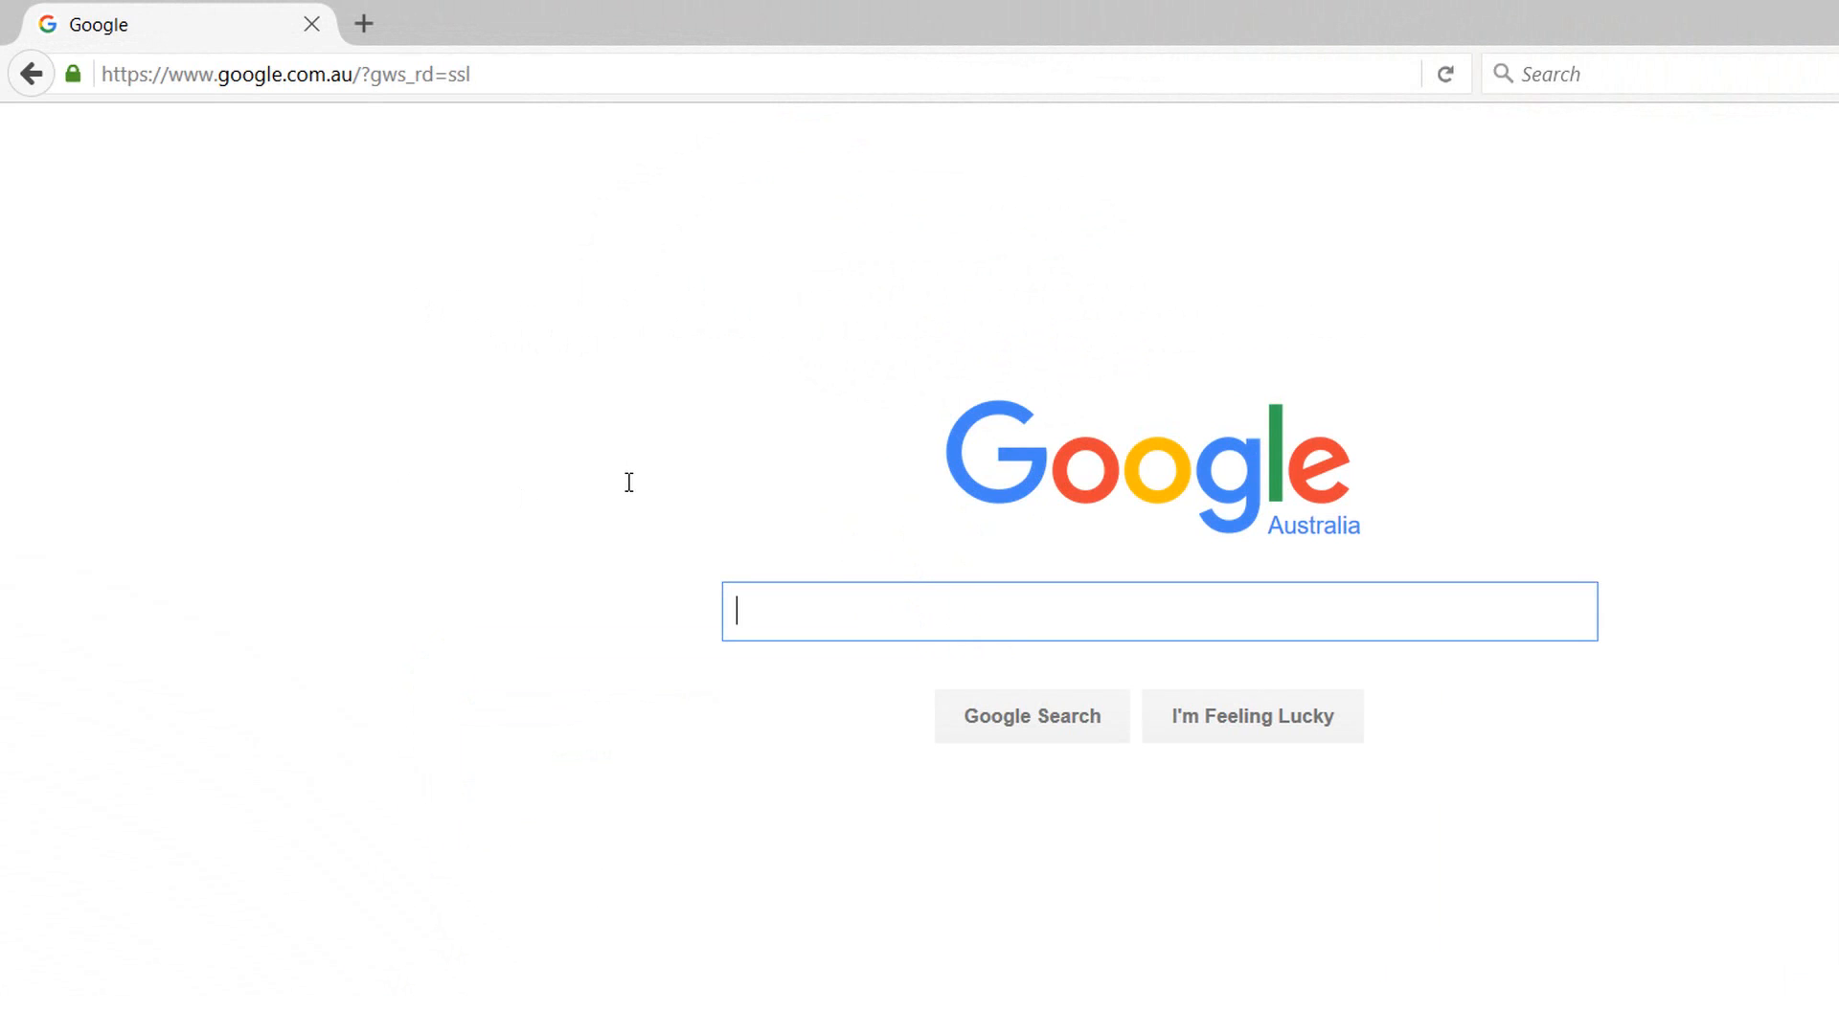
pyautogui.write('workflow')
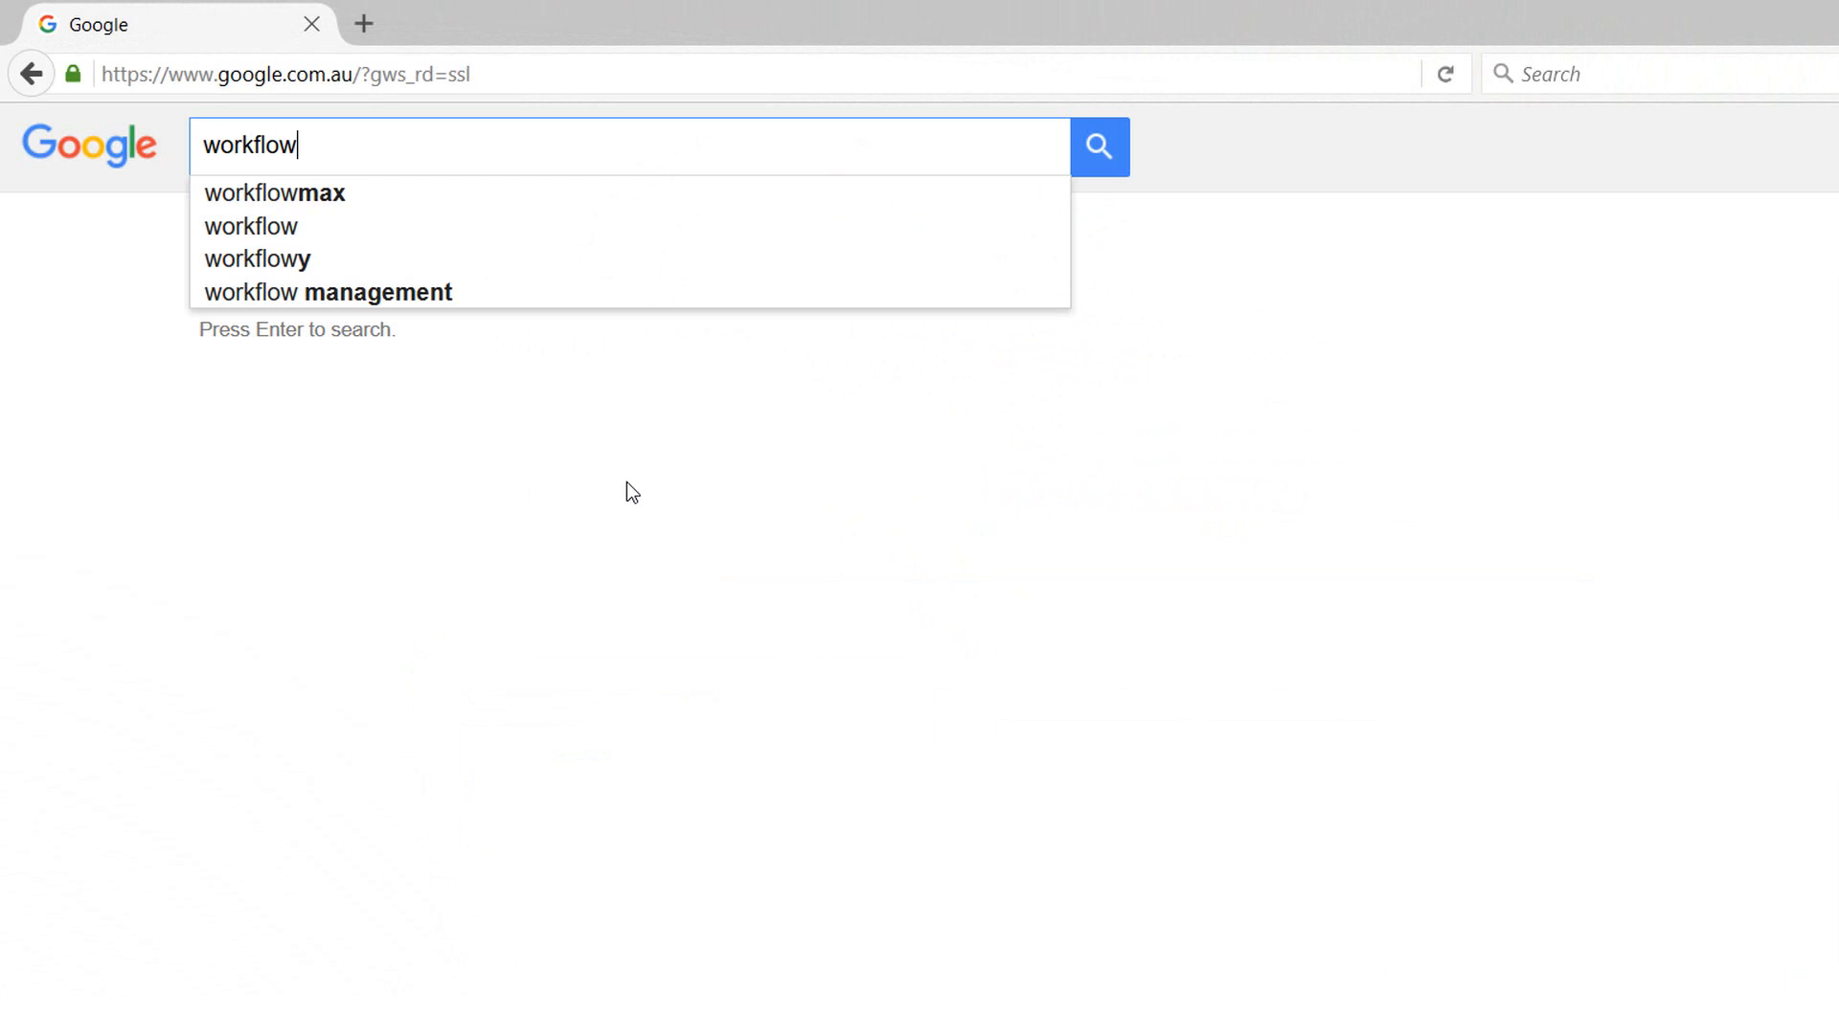
pyautogui.write('max api')
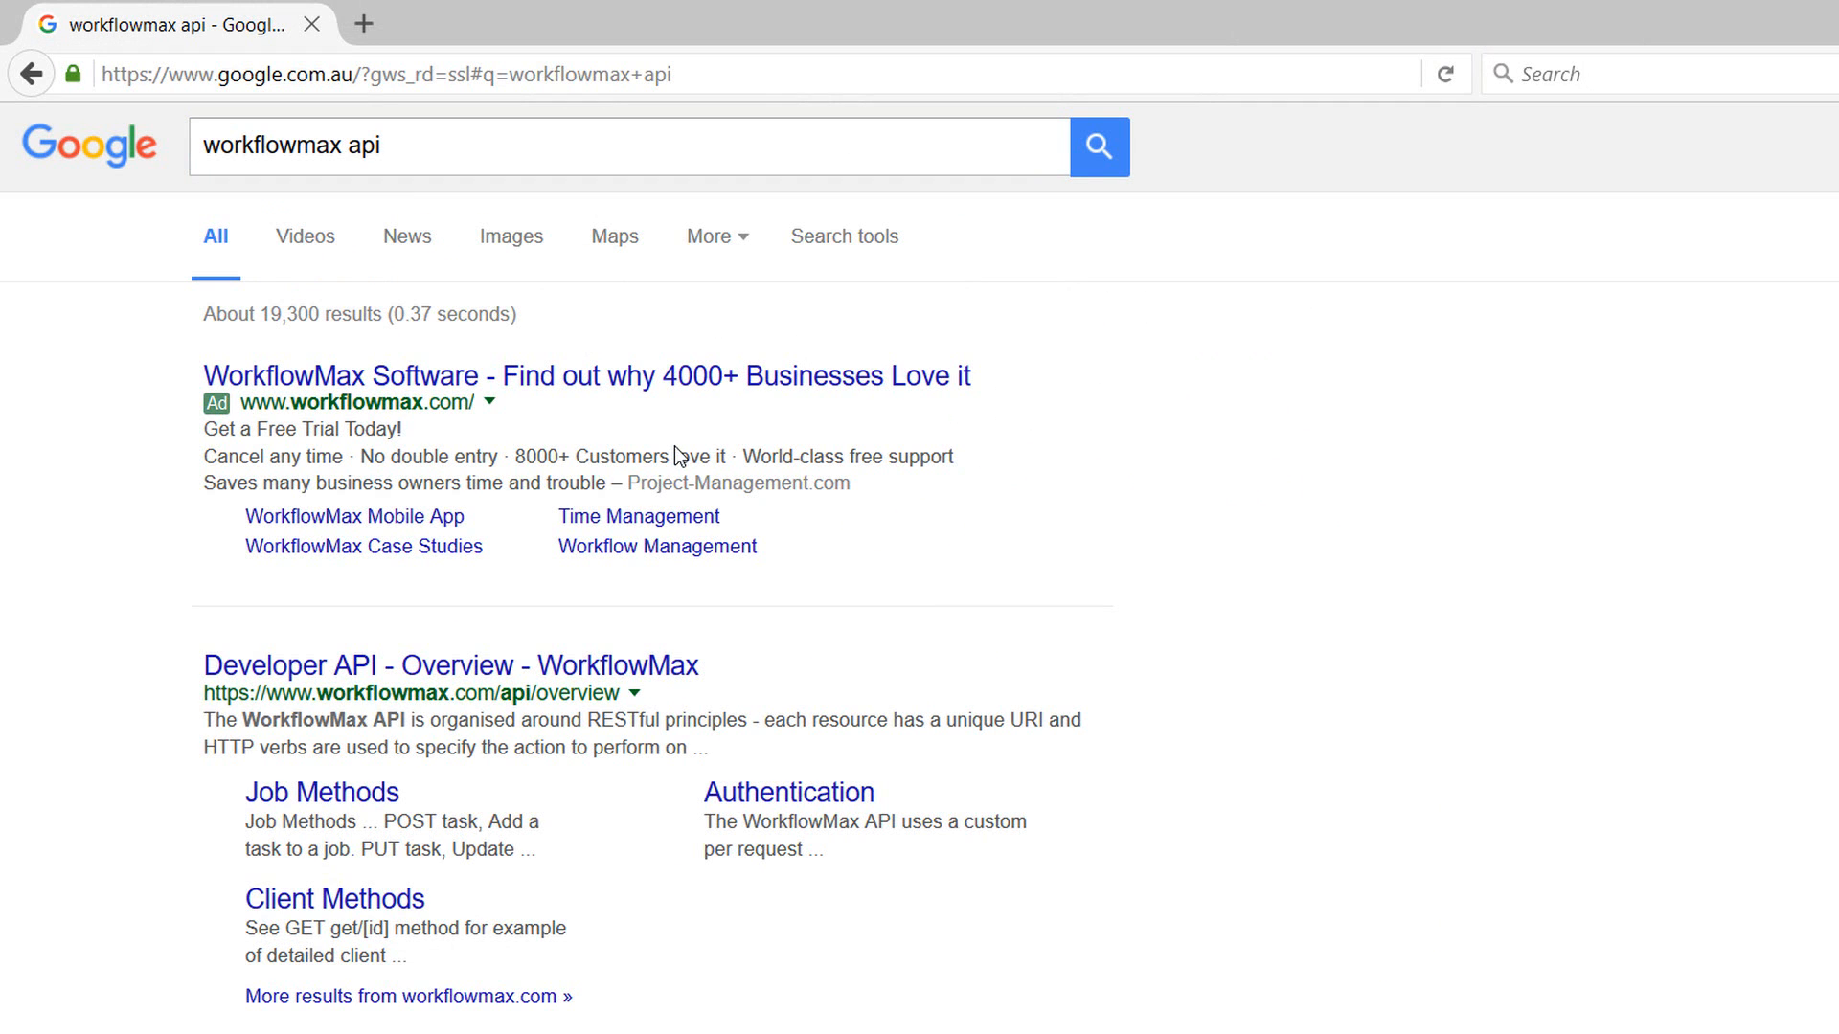
pyautogui.click(451, 664)
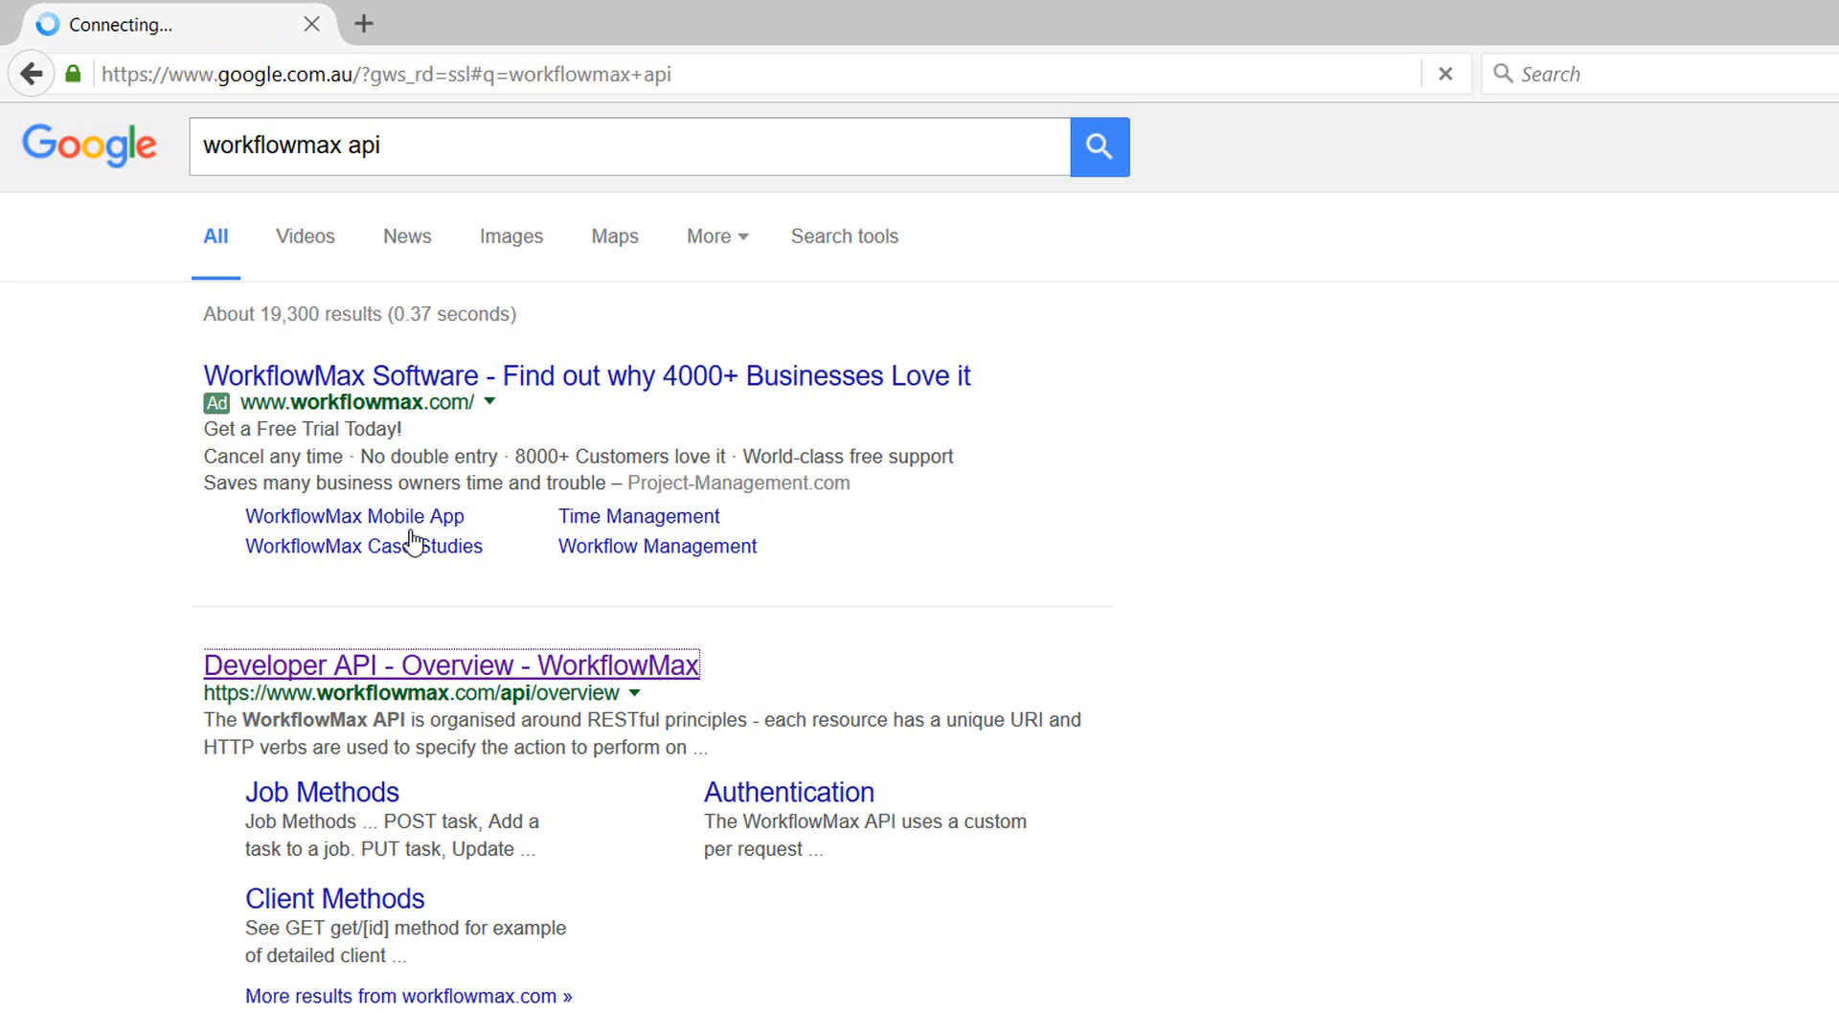
# Read the API Authentication documentation, then return to the Firefox start page
pyautogui.click(448, 665)
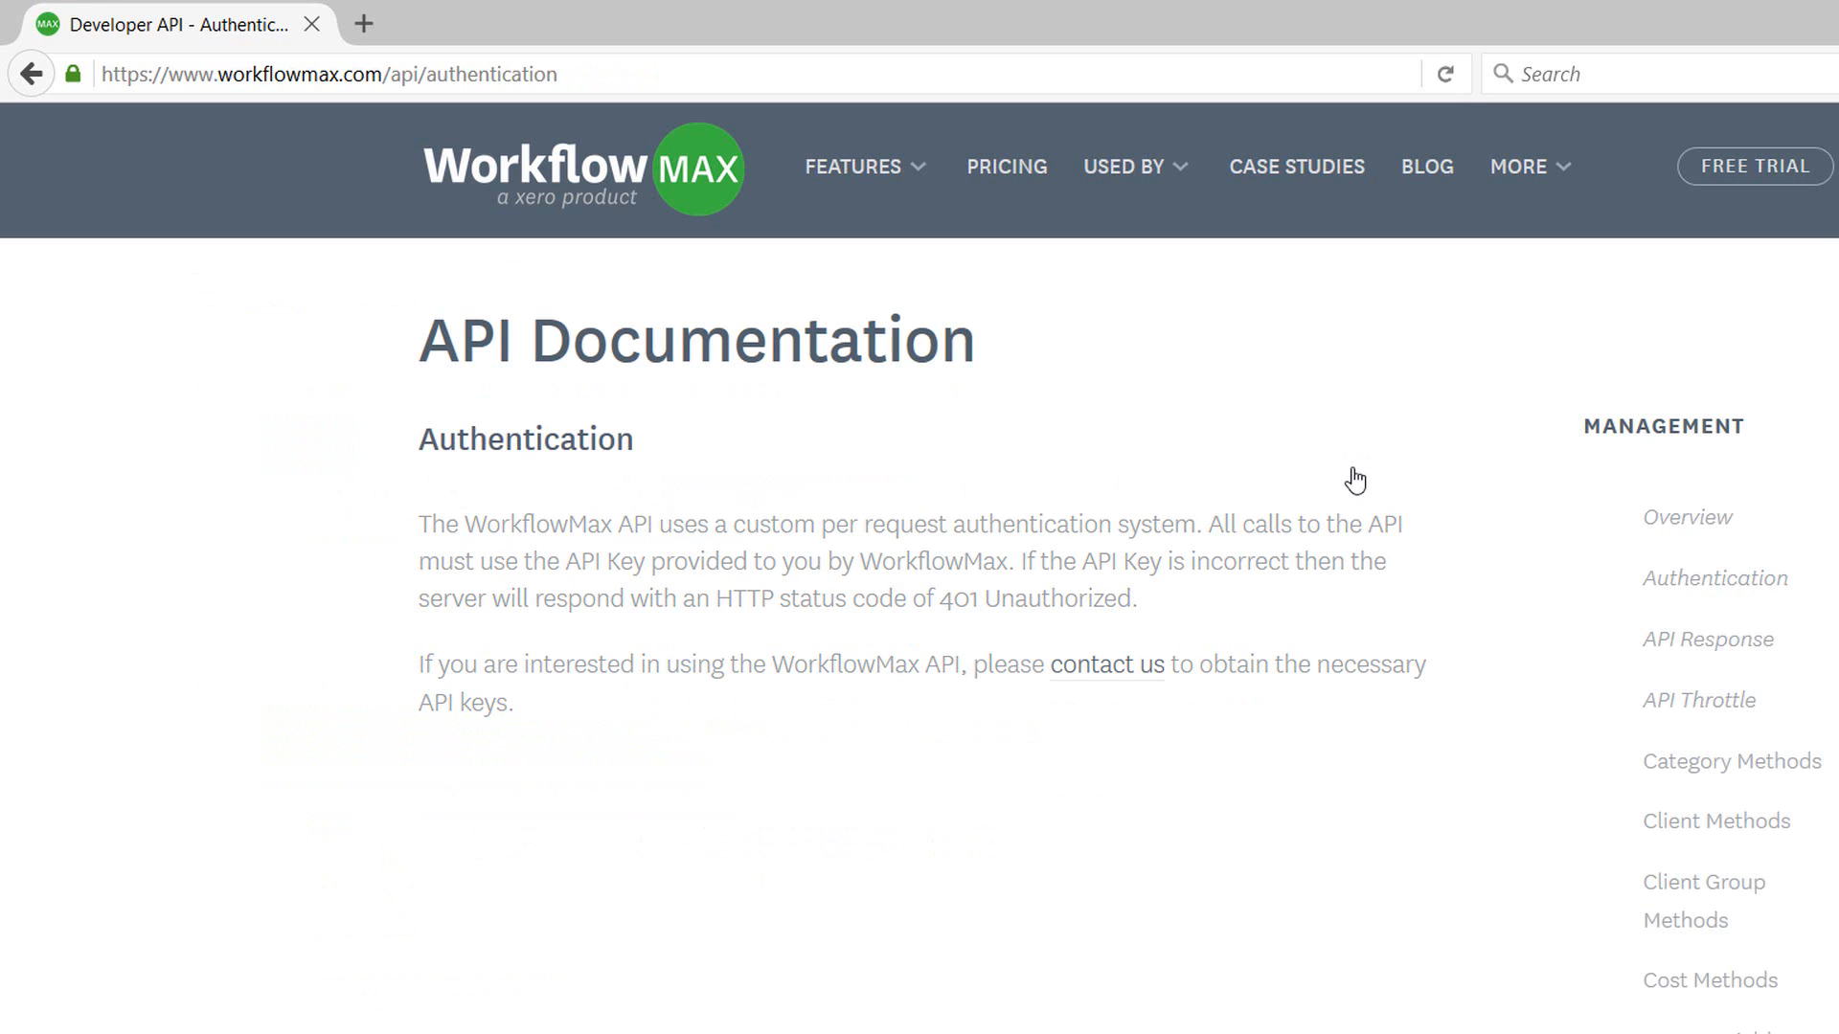
pyautogui.moveTo(885, 578)
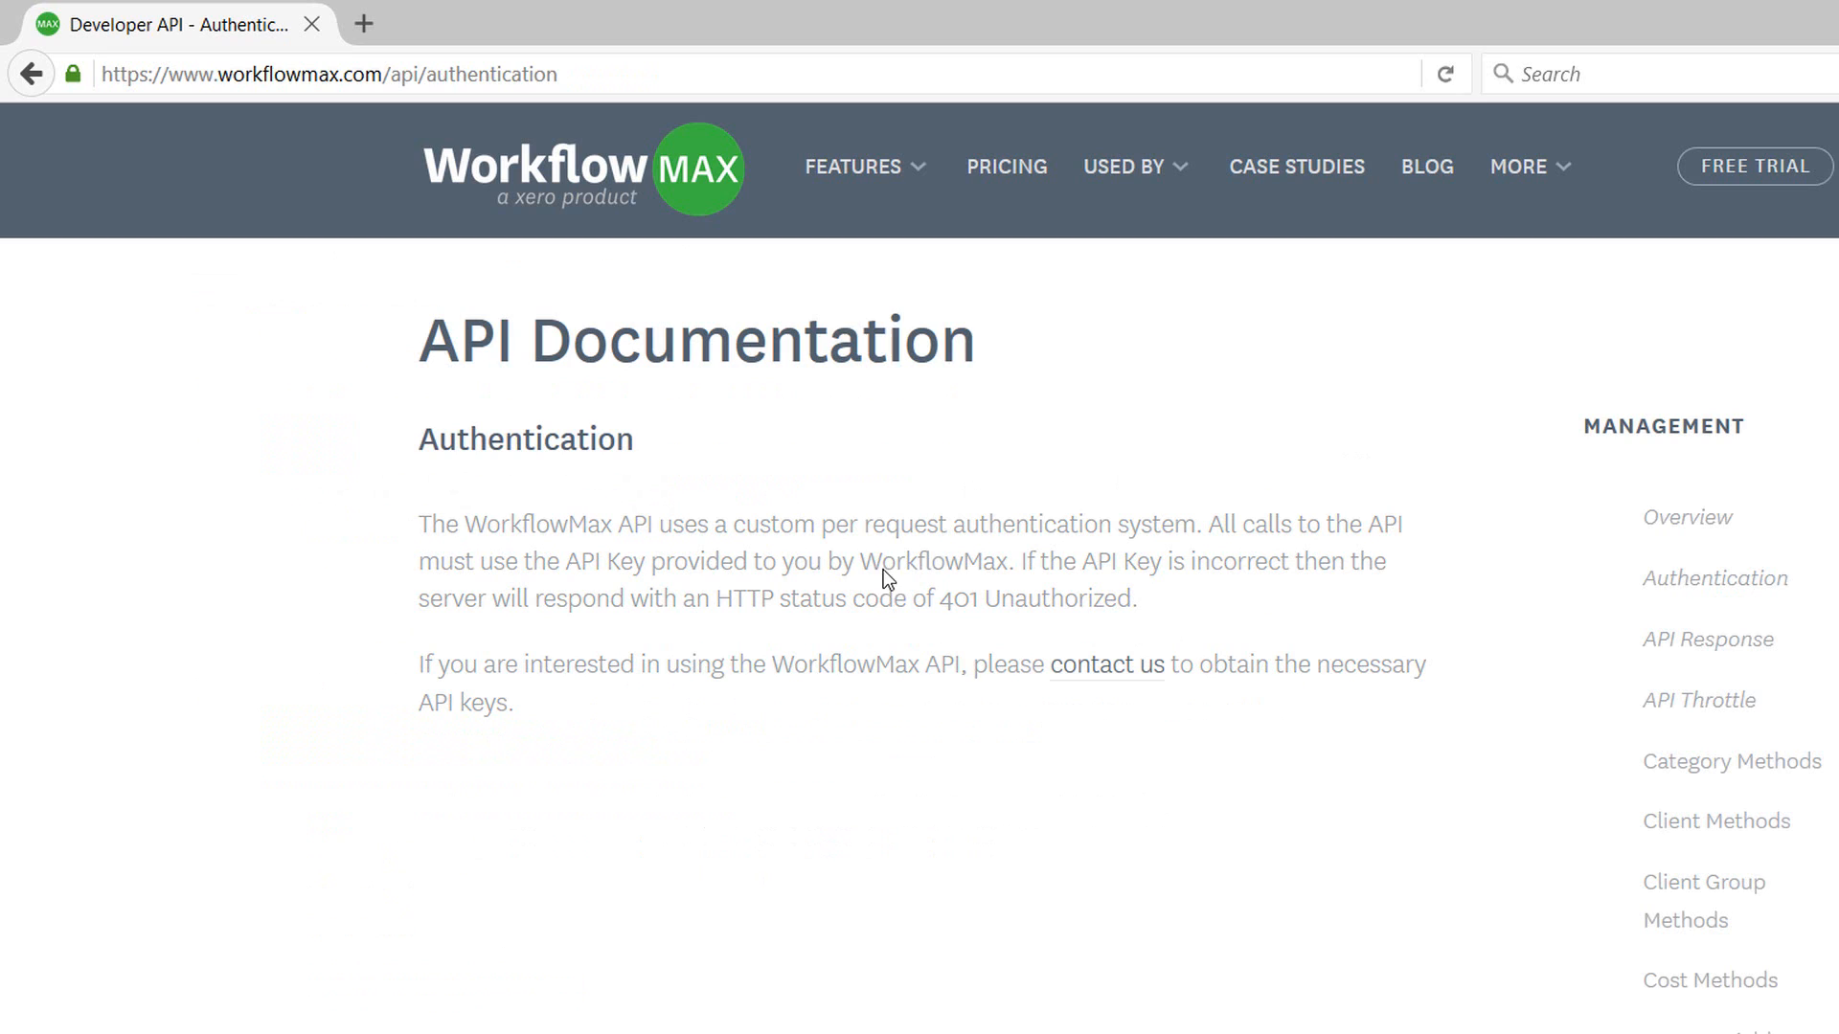
pyautogui.click(1103, 665)
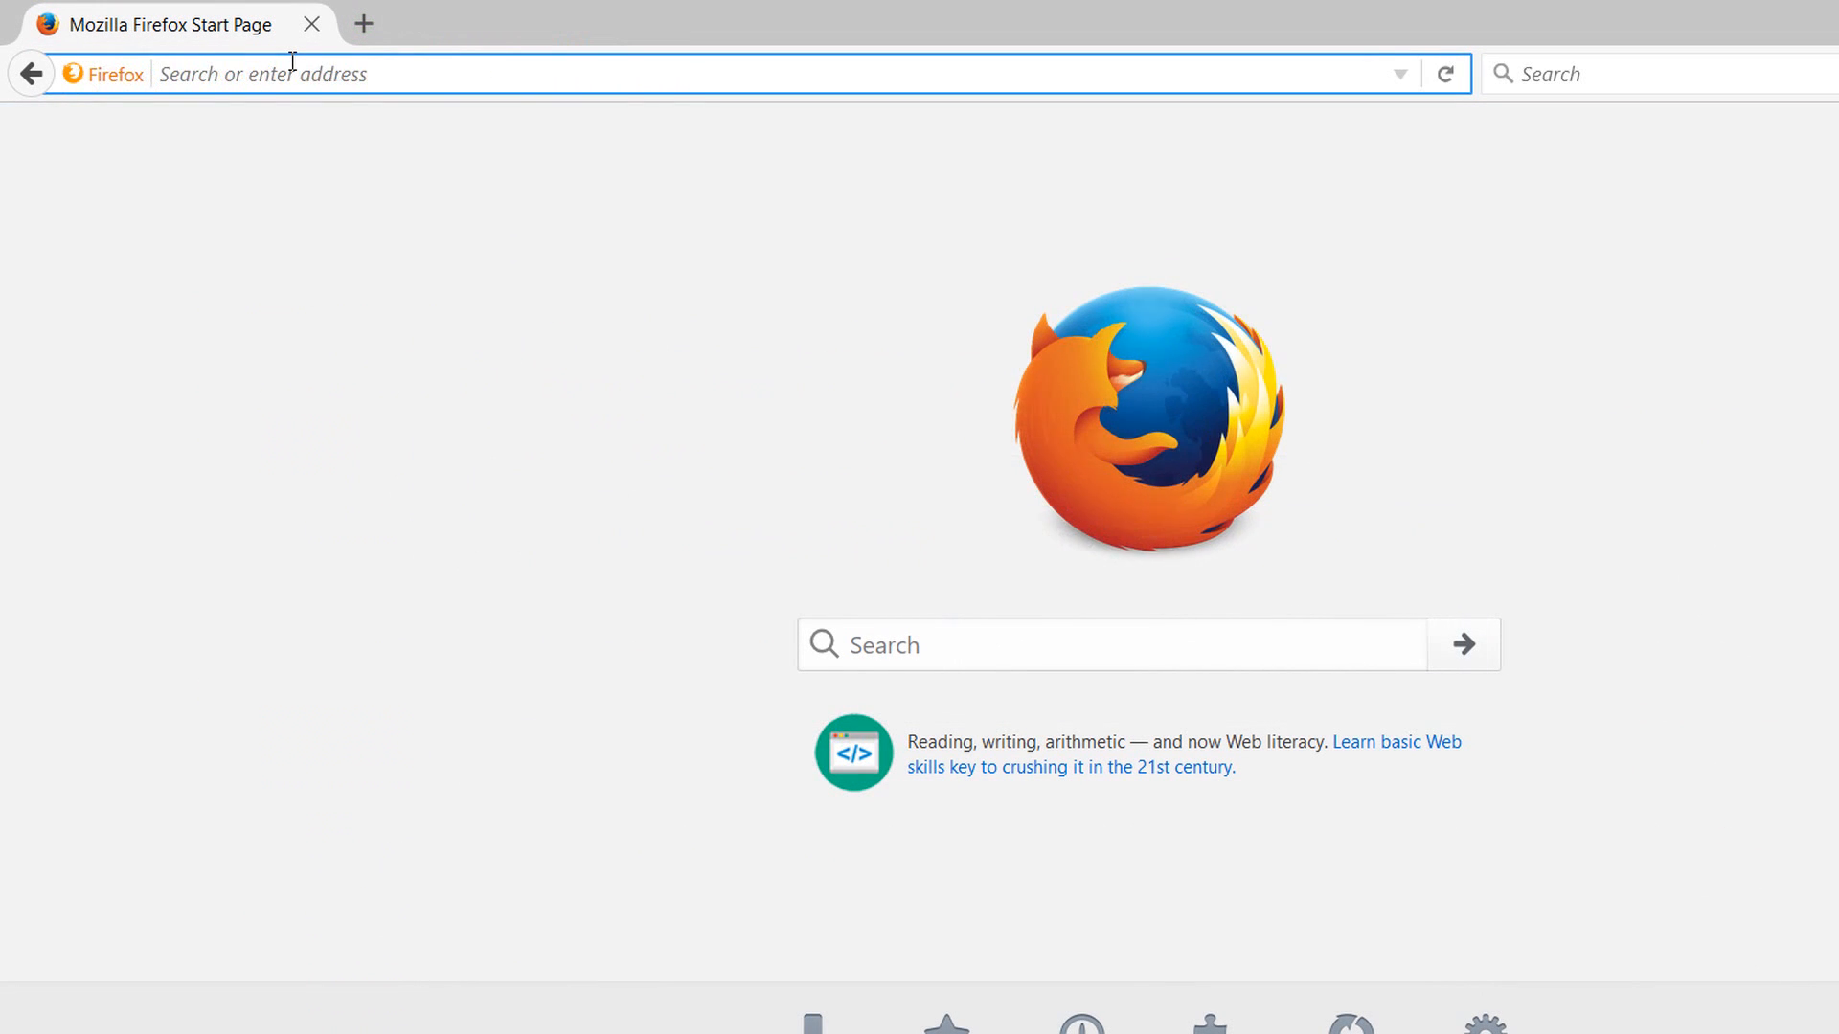
pyautogui.write('www.12dsynergy.com/downlo')
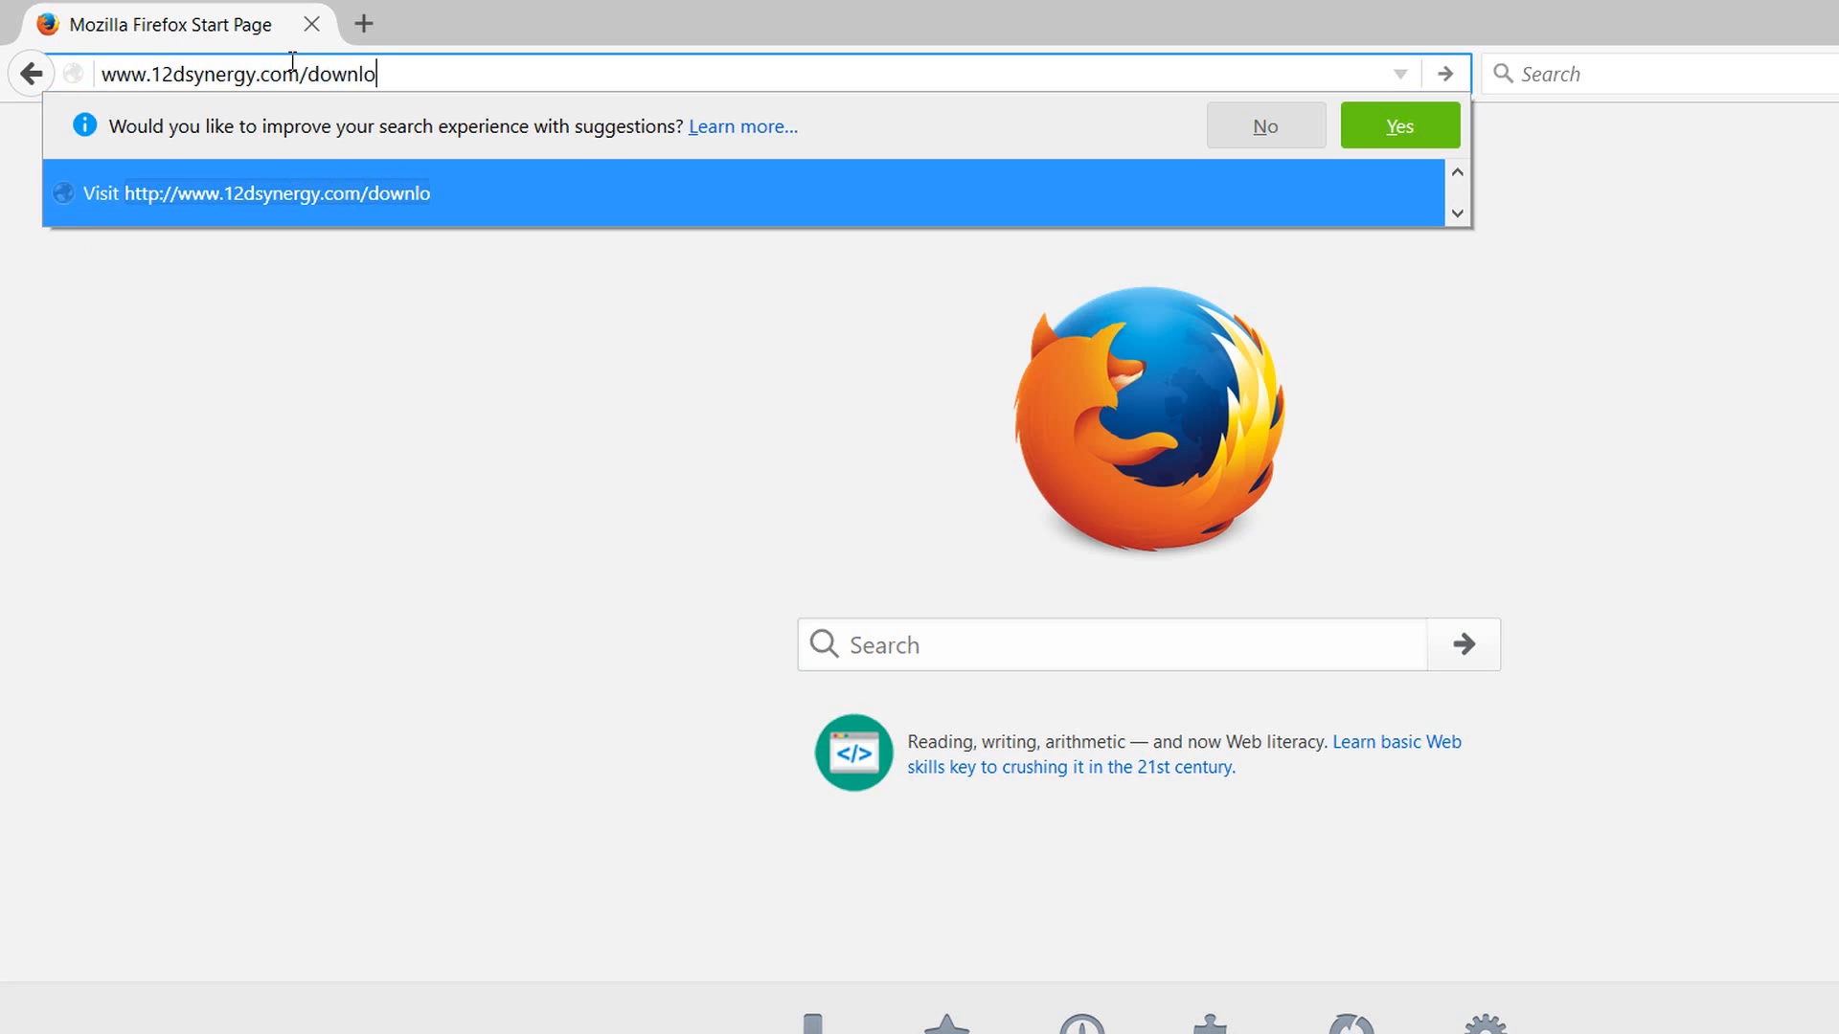
pyautogui.write('ads/connectors/')
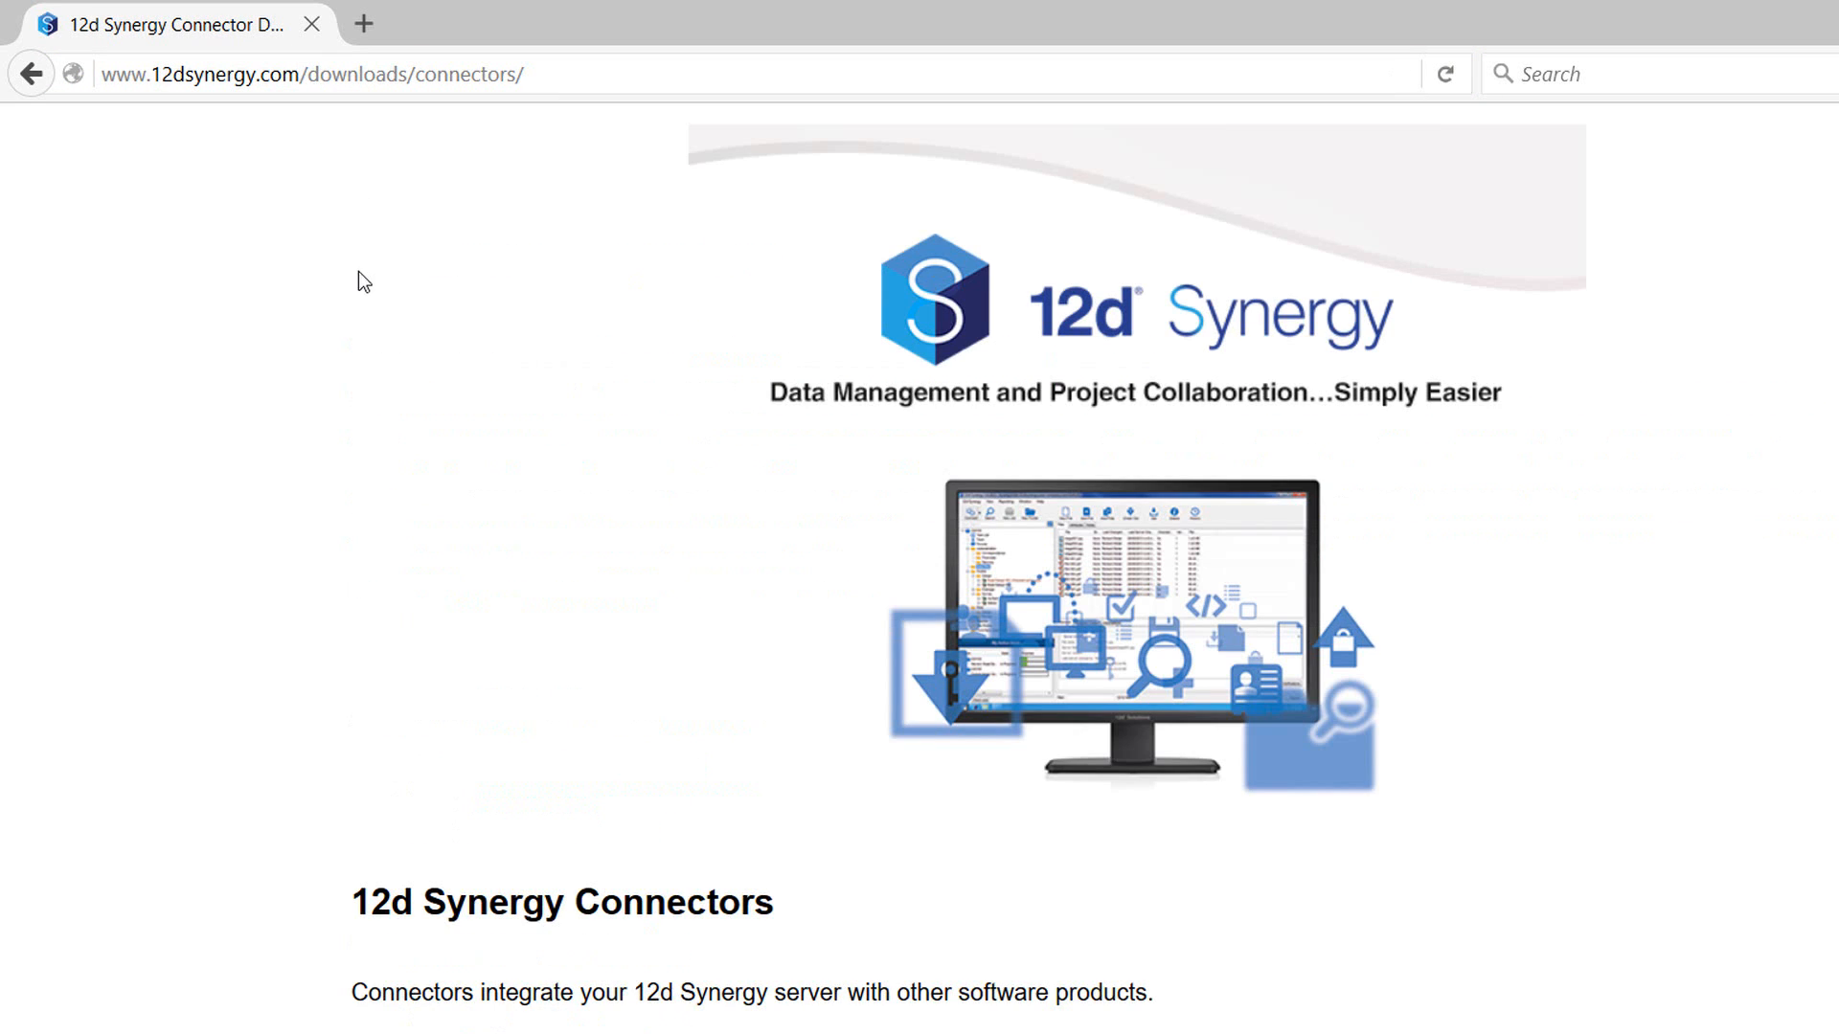
pyautogui.scroll(-3)
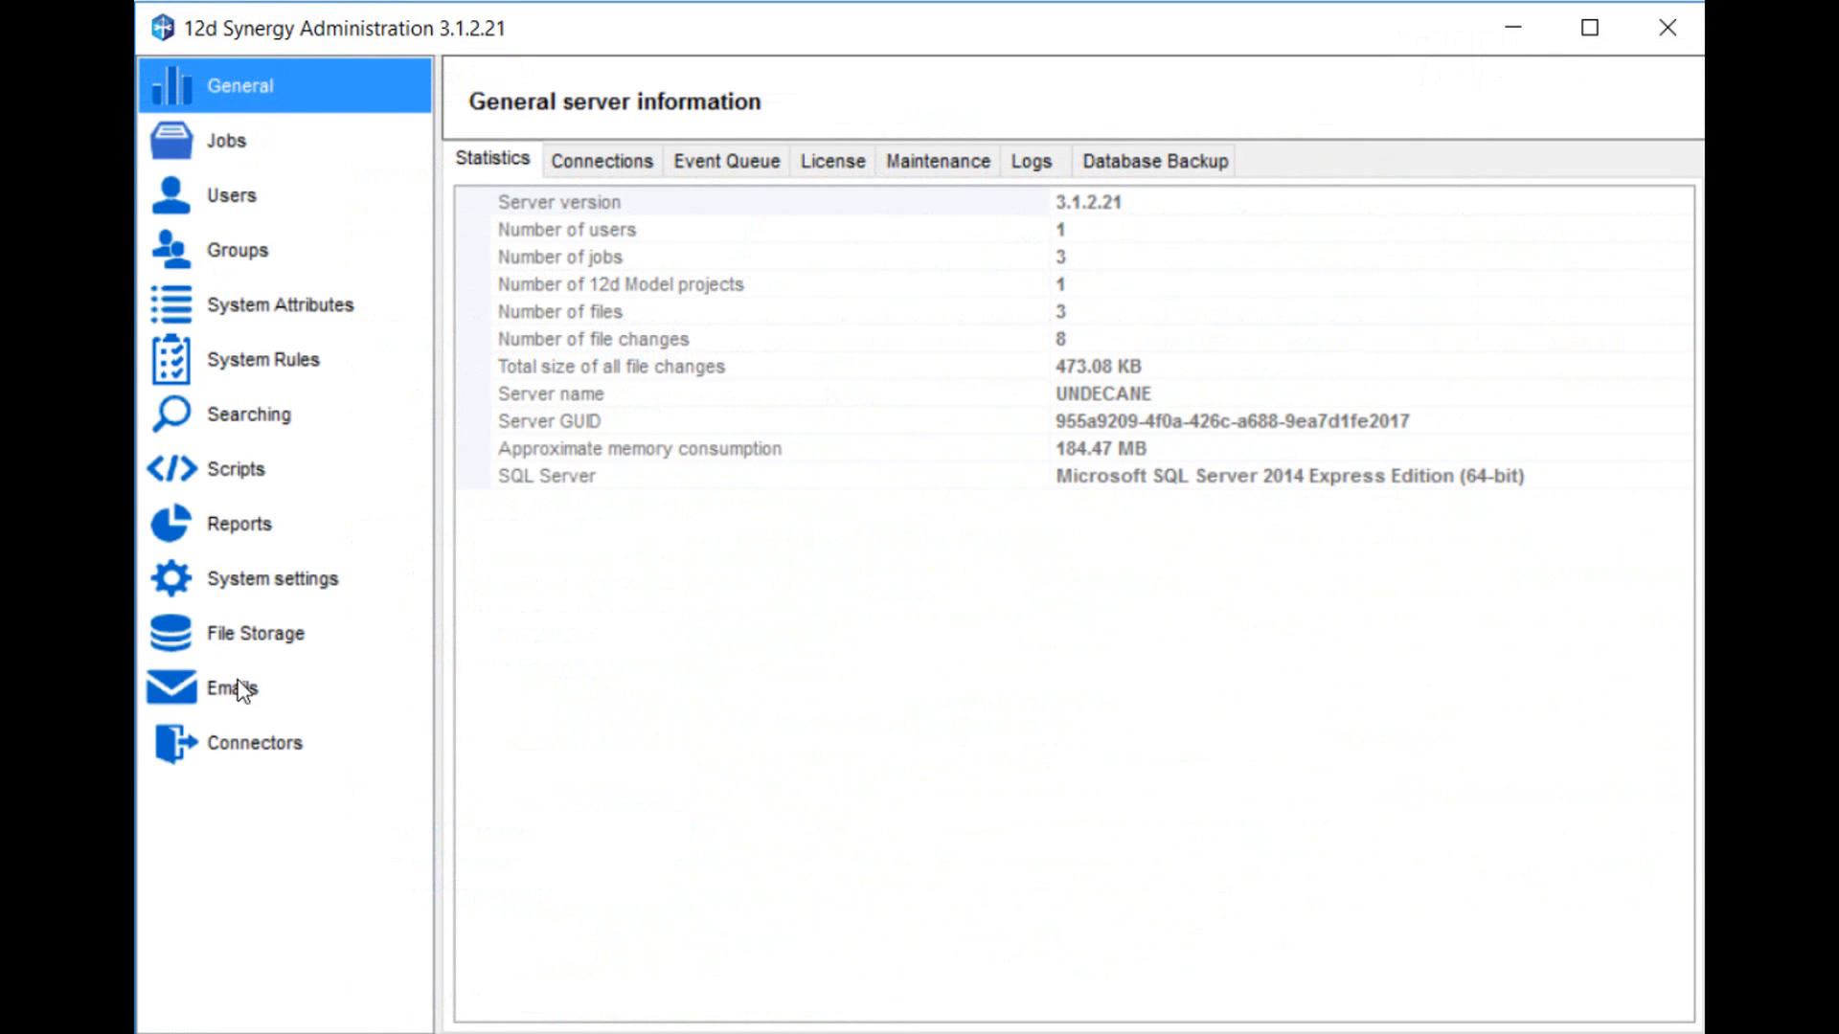
# Show the server's connectors, review installed connector assemblies via Upload Connector, and close that dialog
pyautogui.click(253, 743)
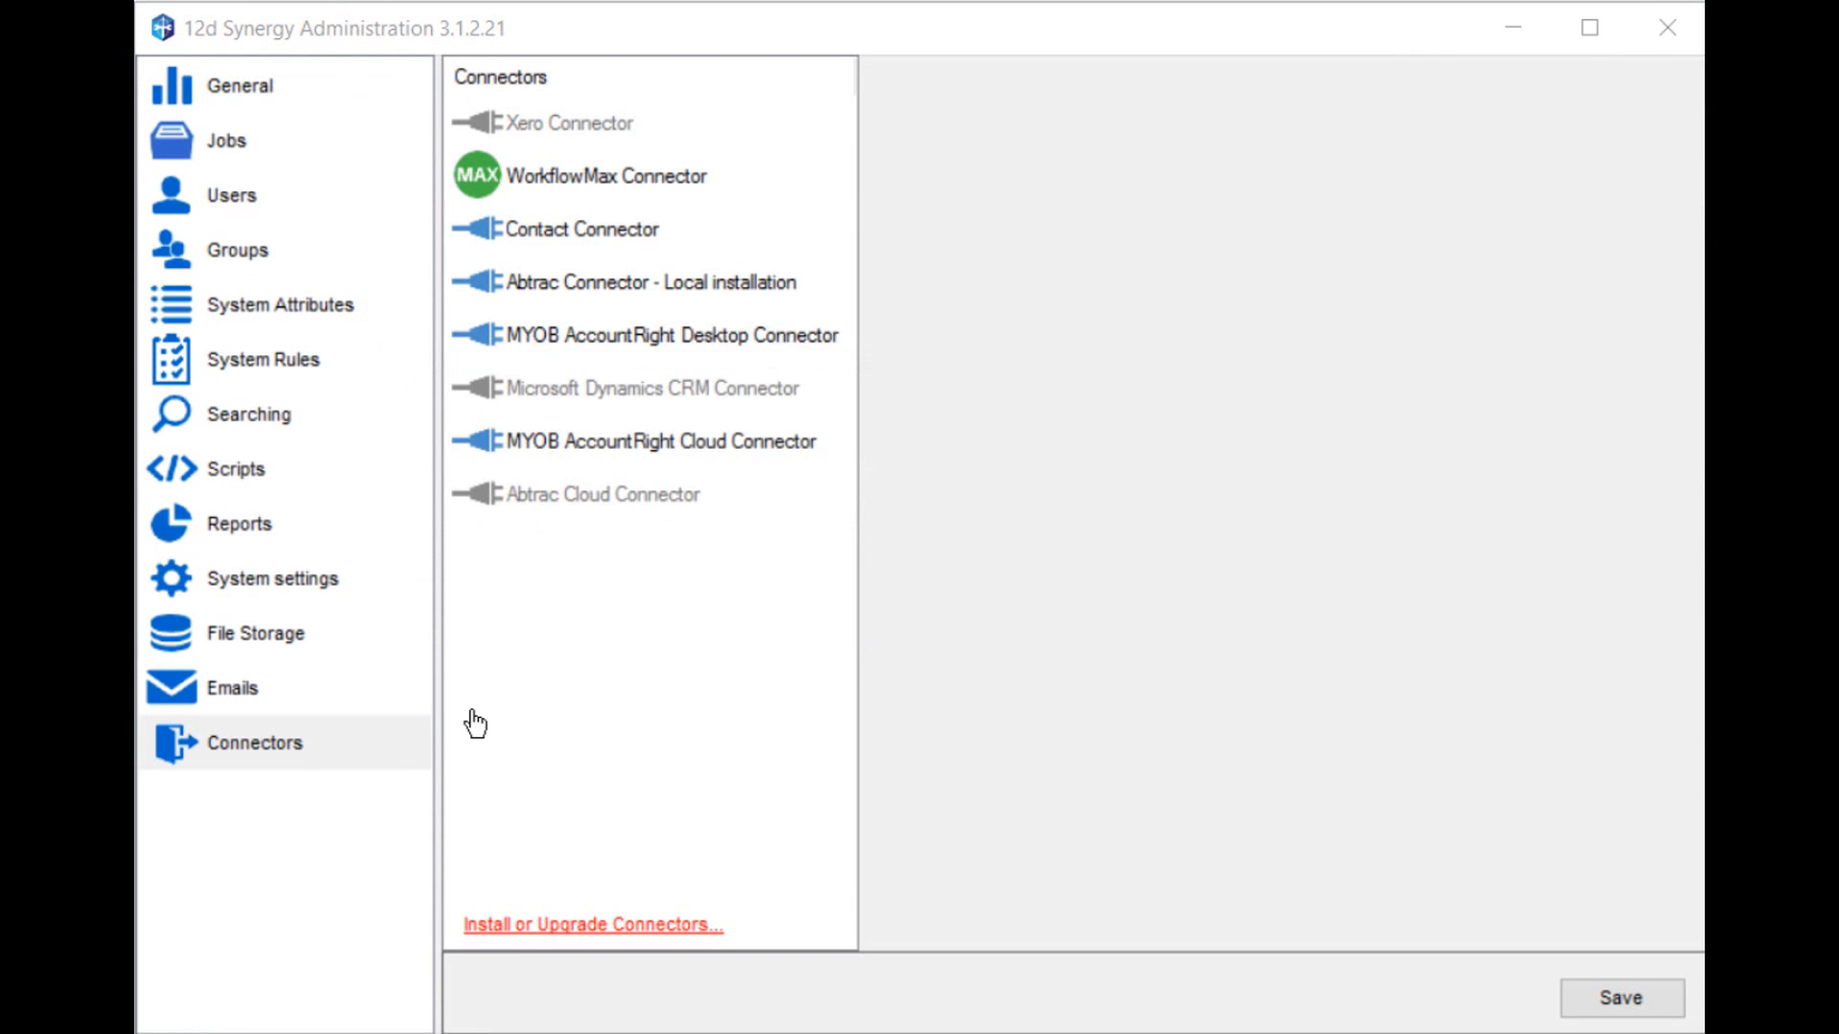
pyautogui.click(592, 923)
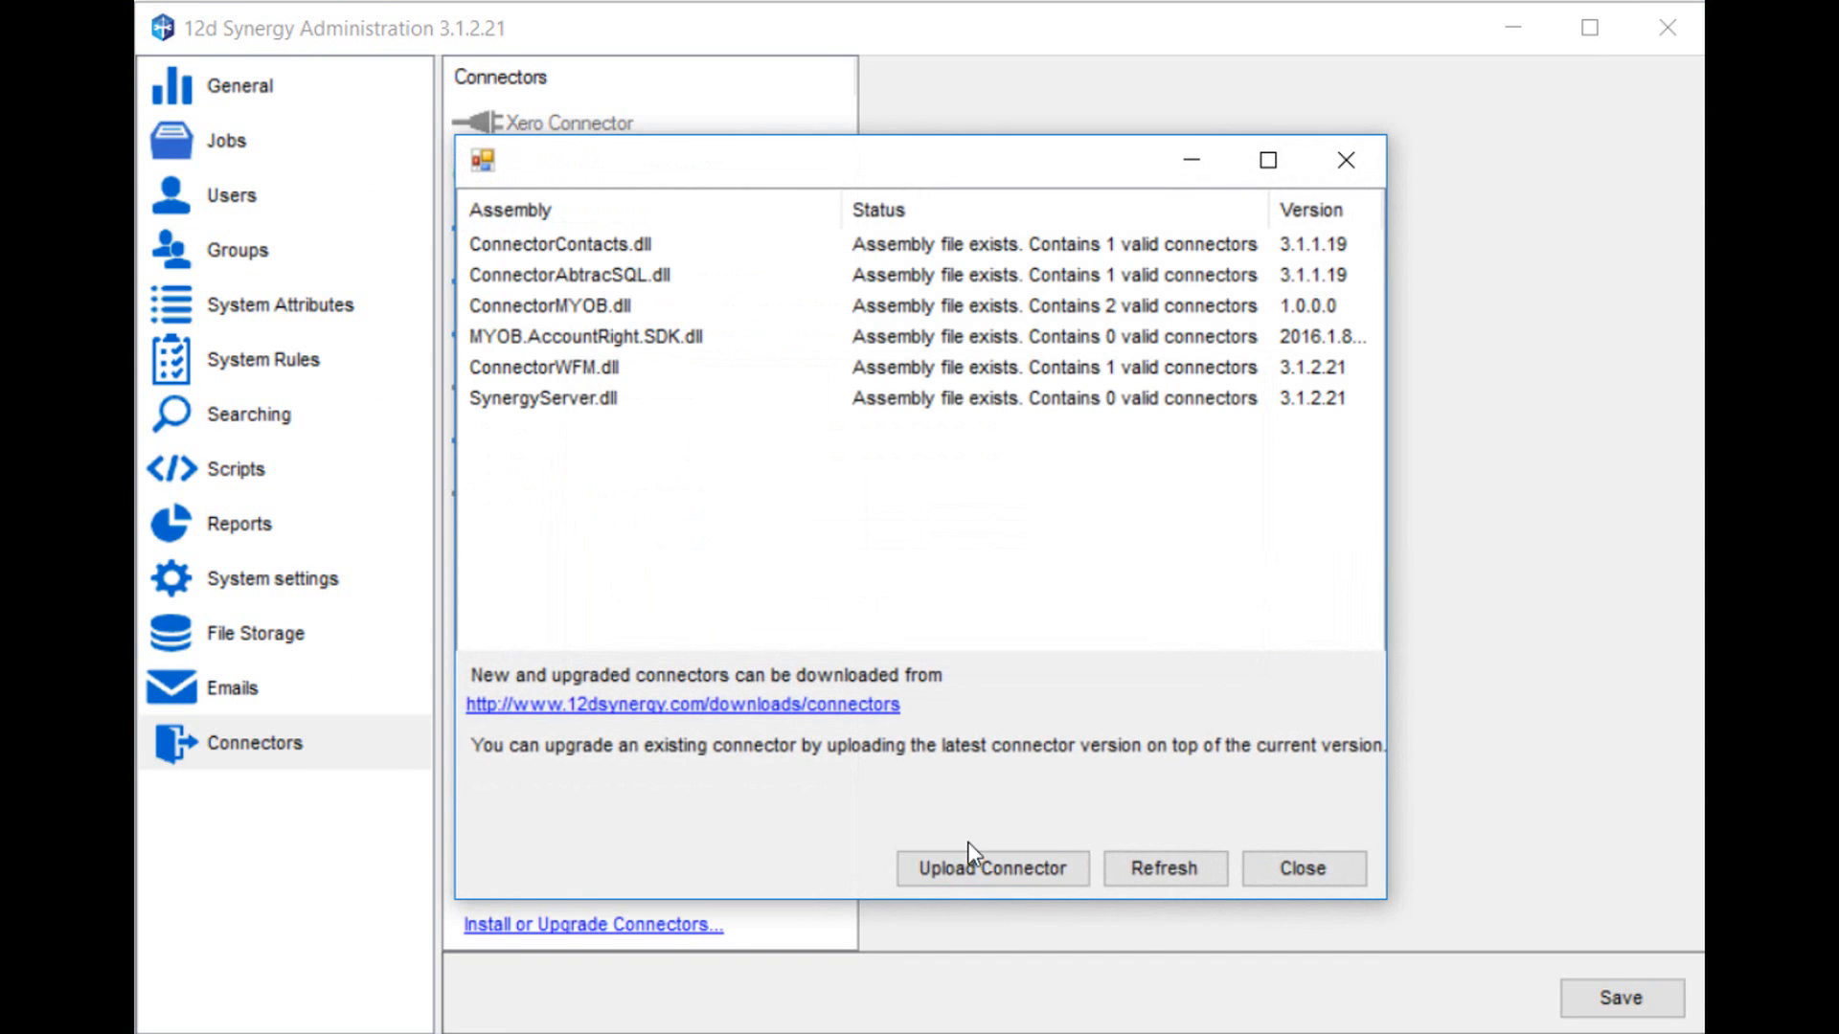
pyautogui.click(990, 868)
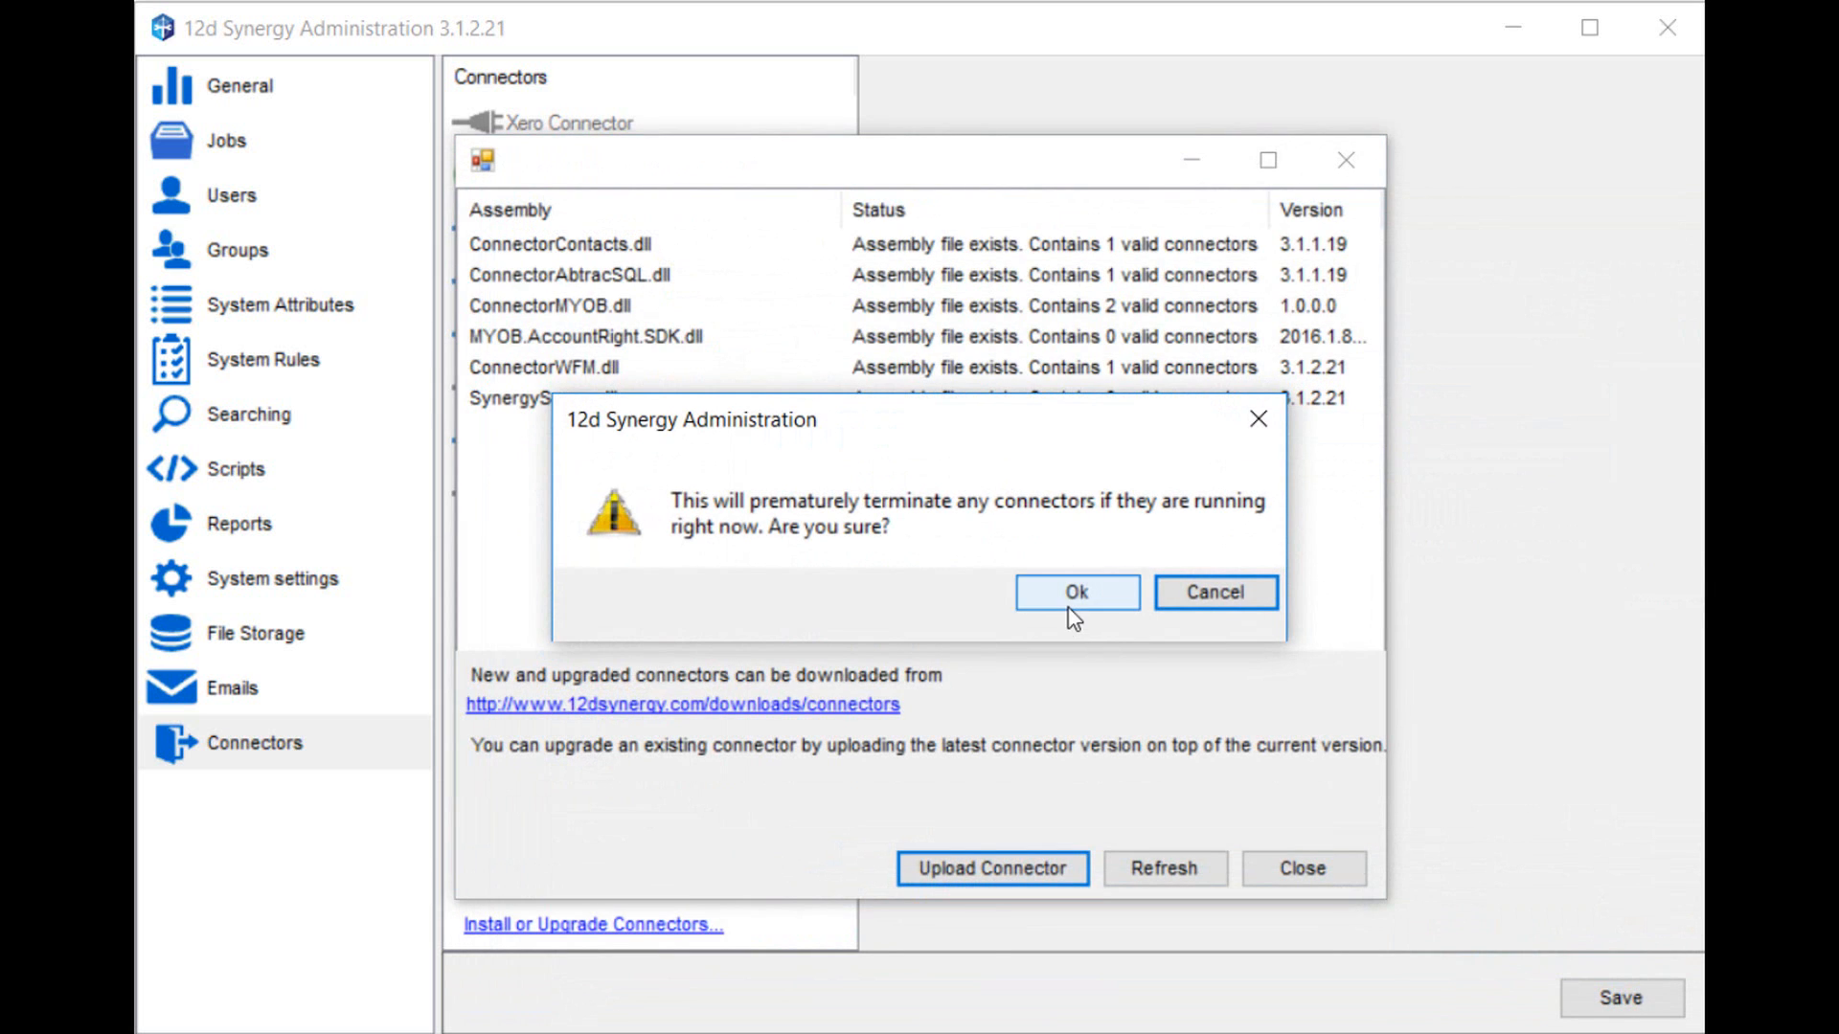
pyautogui.click(1075, 592)
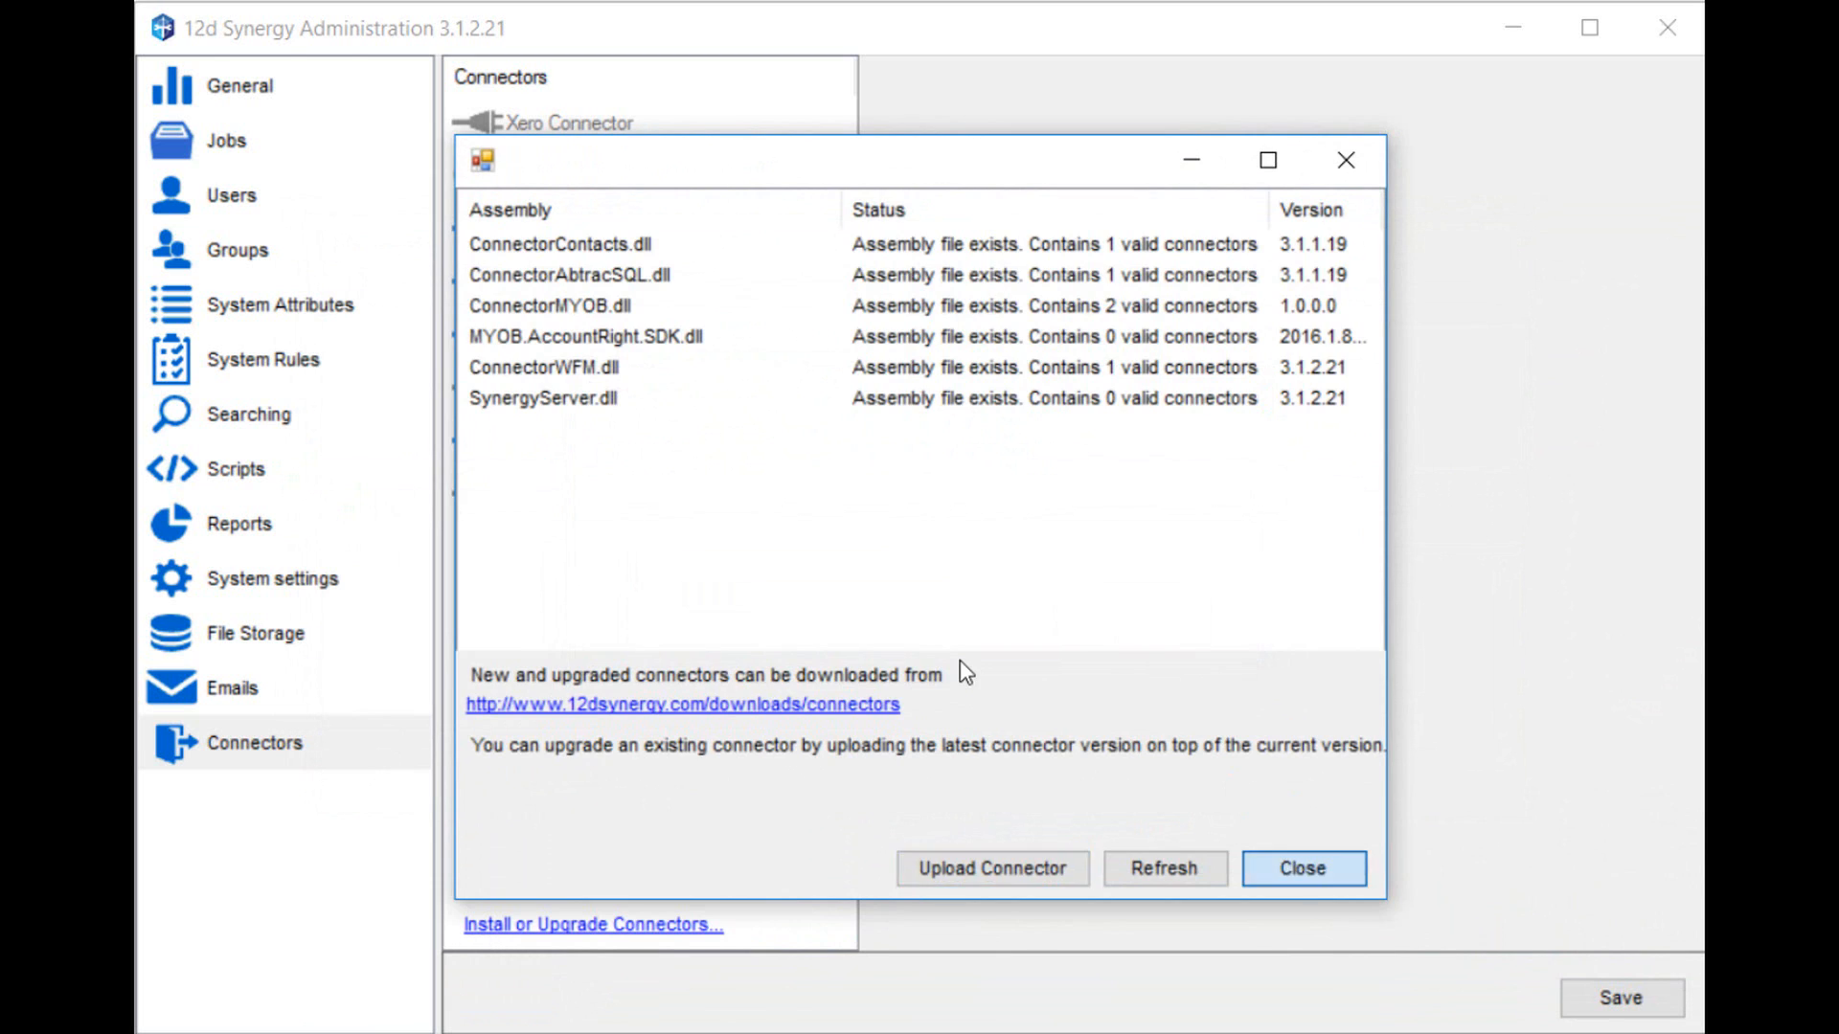
pyautogui.click(1302, 868)
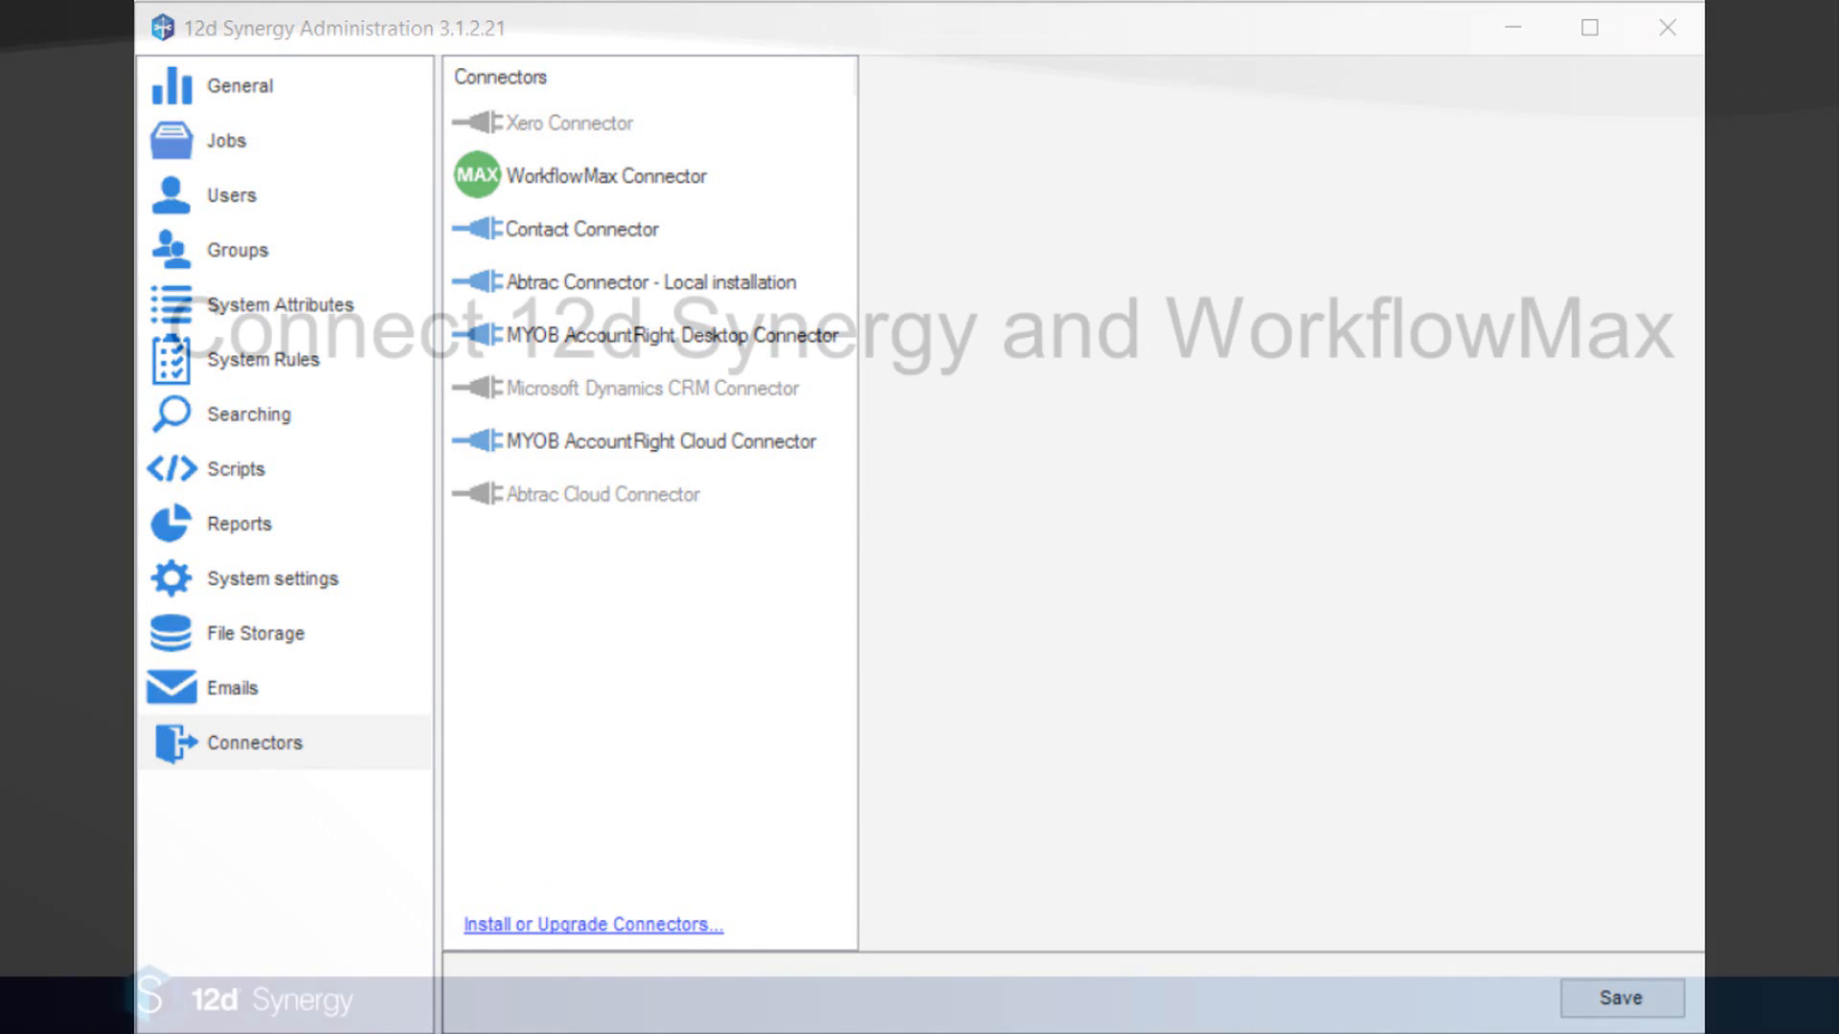
# Select WorkflowMax Connector to view its Configuration with API URL and key
pyautogui.click(600, 176)
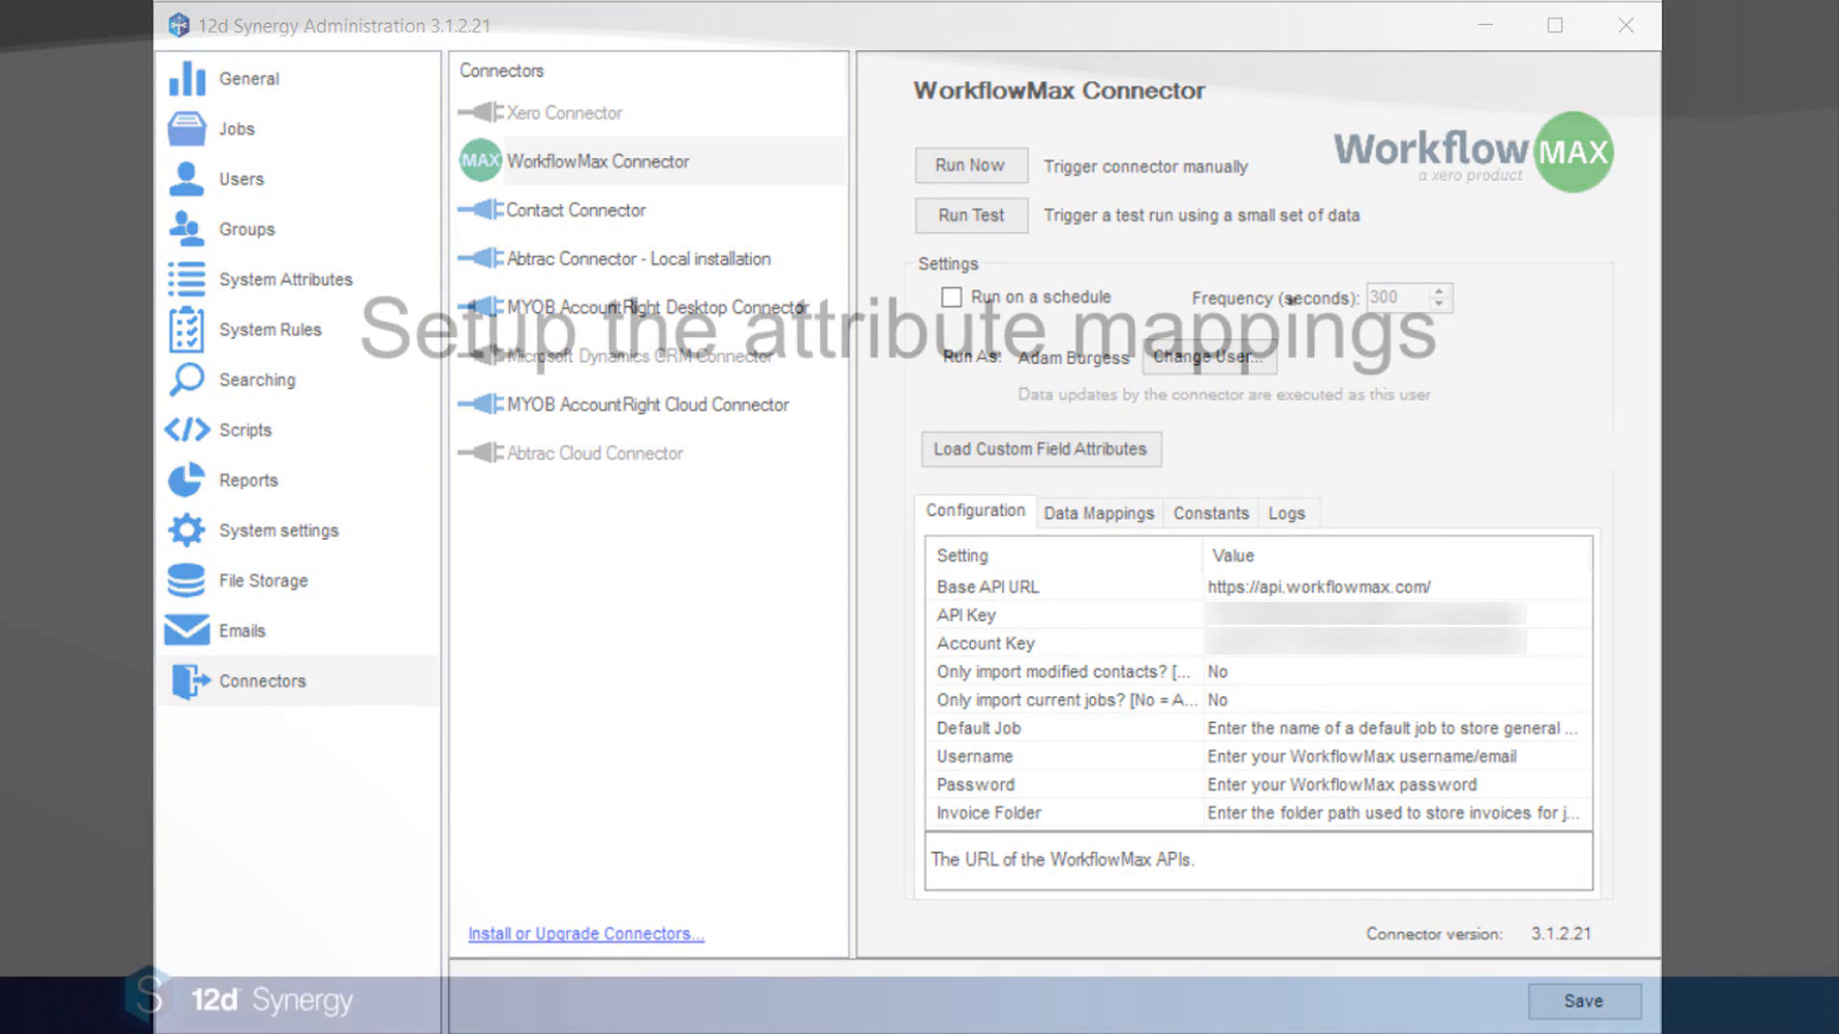
pyautogui.click(1096, 511)
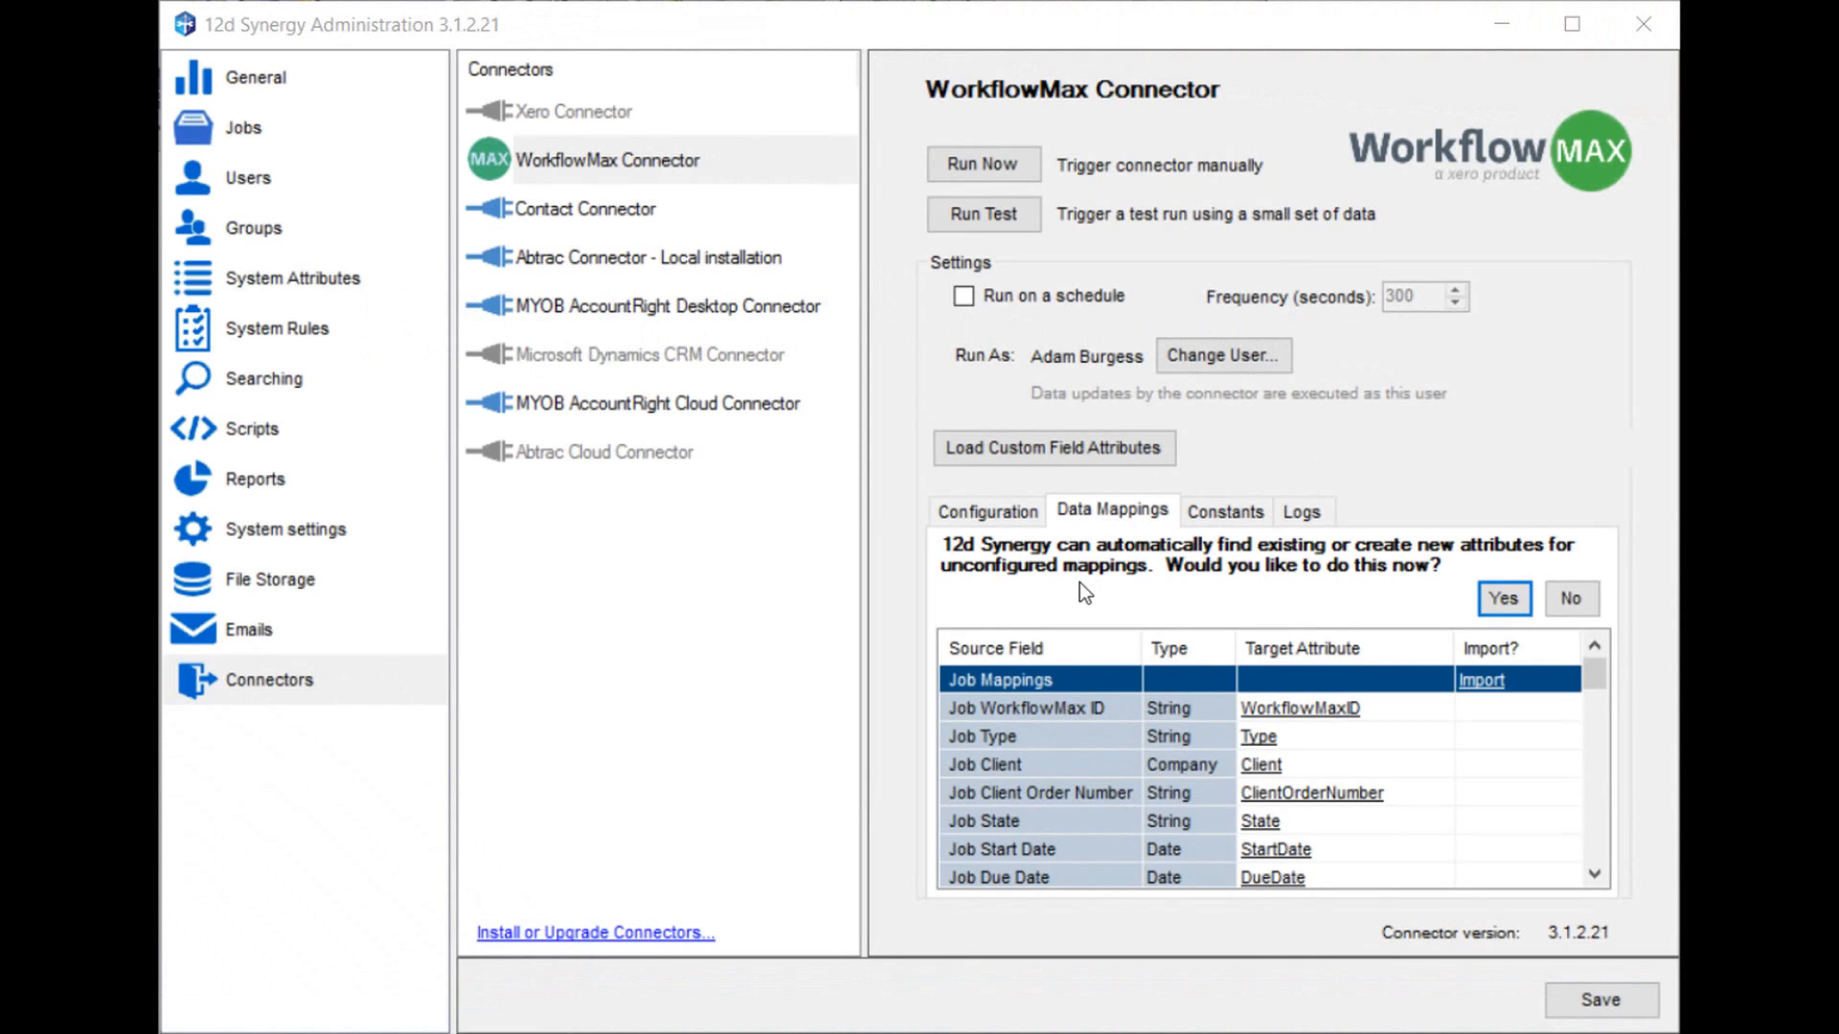
pyautogui.moveTo(1065, 692)
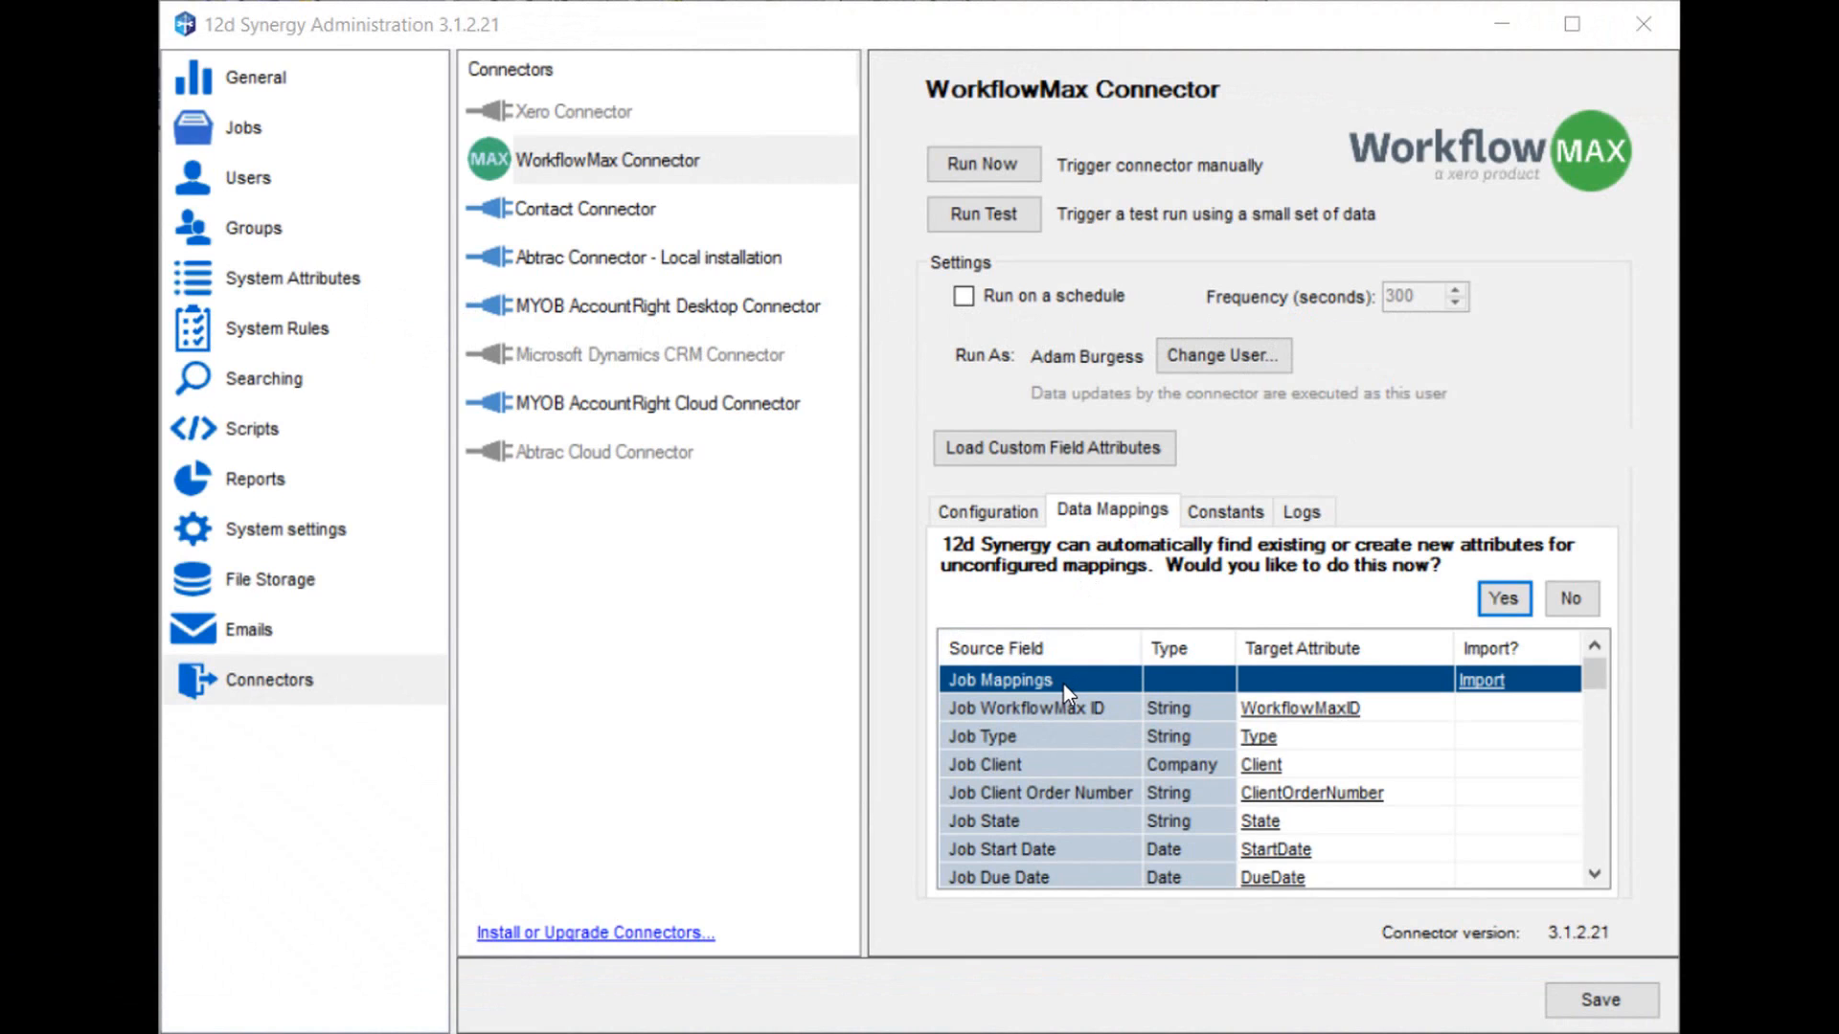
pyautogui.moveTo(1065, 697)
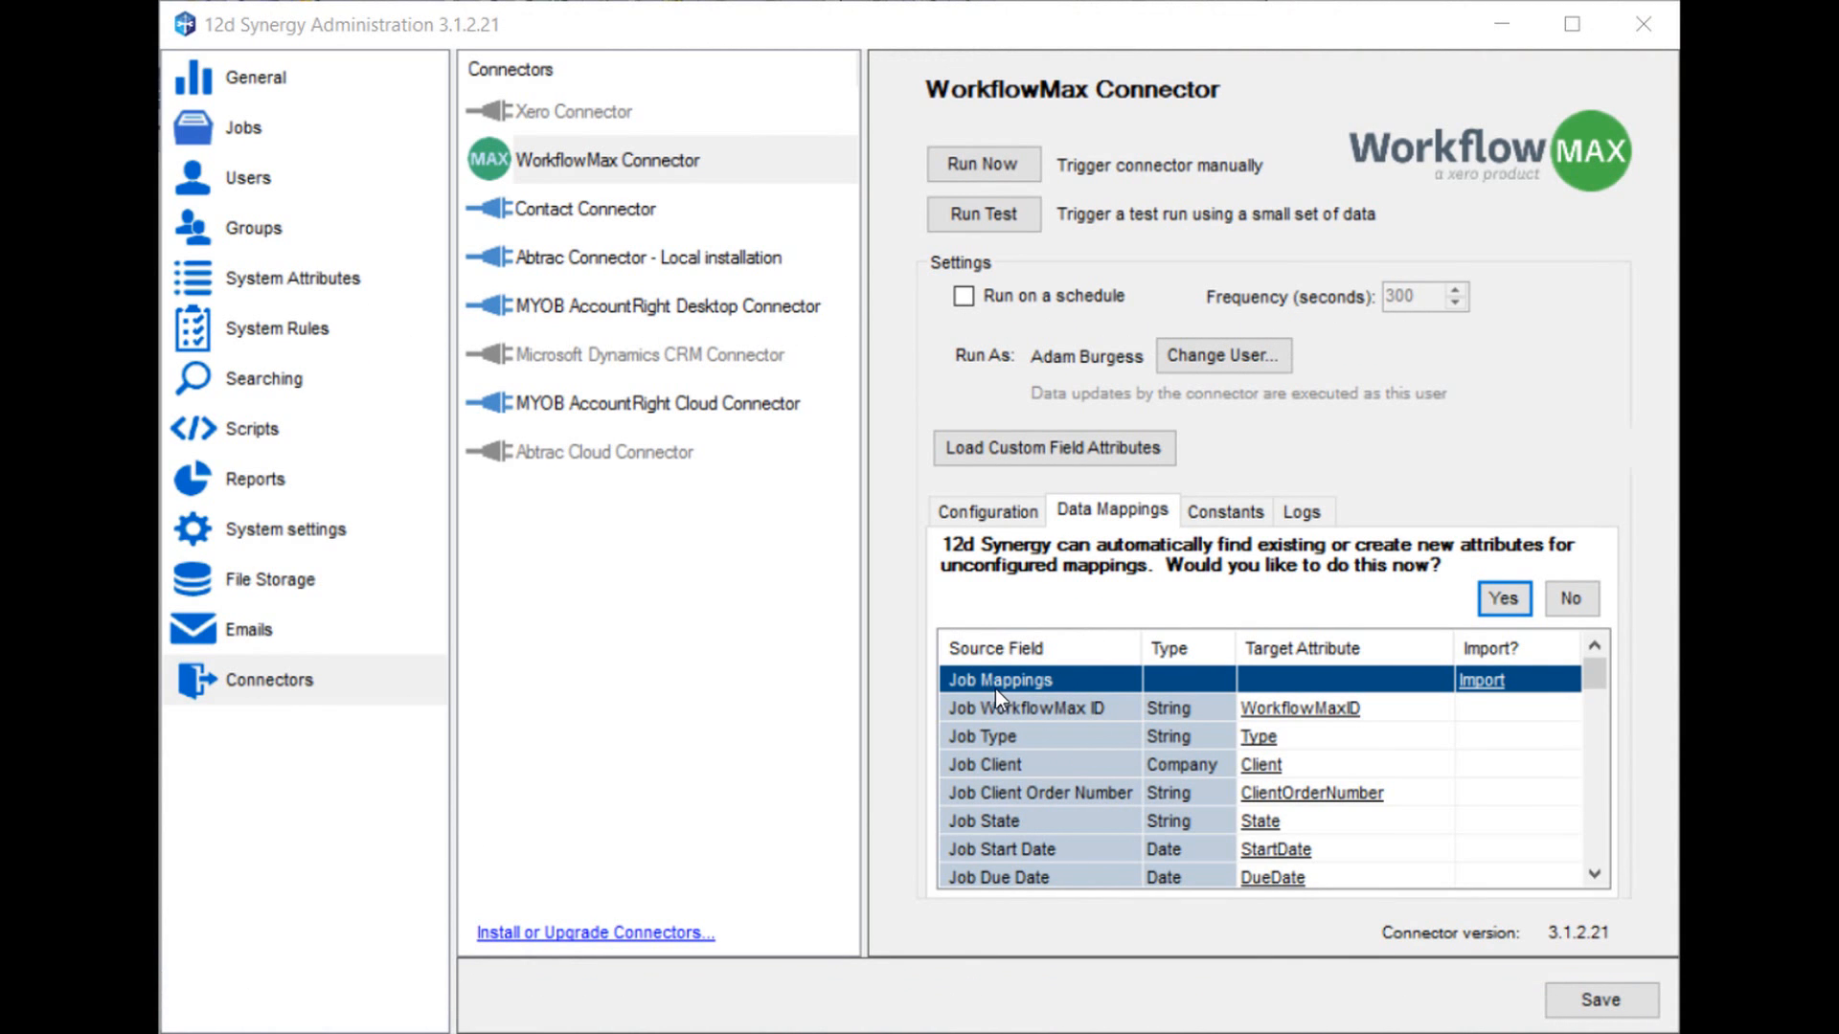
pyautogui.moveTo(985, 693)
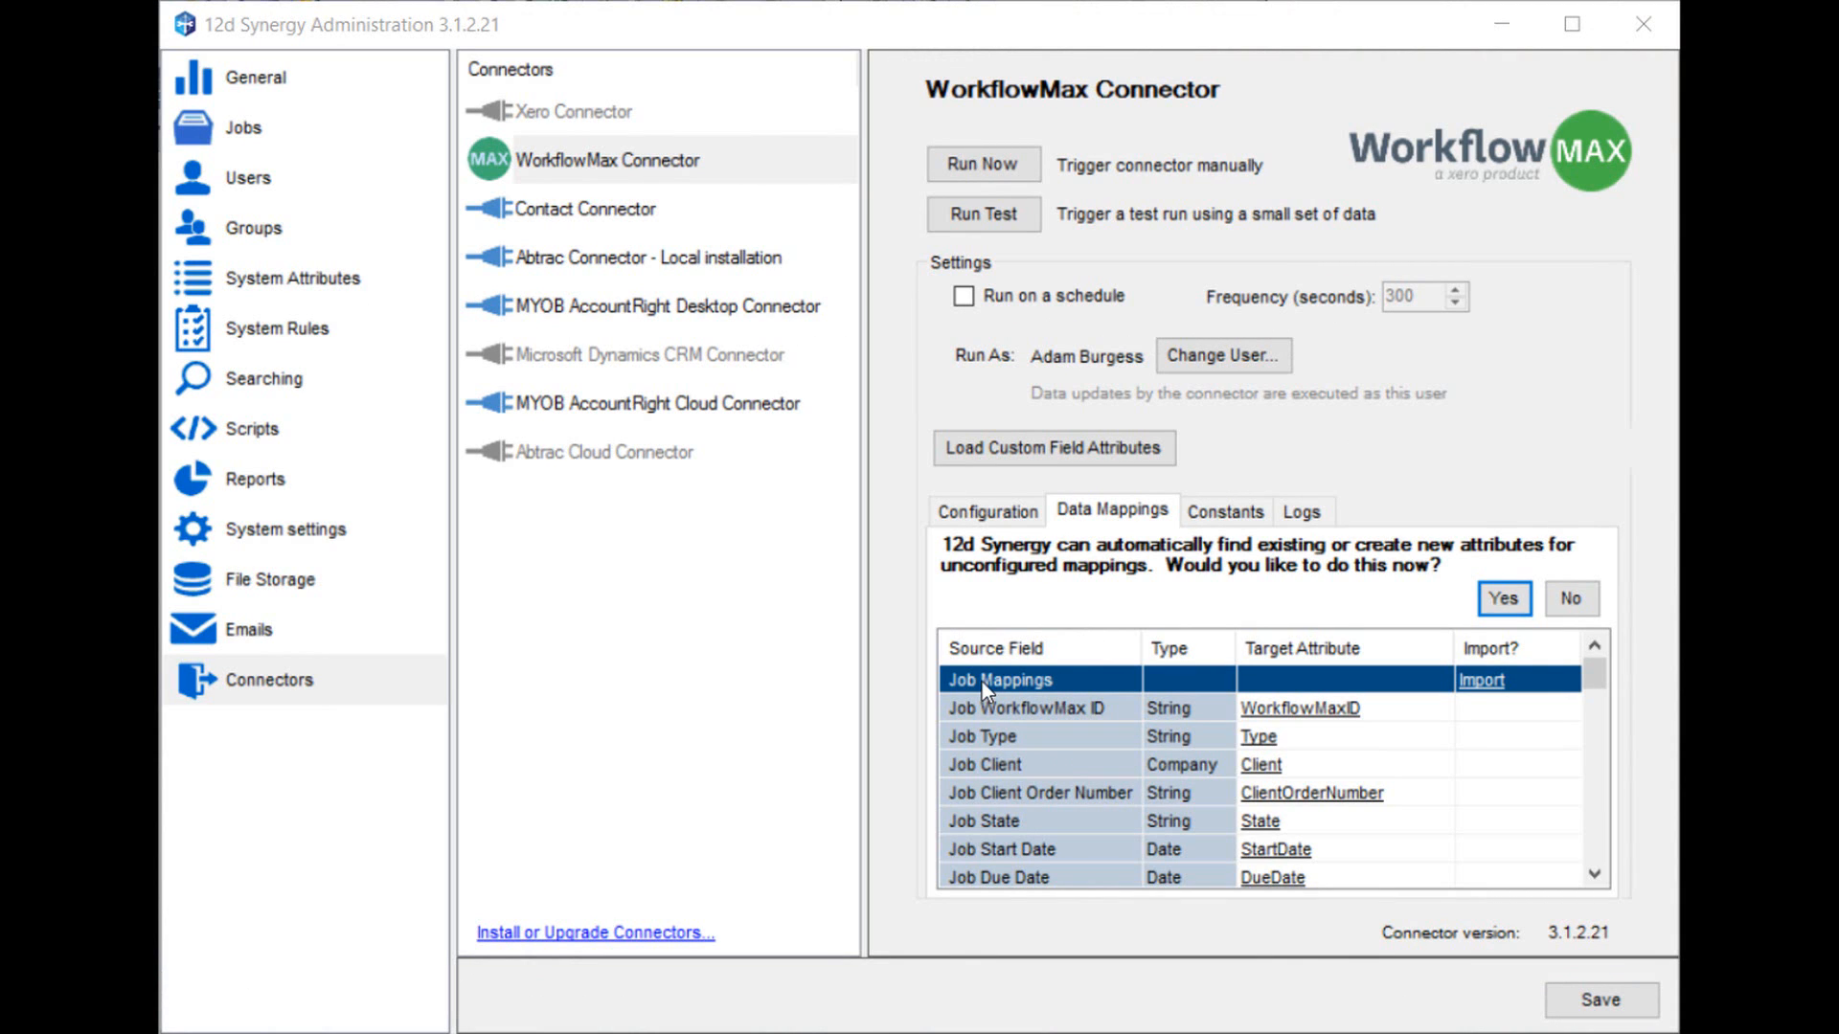
pyautogui.scroll(-3)
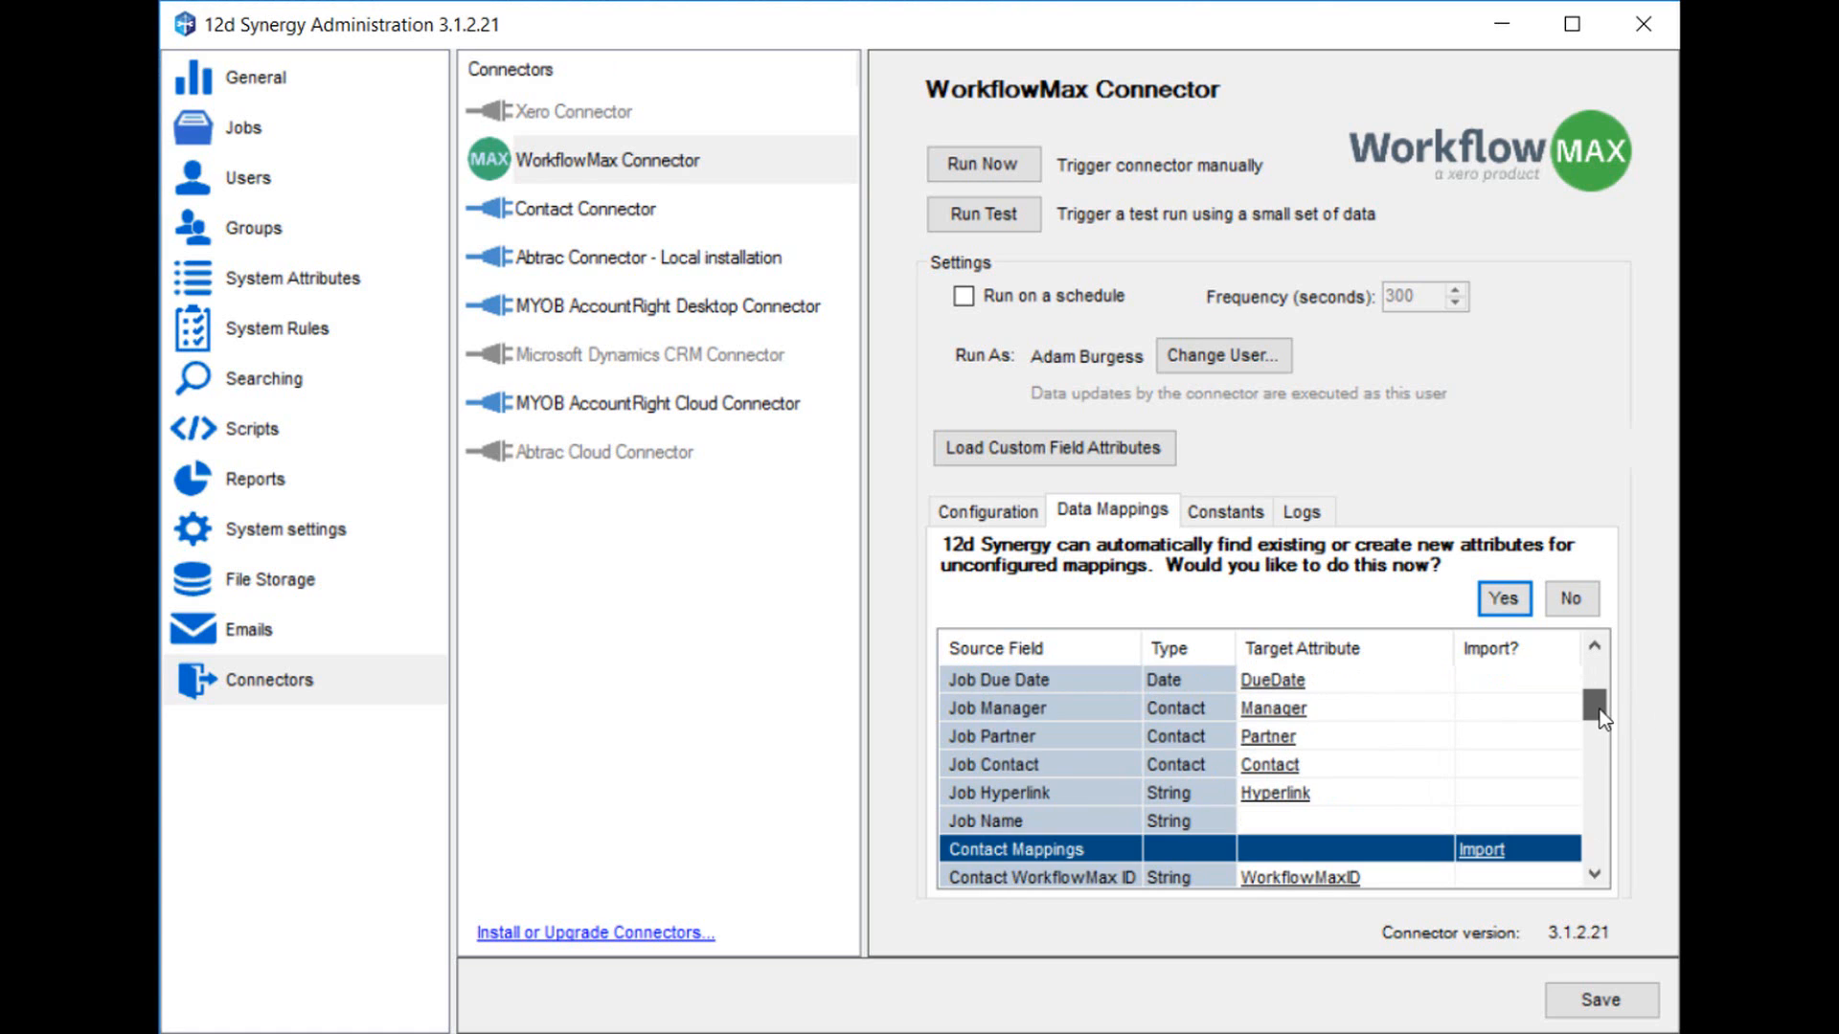
pyautogui.scroll(-3)
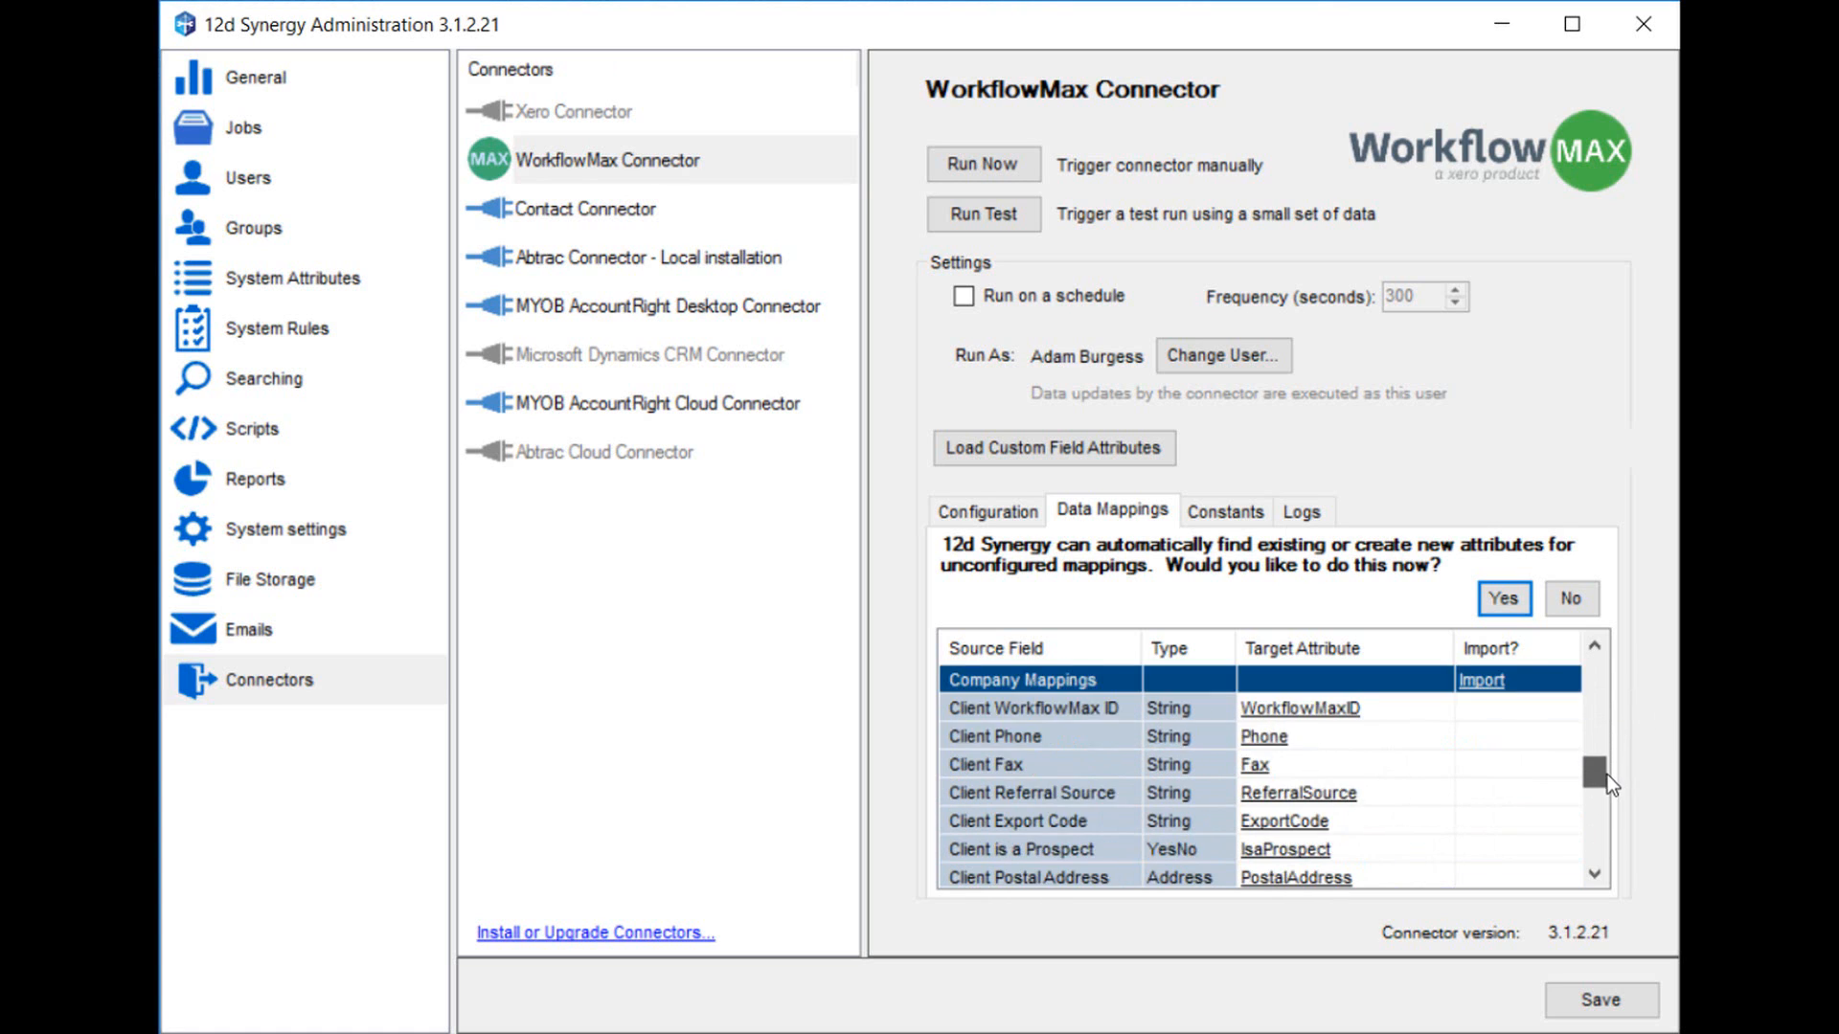
pyautogui.scroll(-3)
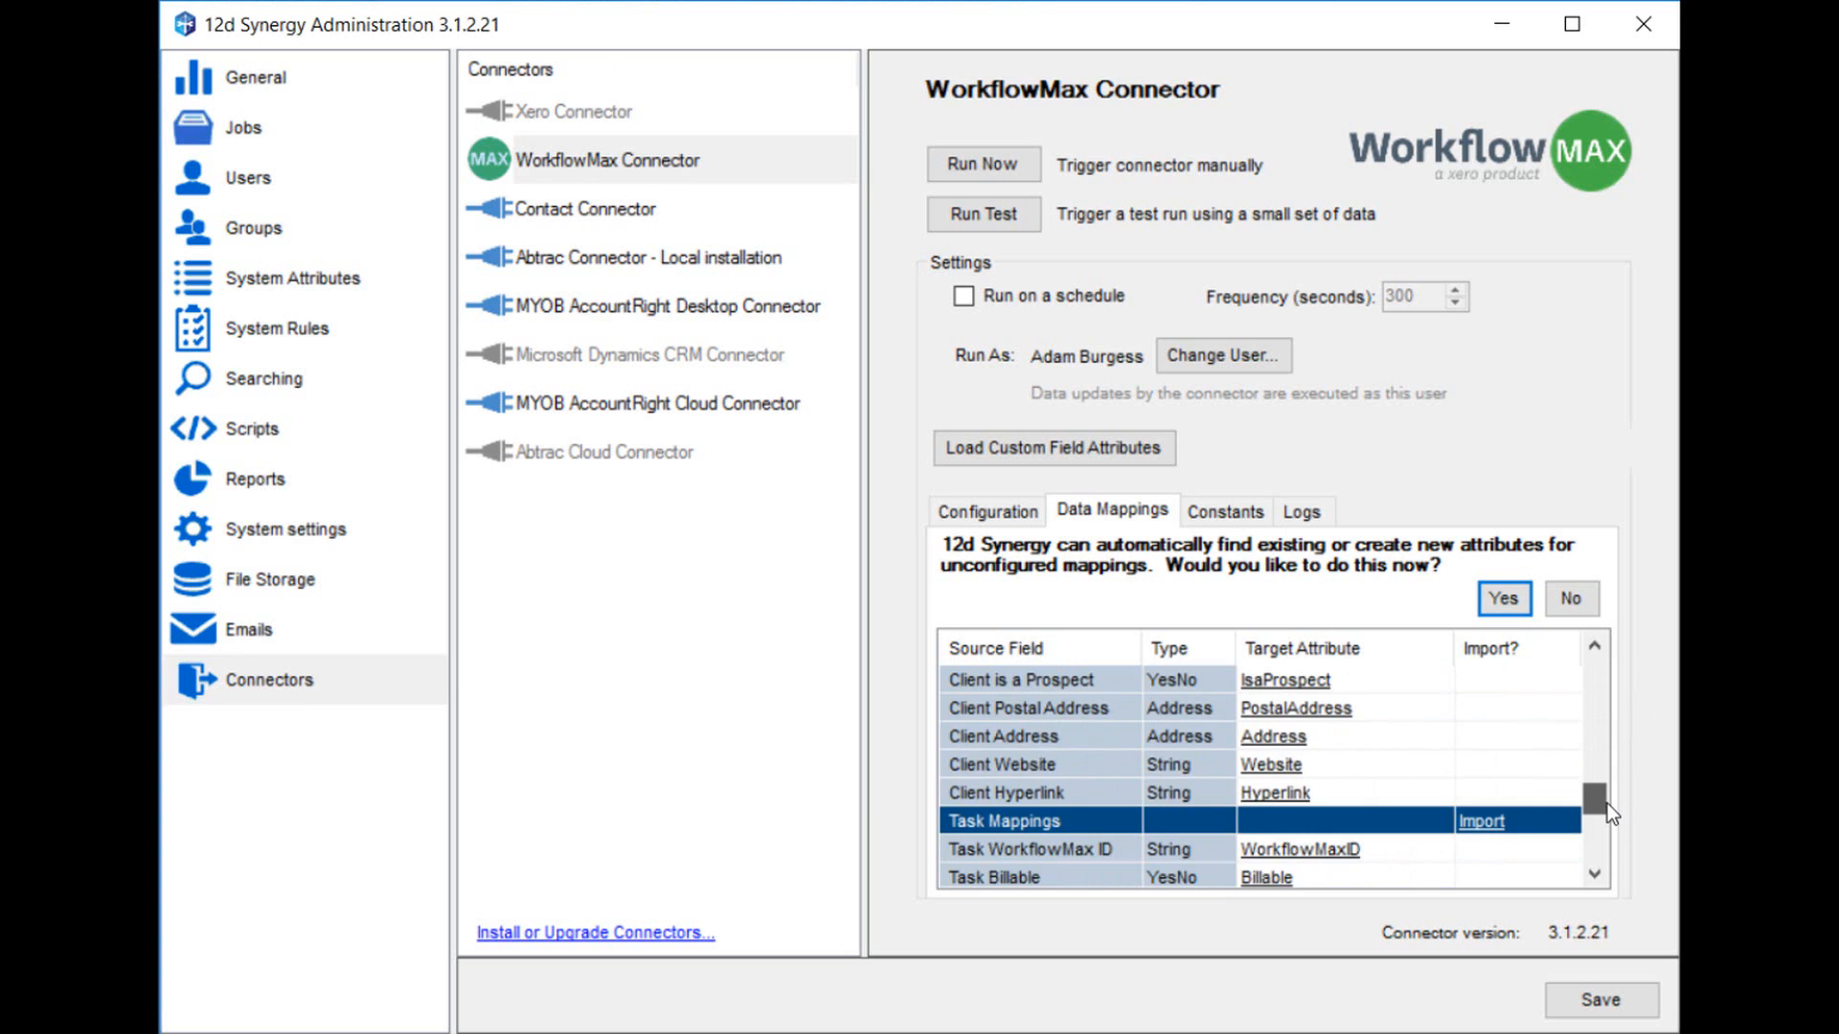
pyautogui.scroll(-3)
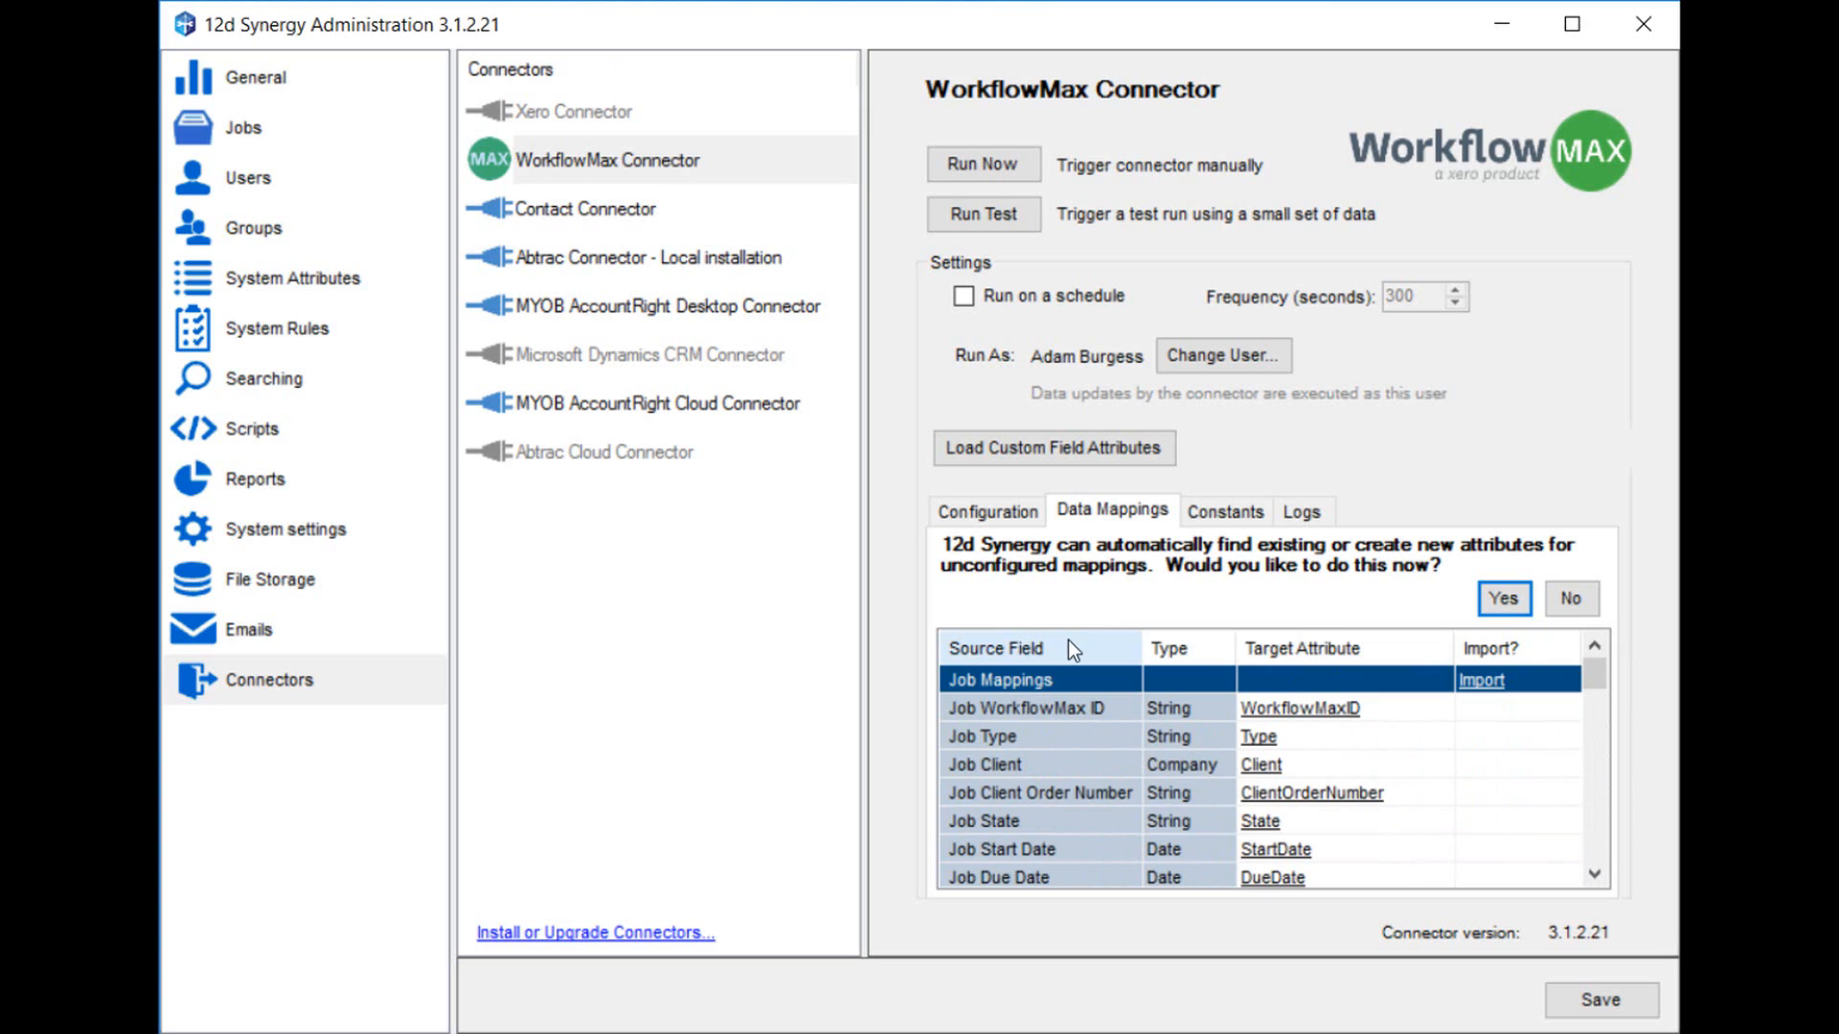
pyautogui.moveTo(1051, 693)
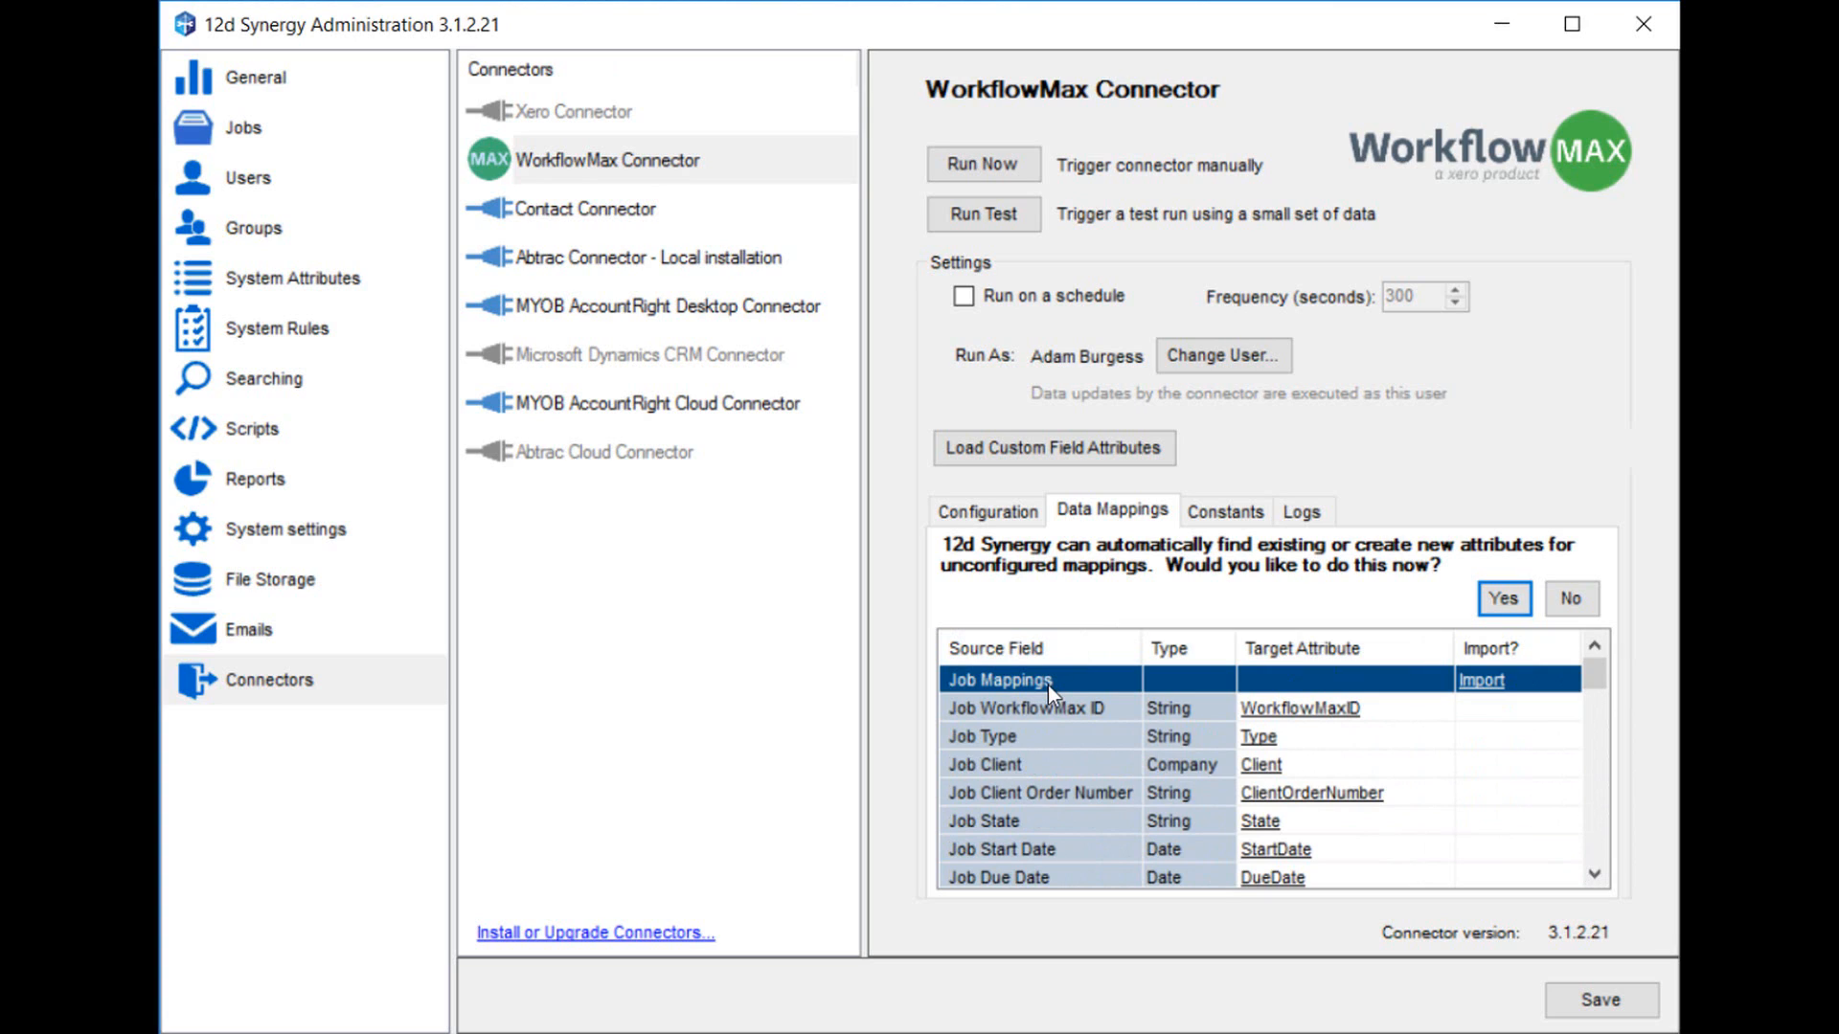
pyautogui.moveTo(1040, 747)
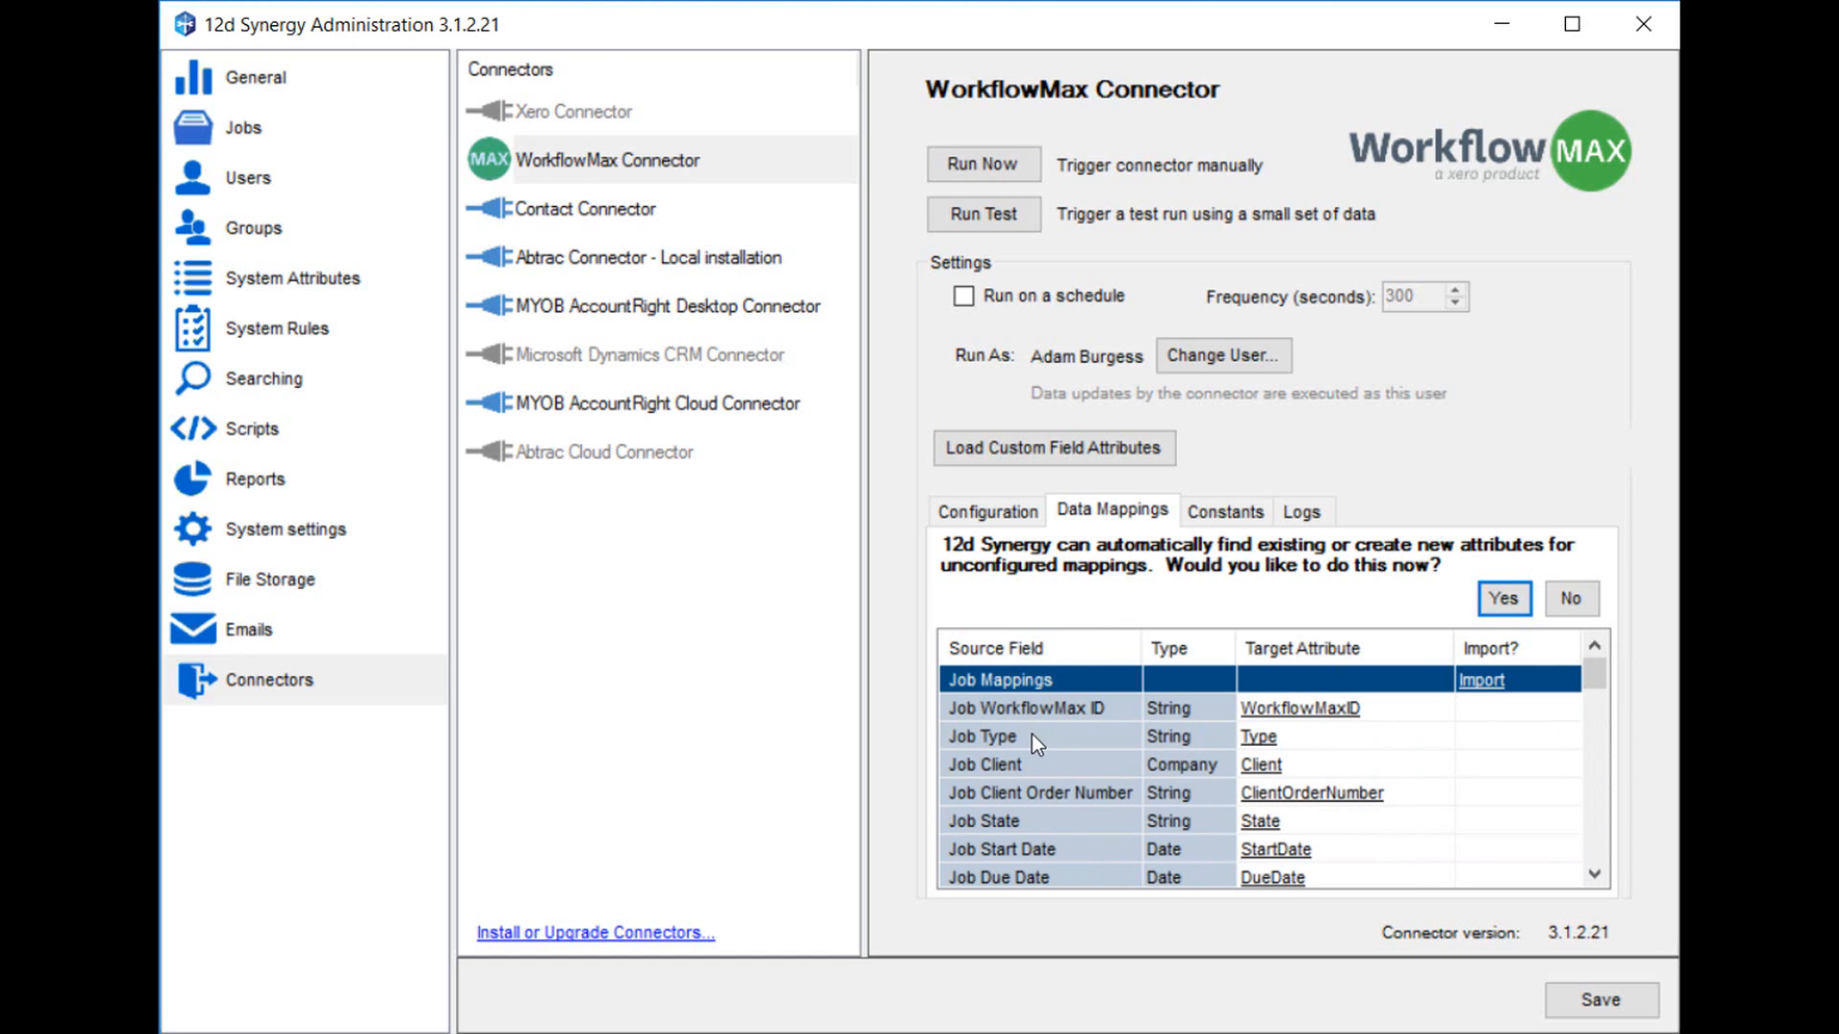
pyautogui.moveTo(1220, 742)
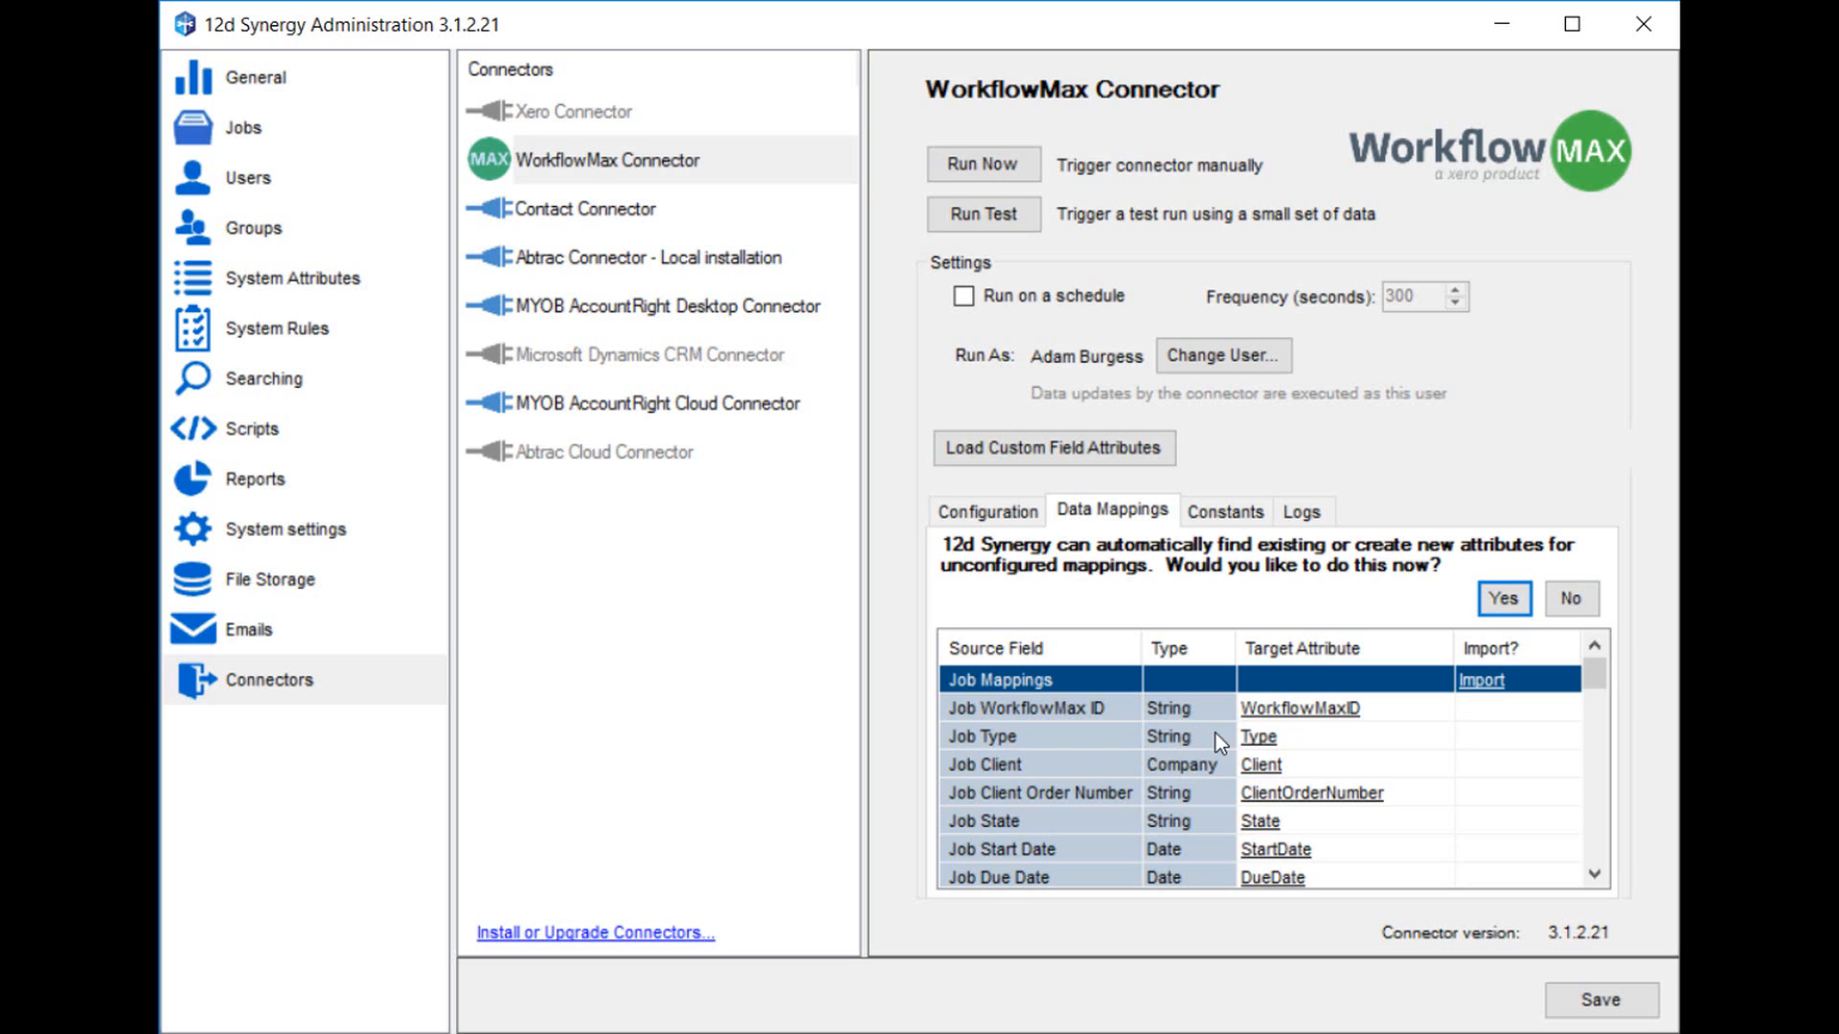
pyautogui.moveTo(1316, 745)
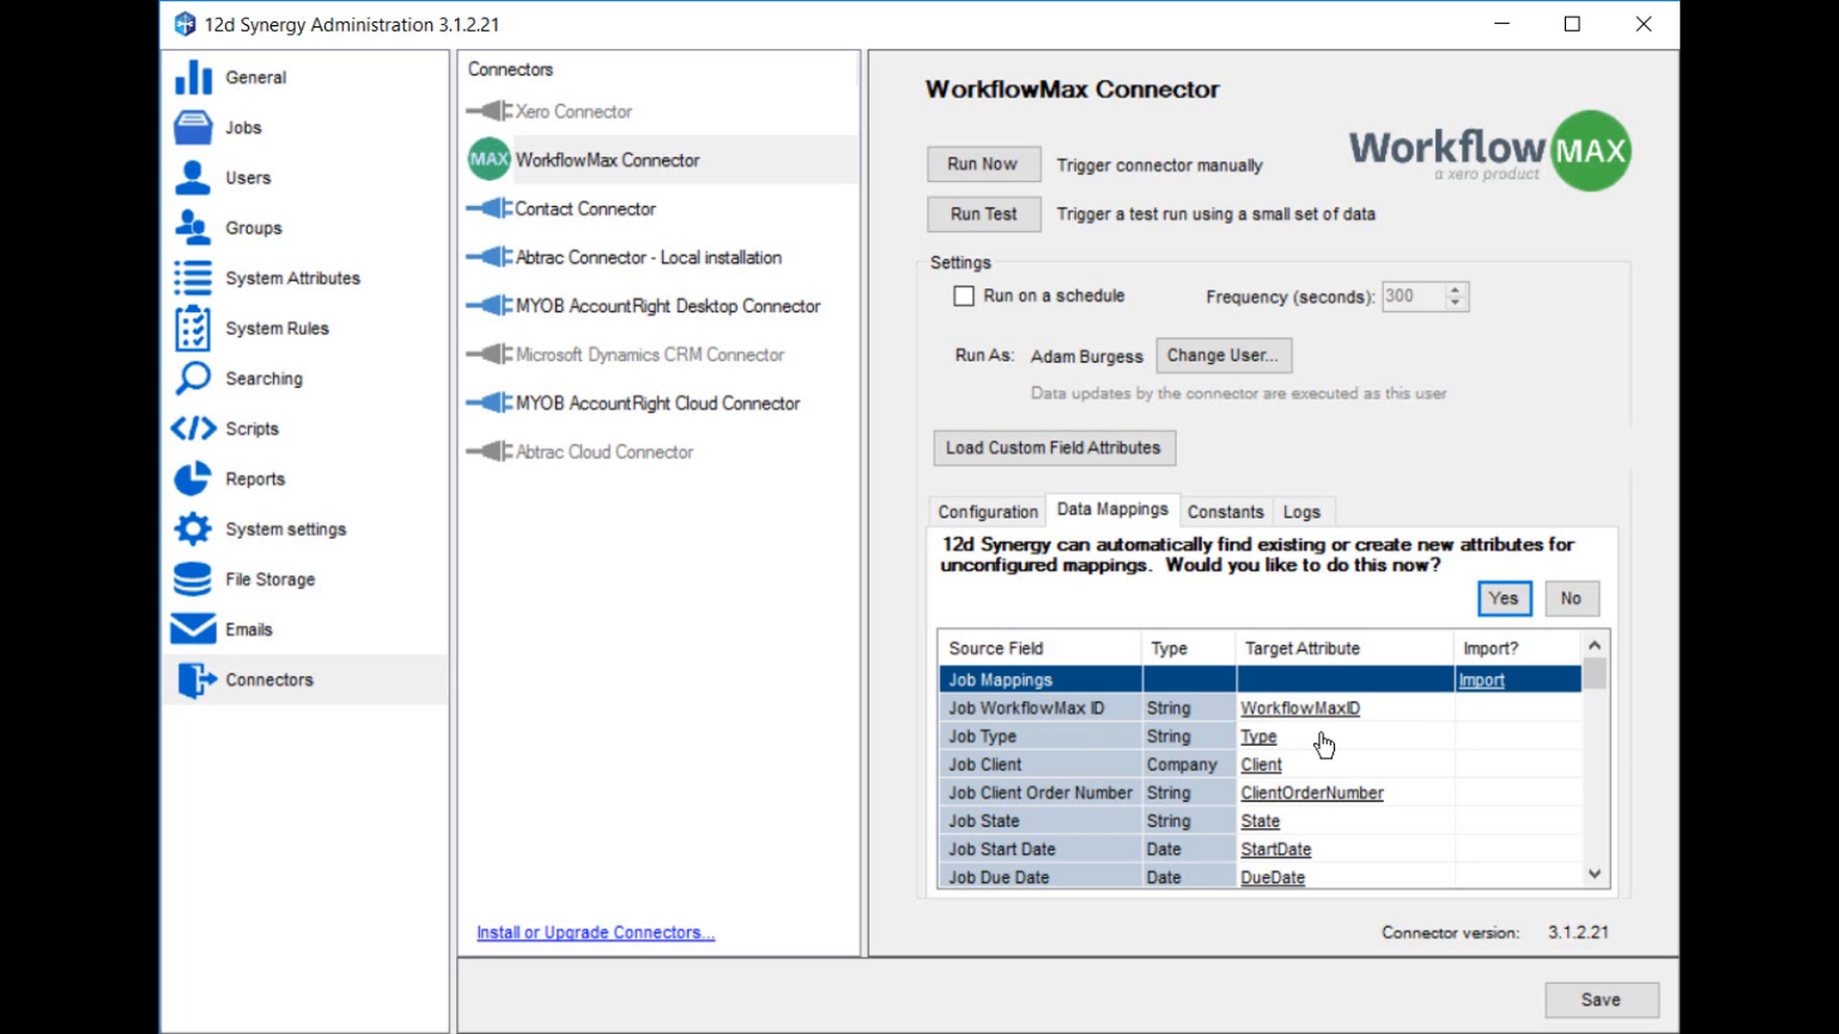
pyautogui.click(1259, 737)
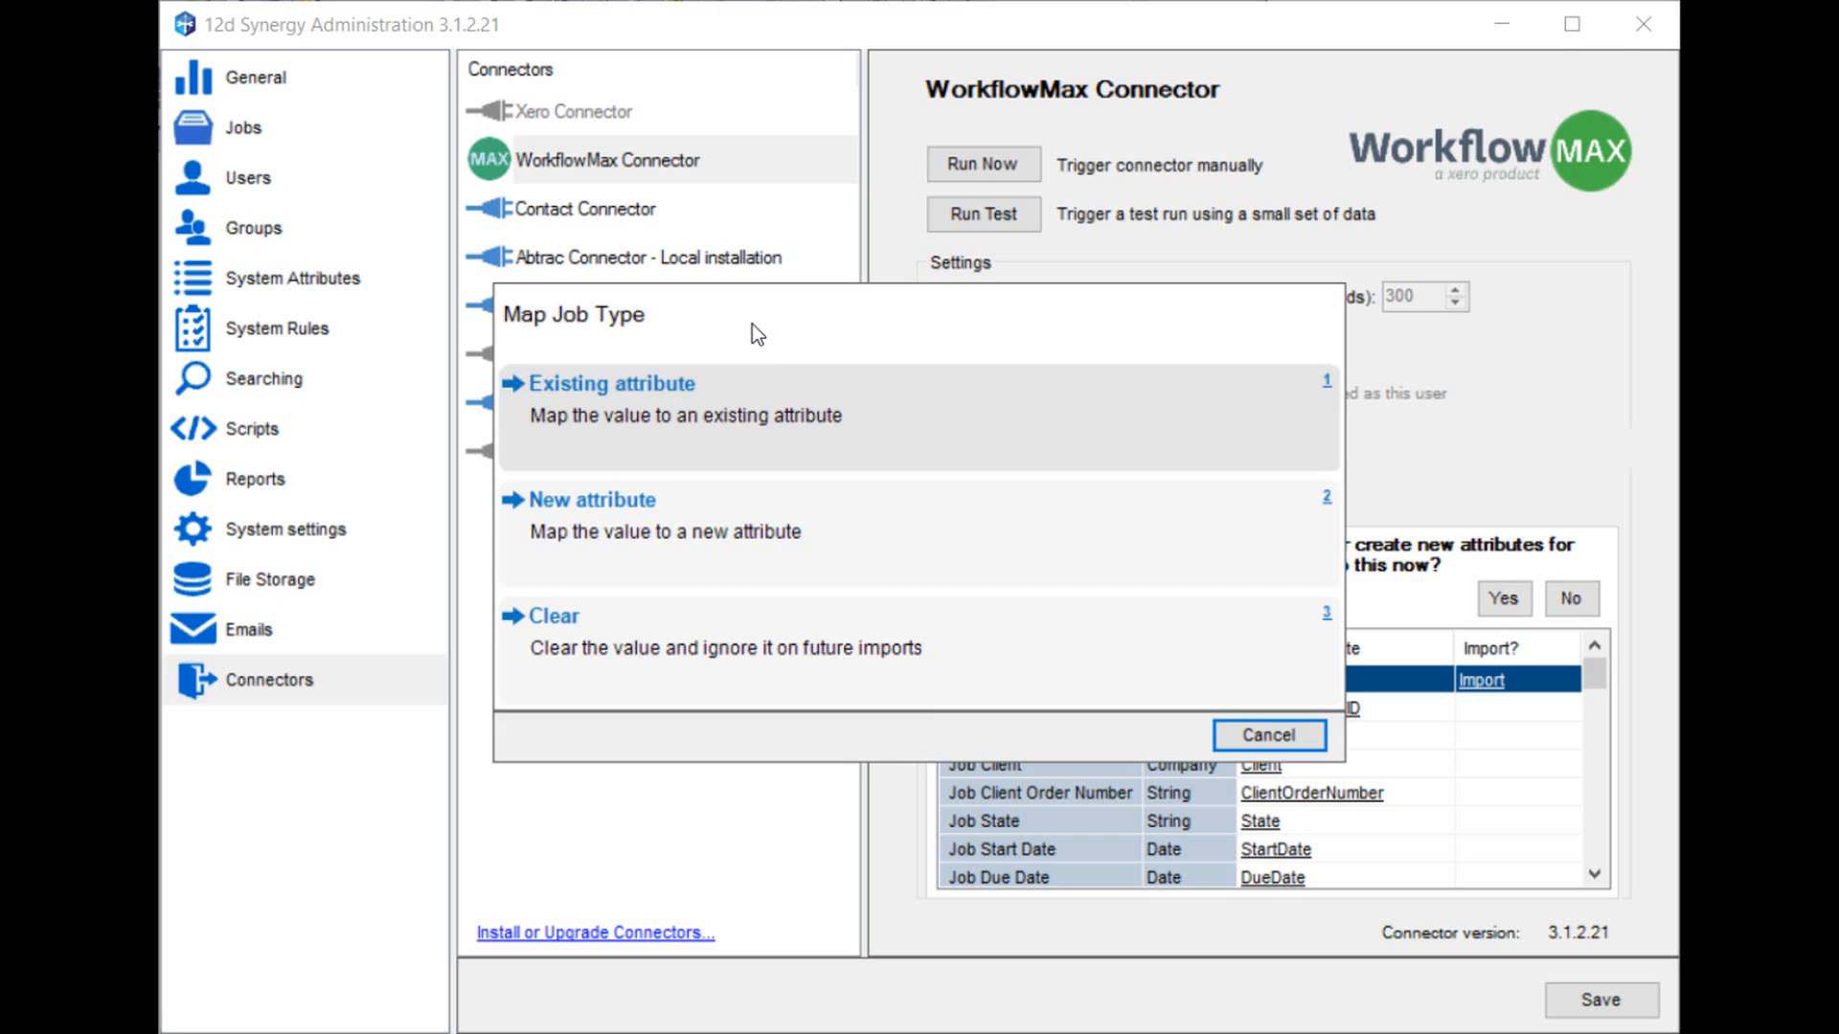
pyautogui.click(612, 383)
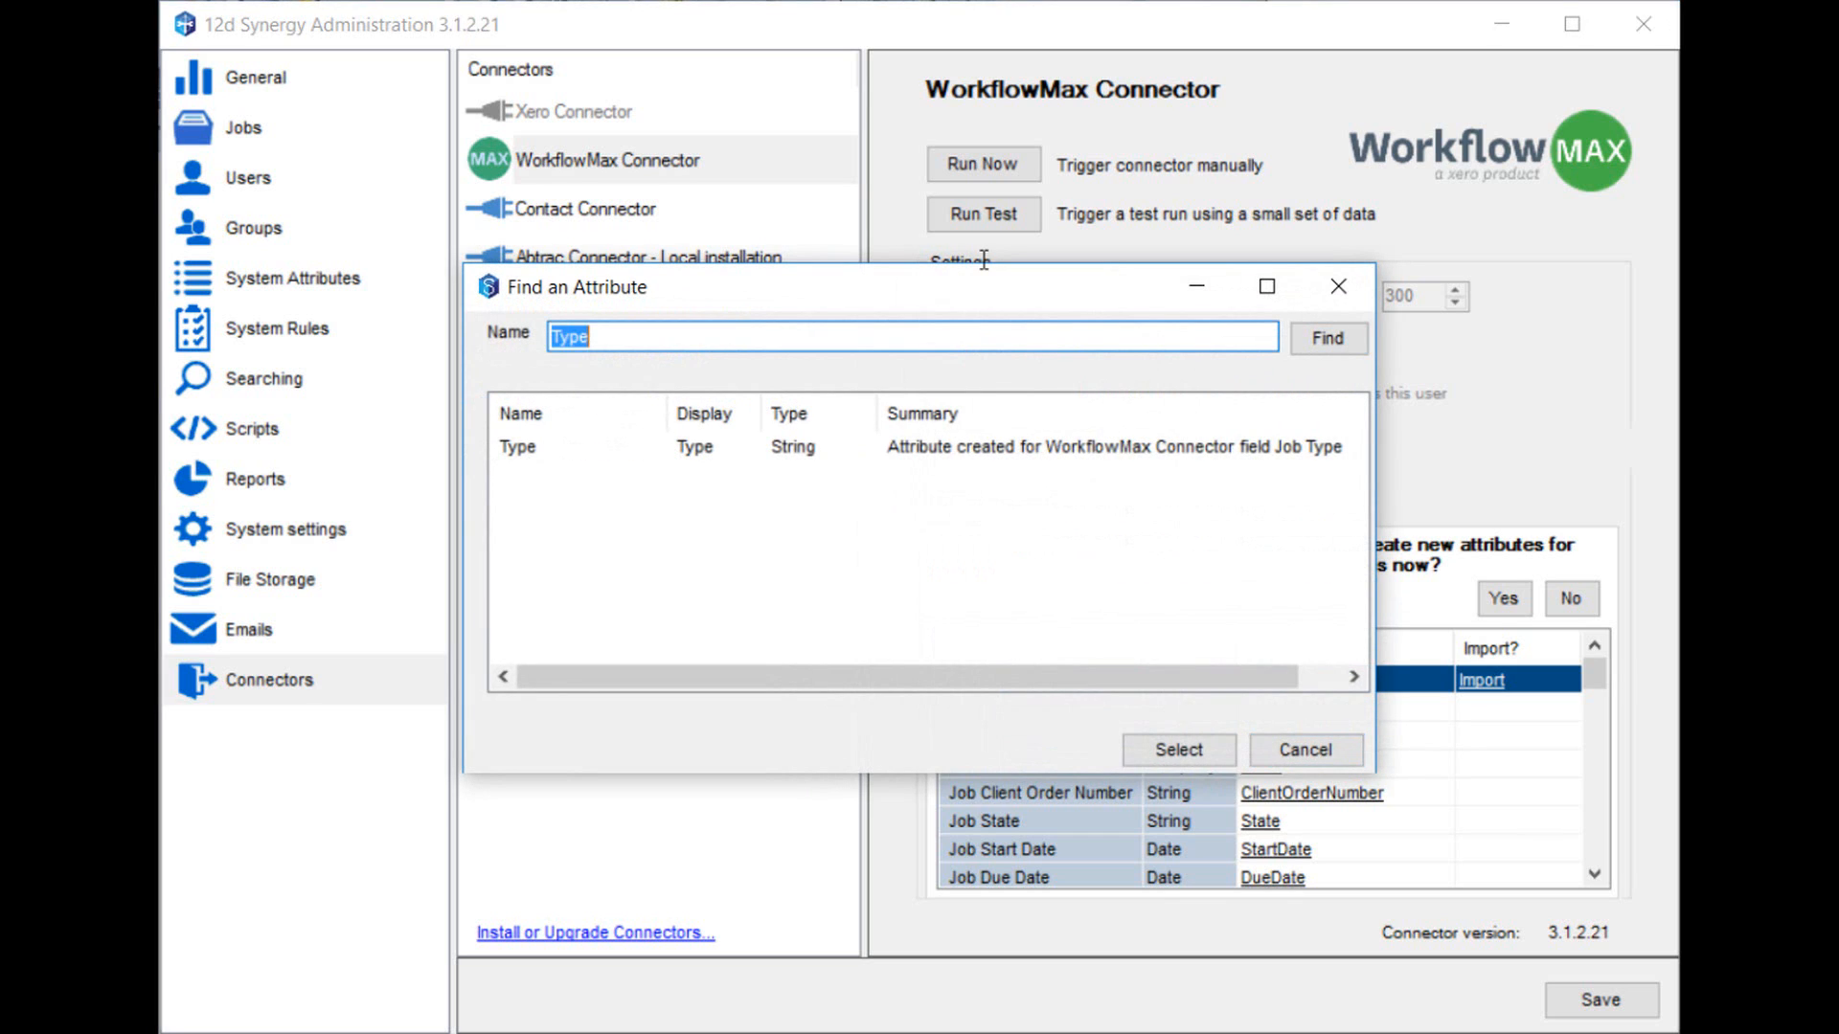
pyautogui.click(1326, 337)
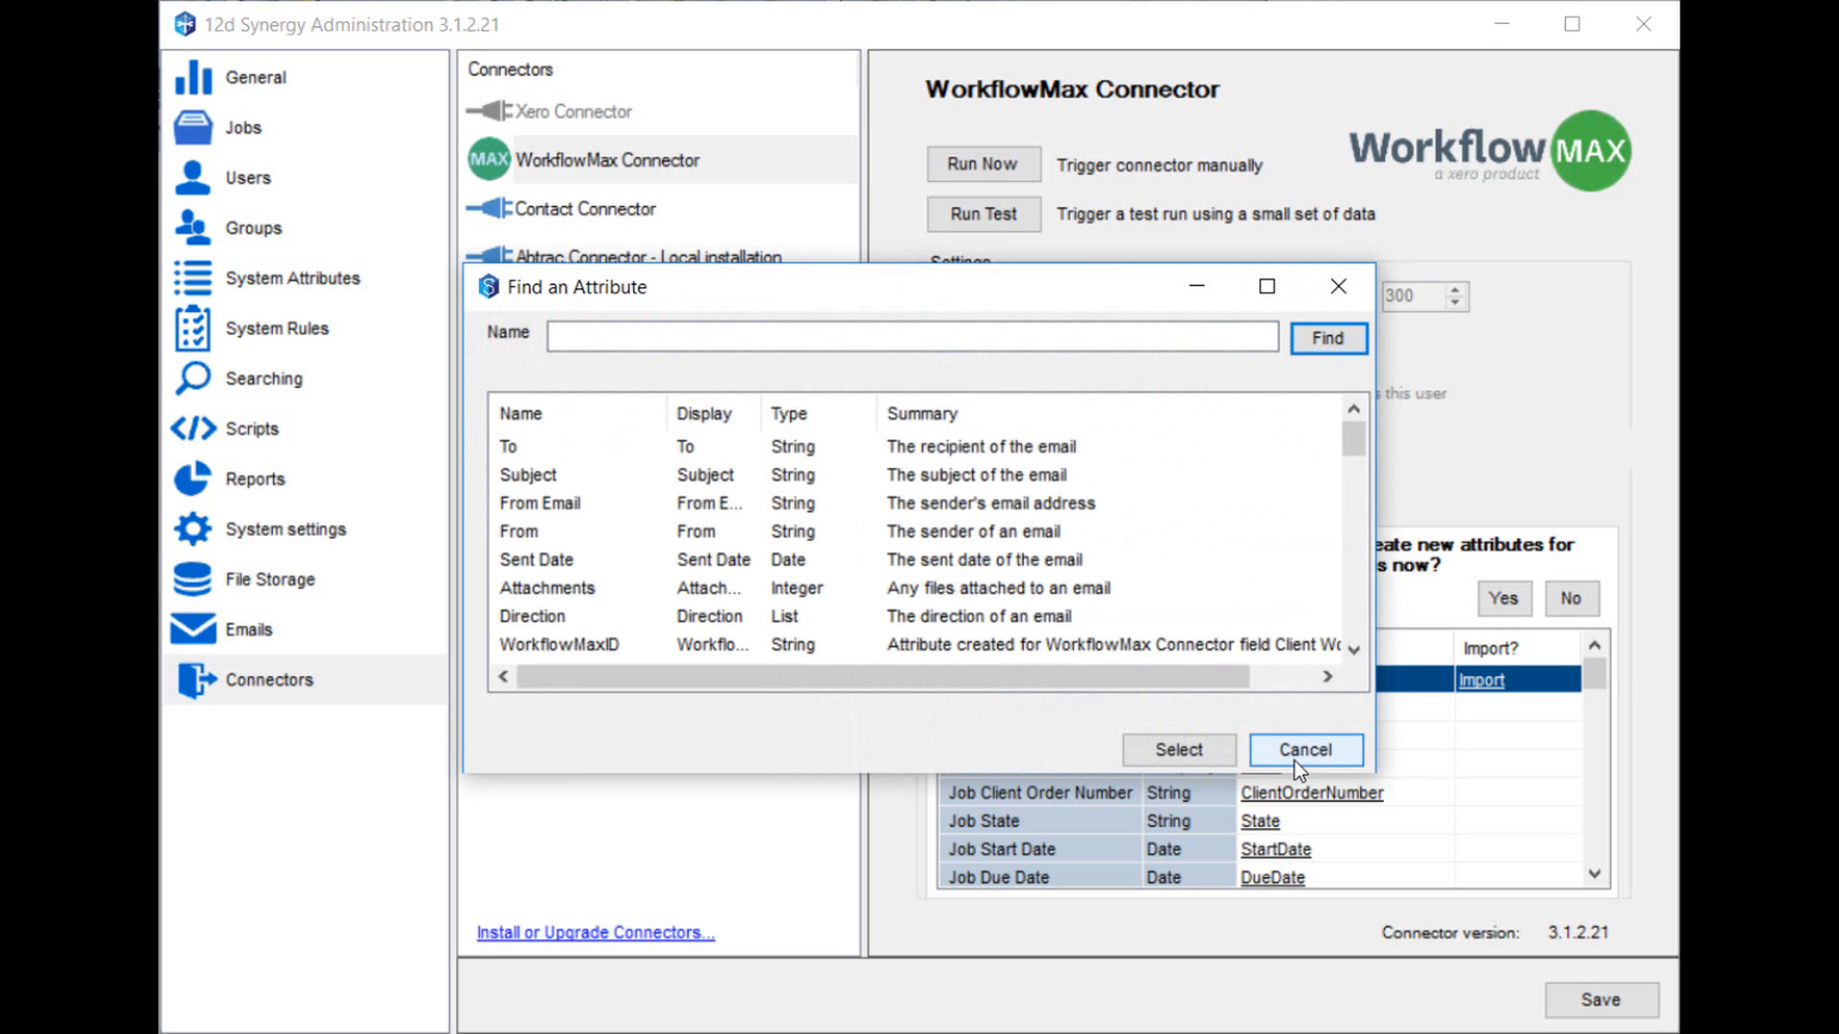
pyautogui.click(1304, 749)
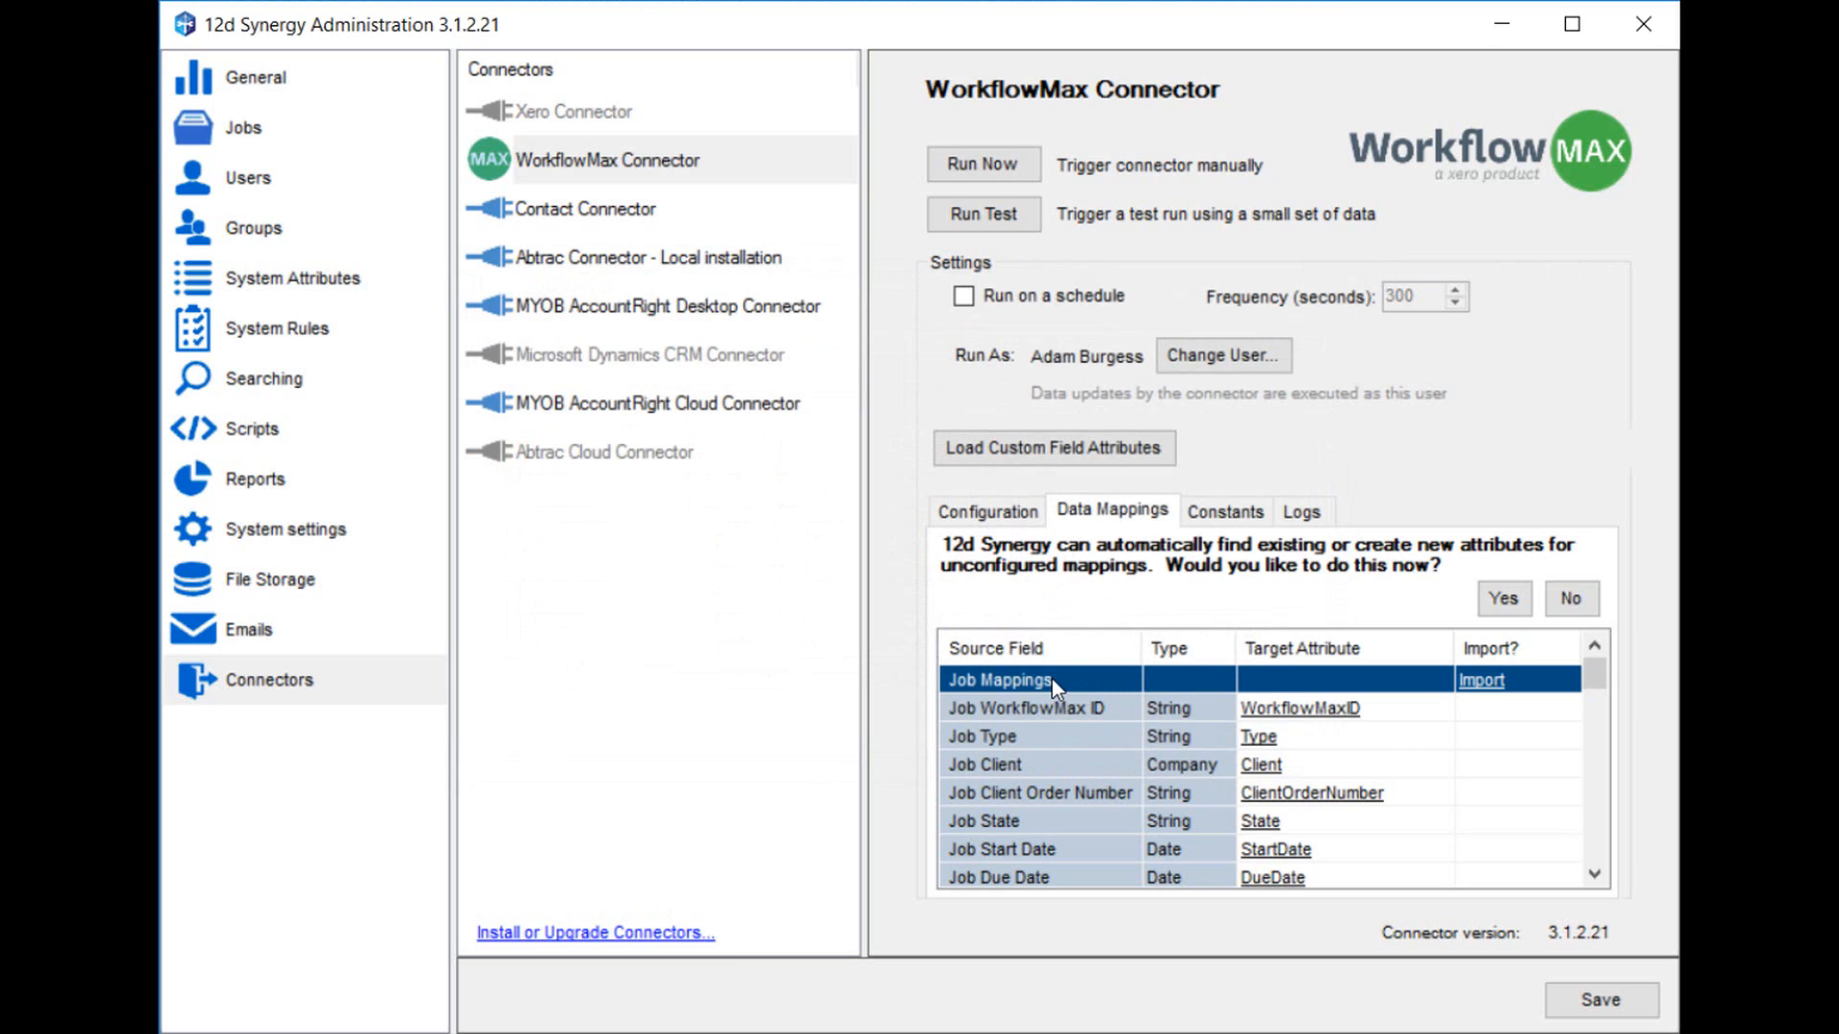
pyautogui.moveTo(1089, 685)
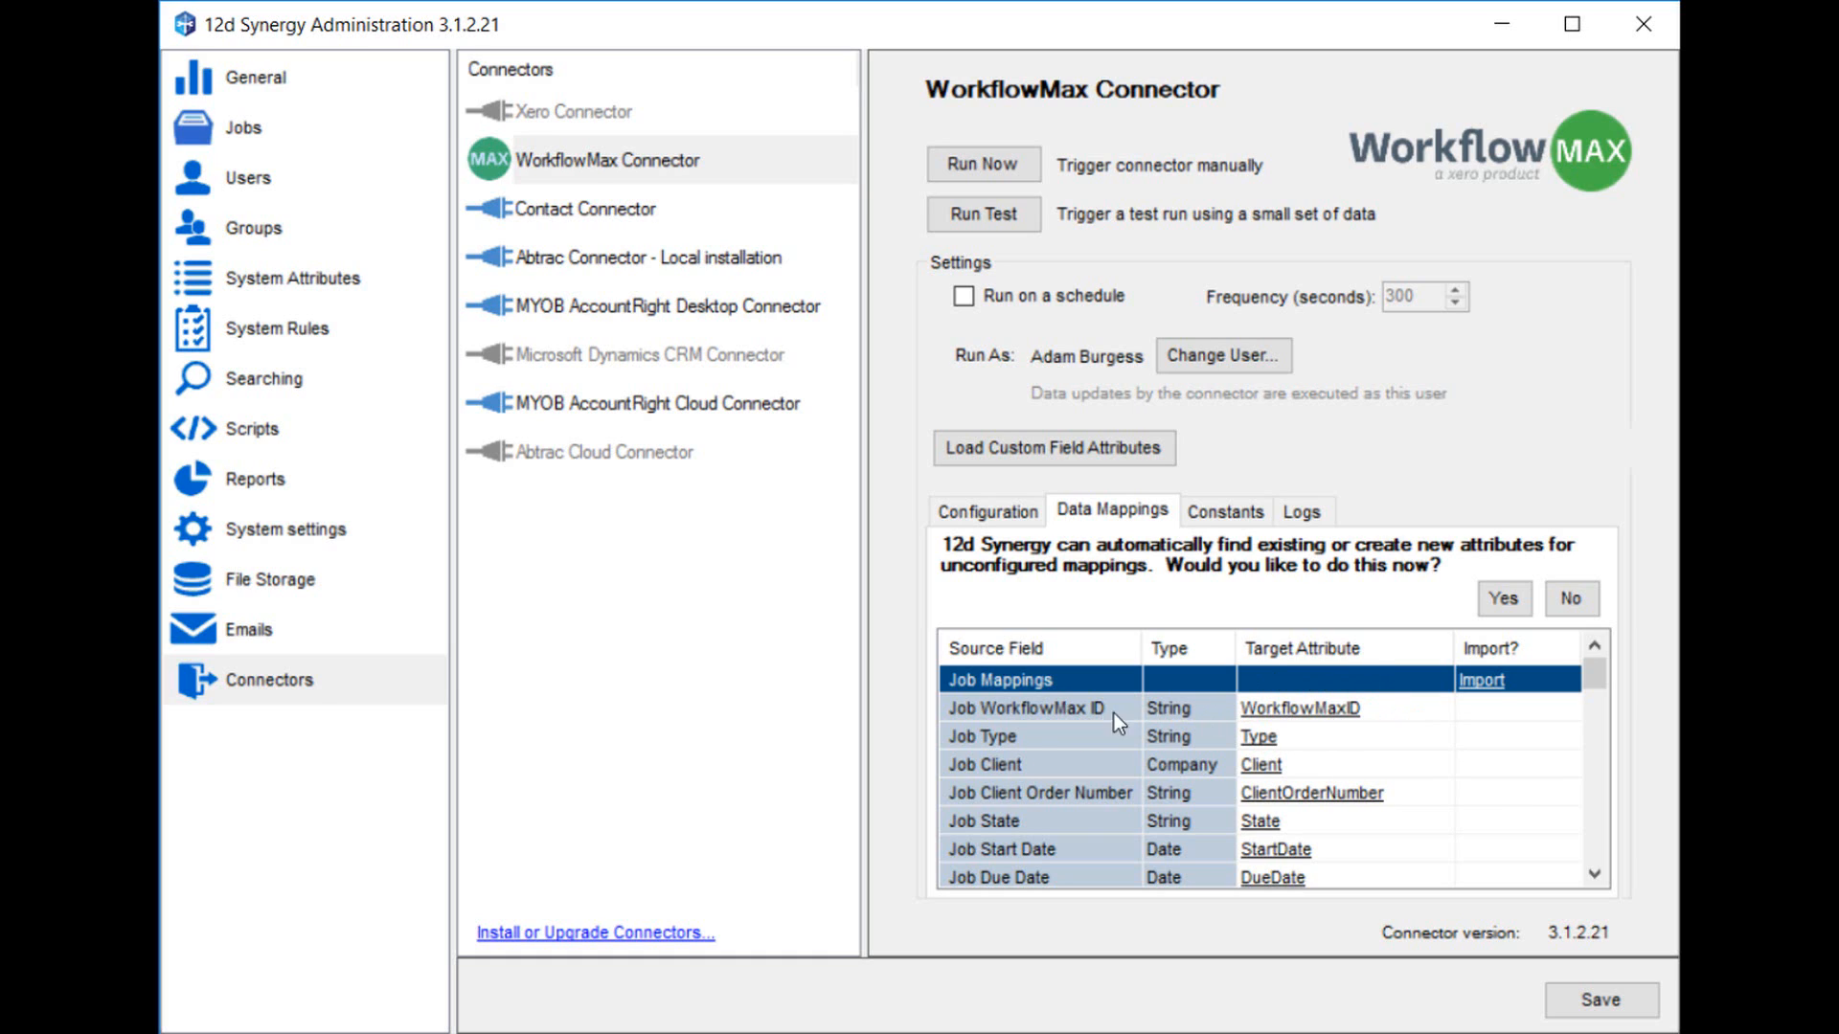
pyautogui.moveTo(1332, 713)
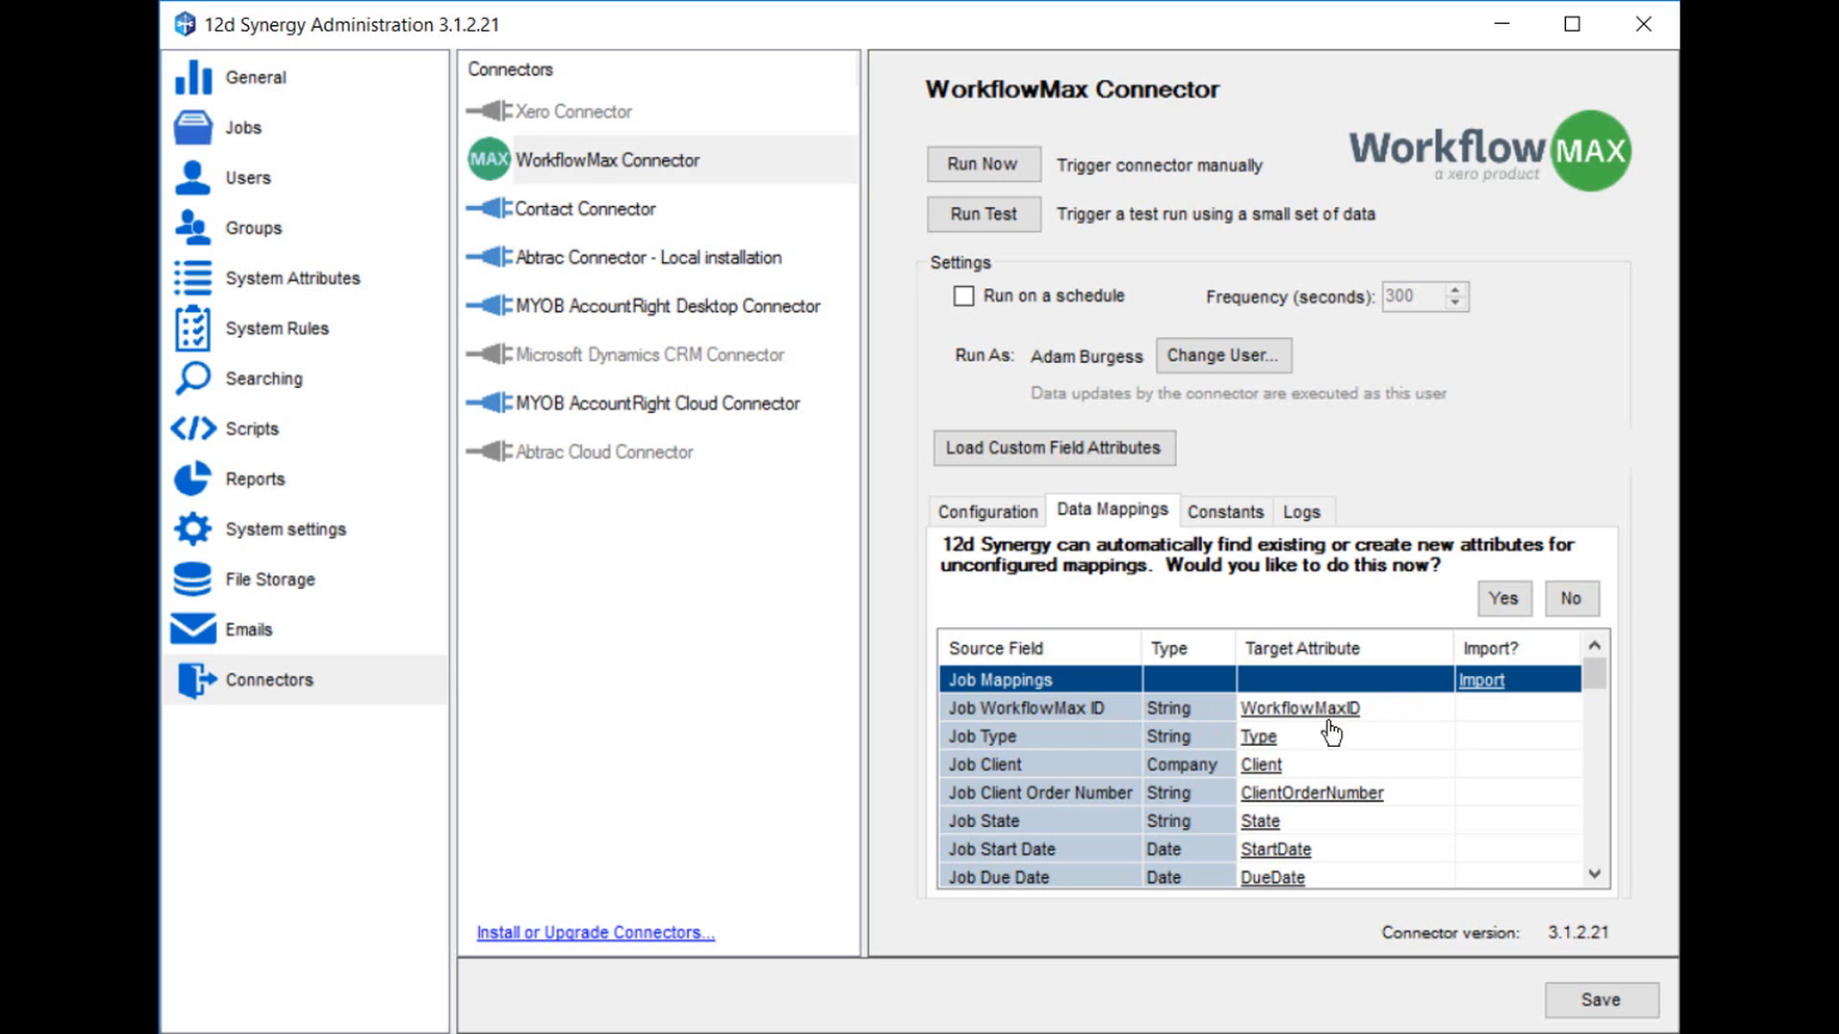
pyautogui.moveTo(1305, 778)
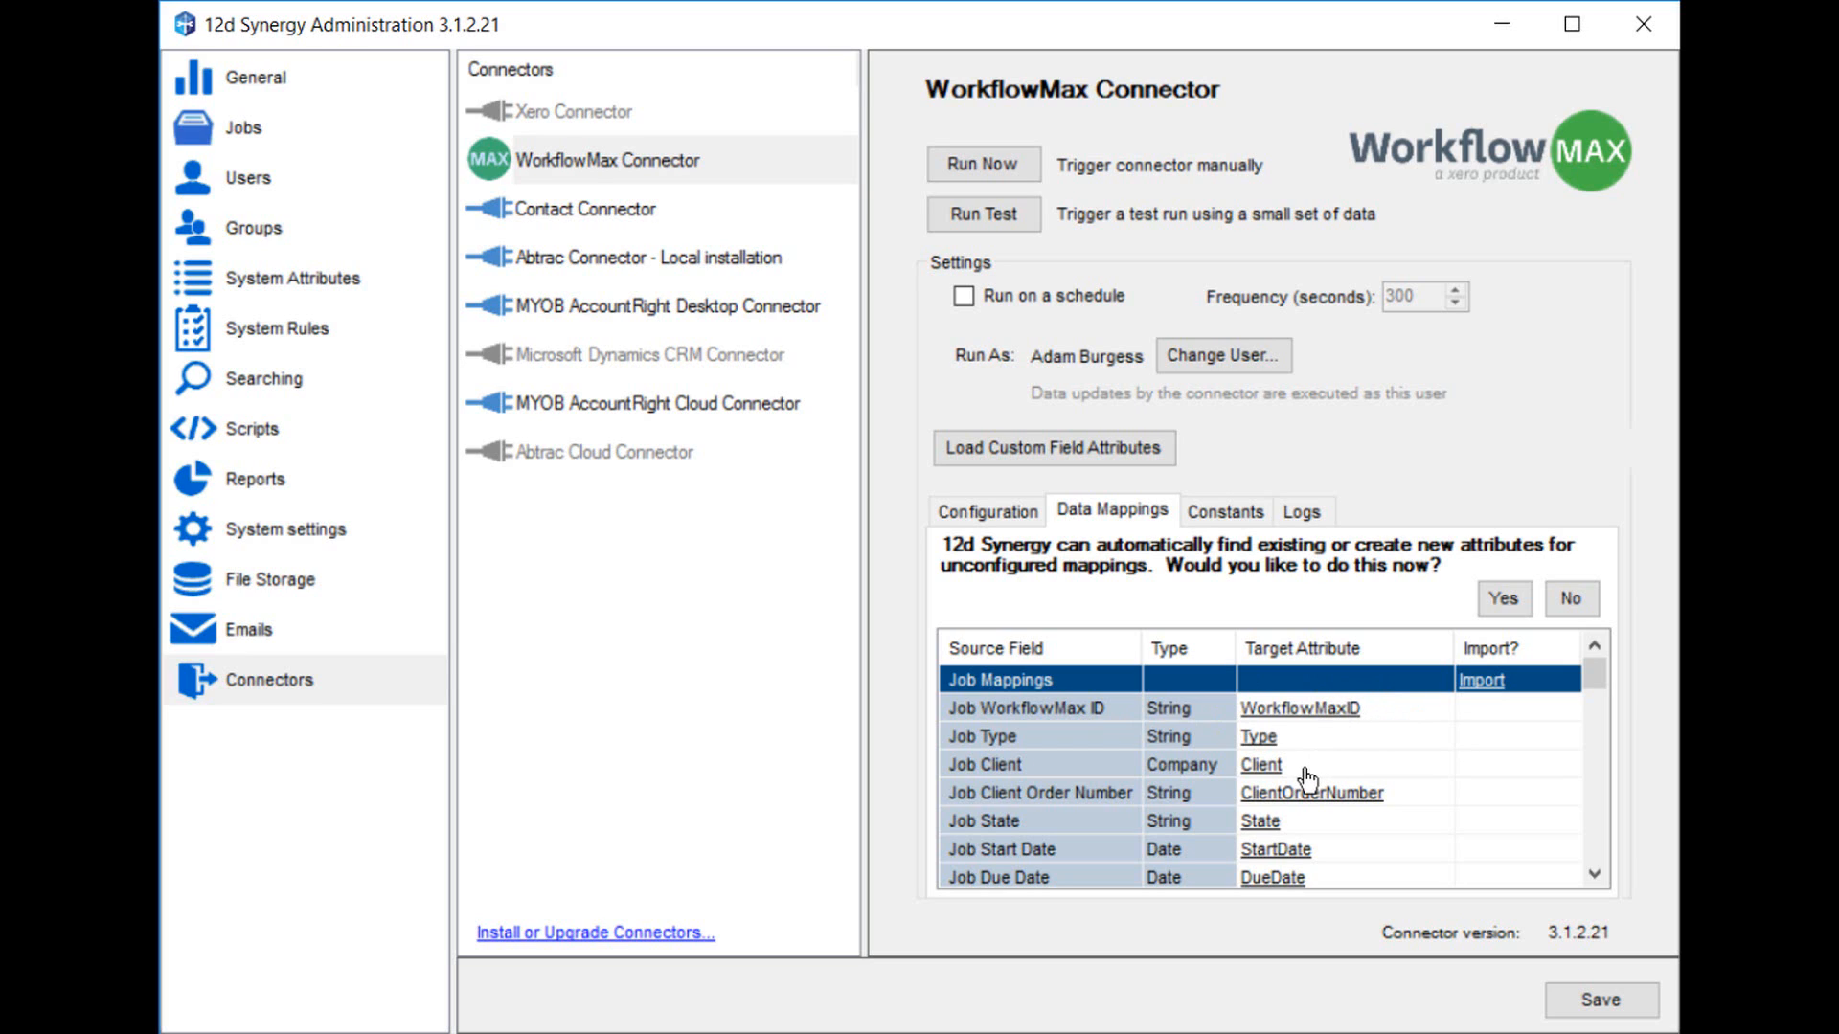
# Clear the Client target attribute on the Job Client row so it is unmapped
pyautogui.click(1260, 765)
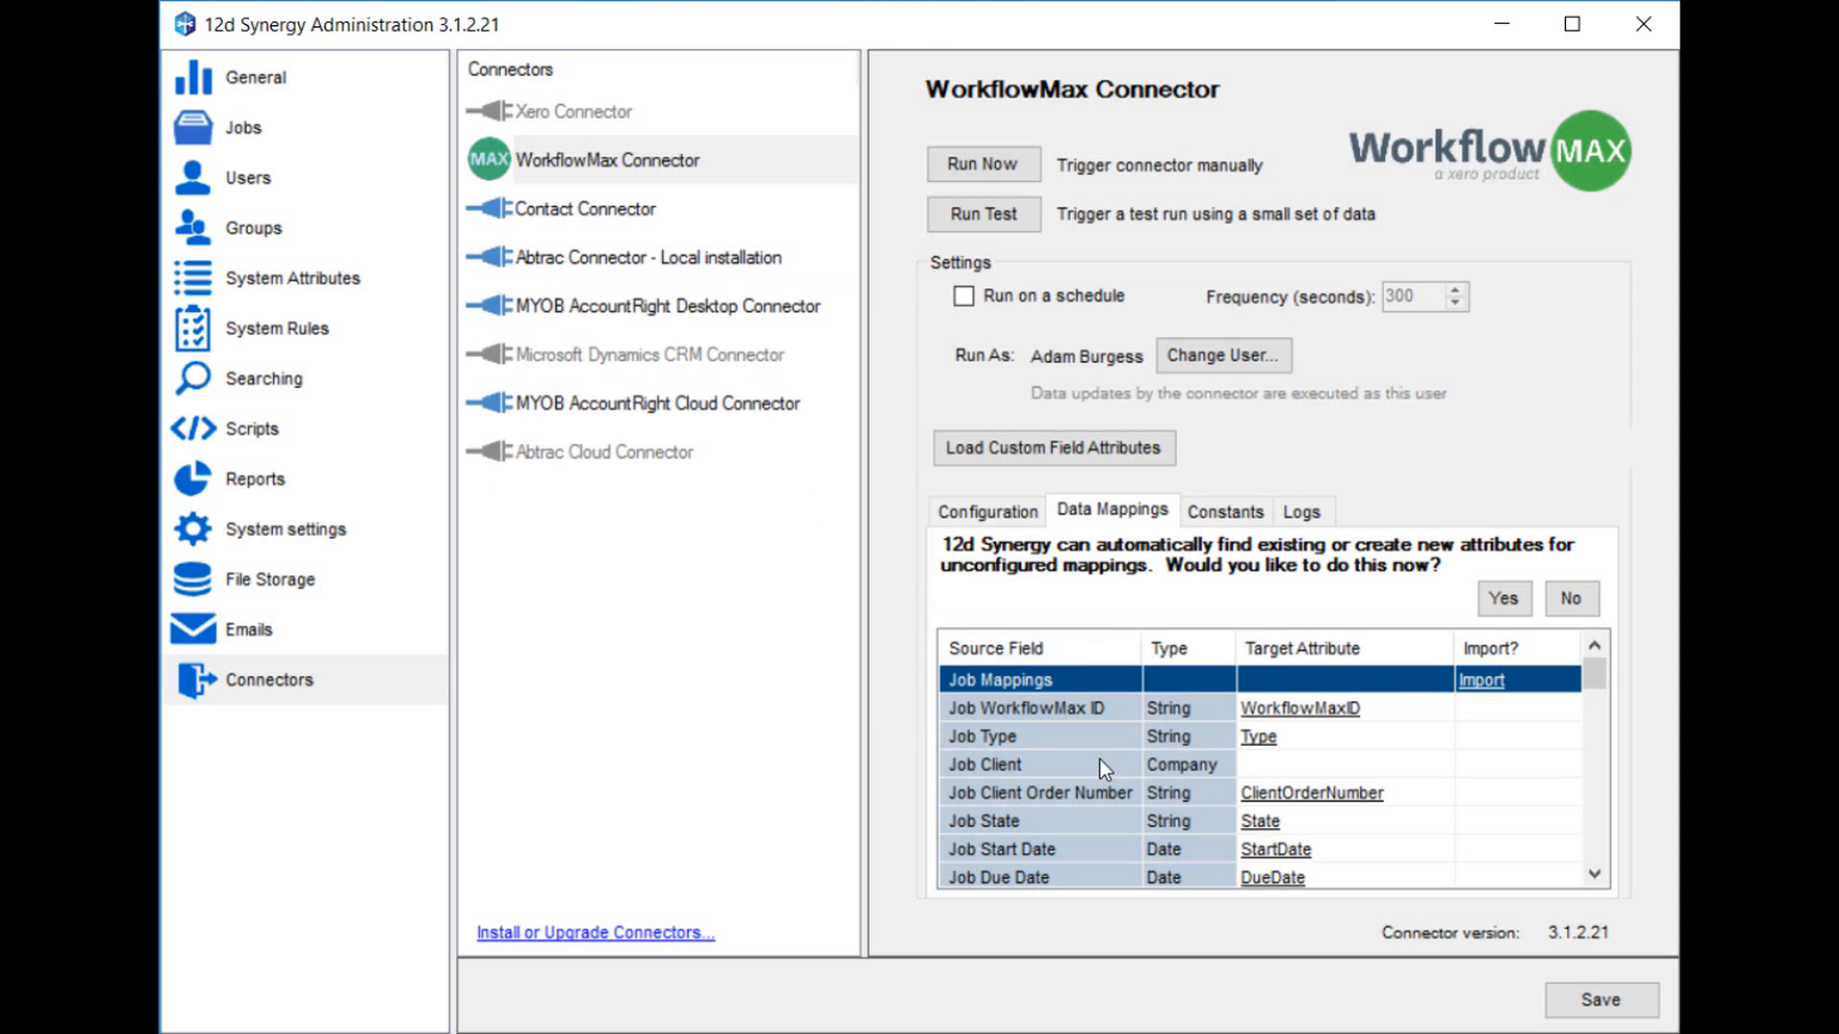
pyautogui.moveTo(1319, 765)
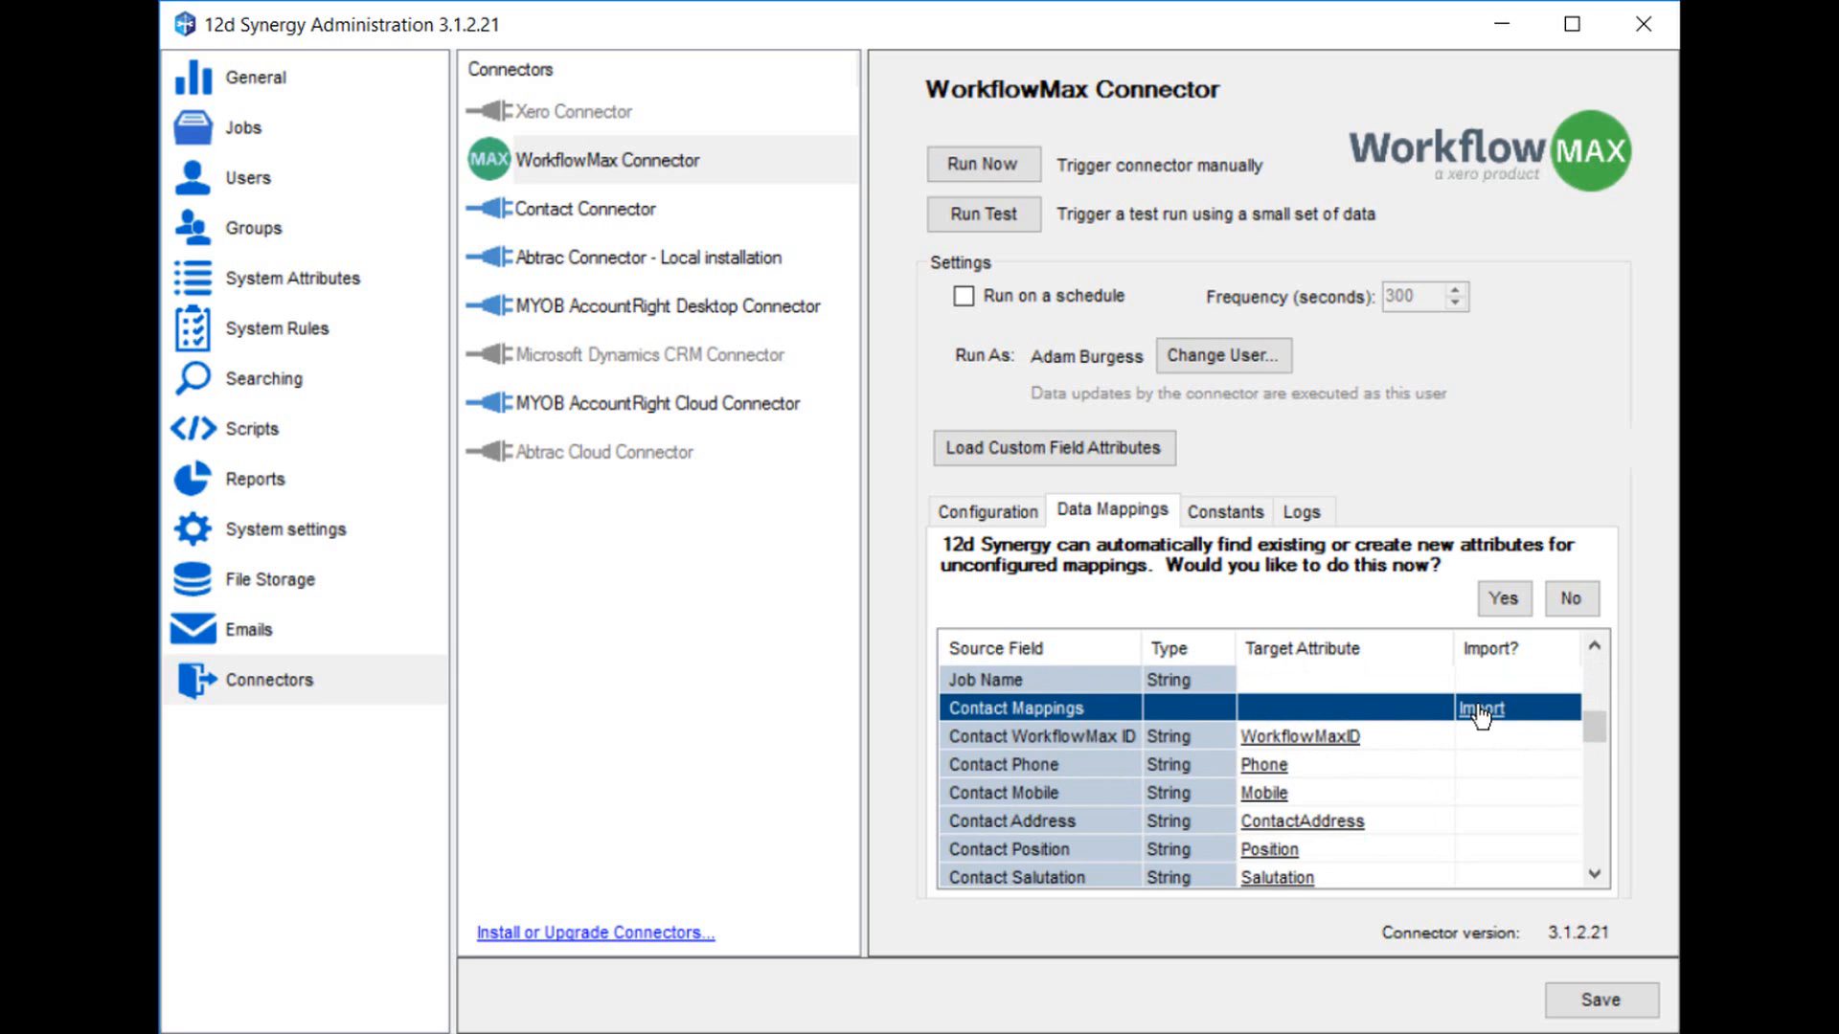
# Set Contact Mappings to Do not Import, greying out all contact fields
pyautogui.click(1480, 709)
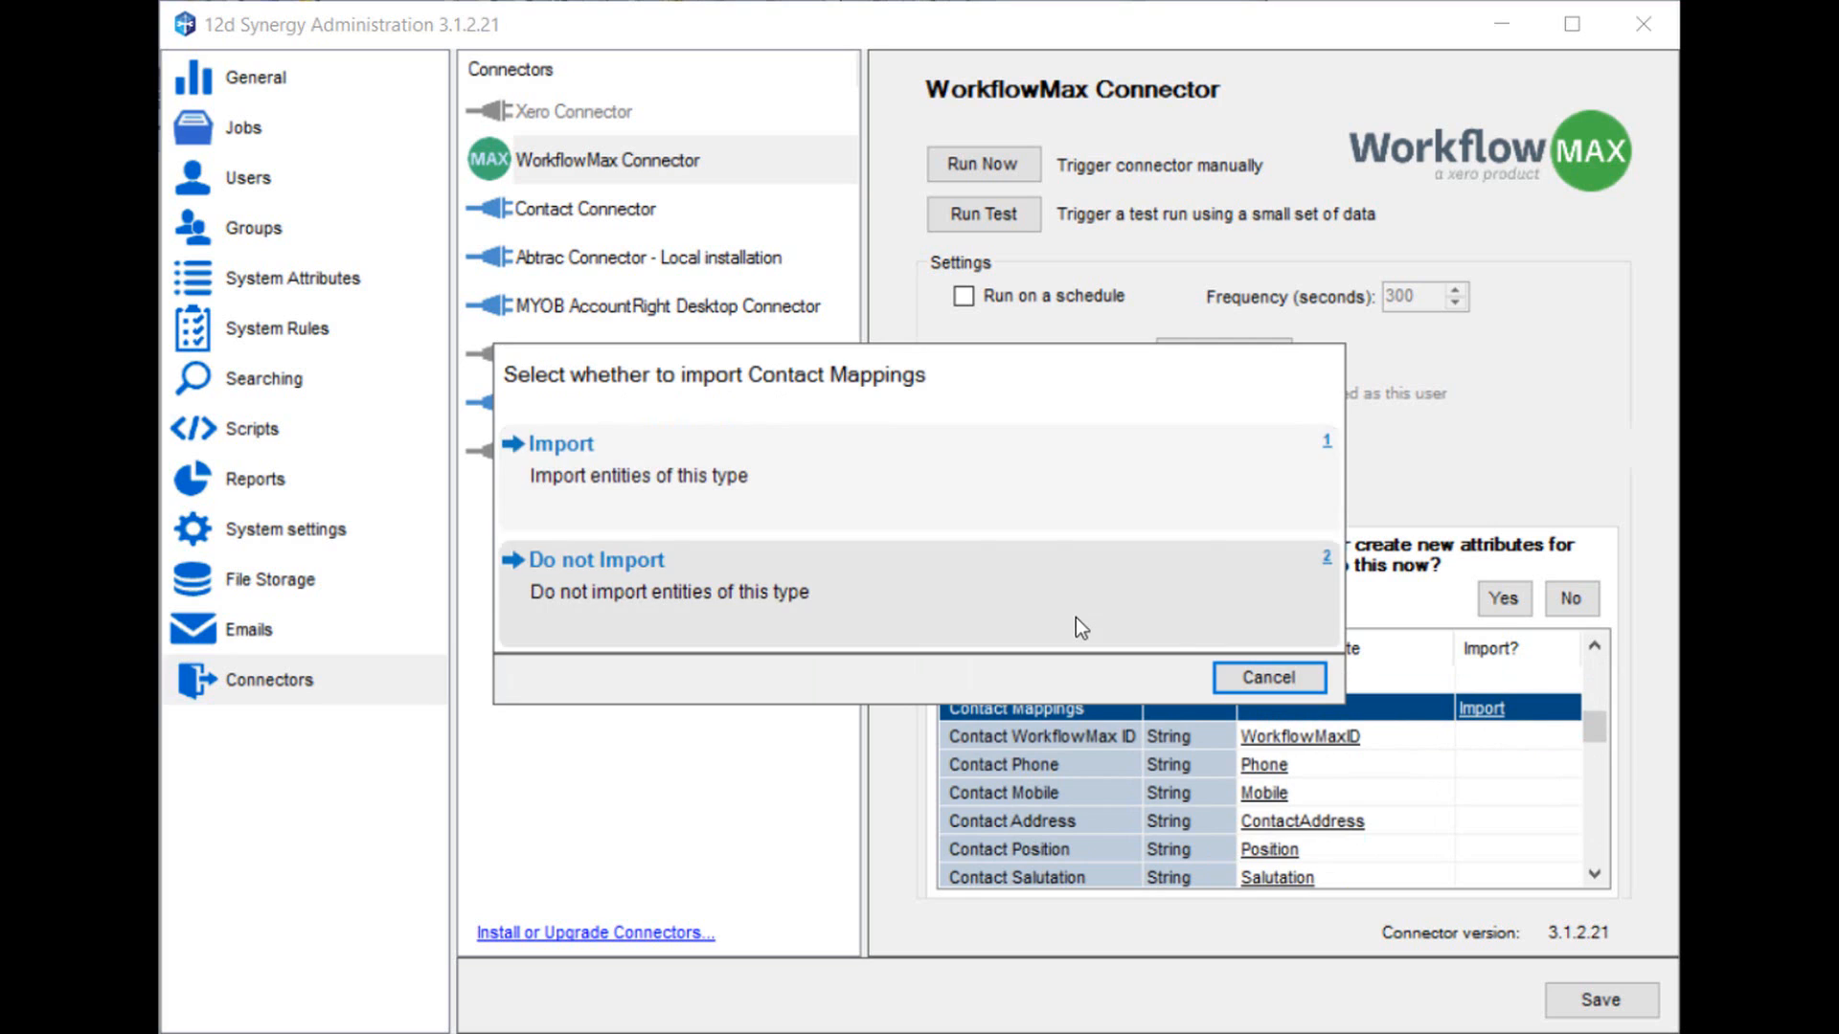
pyautogui.click(596, 560)
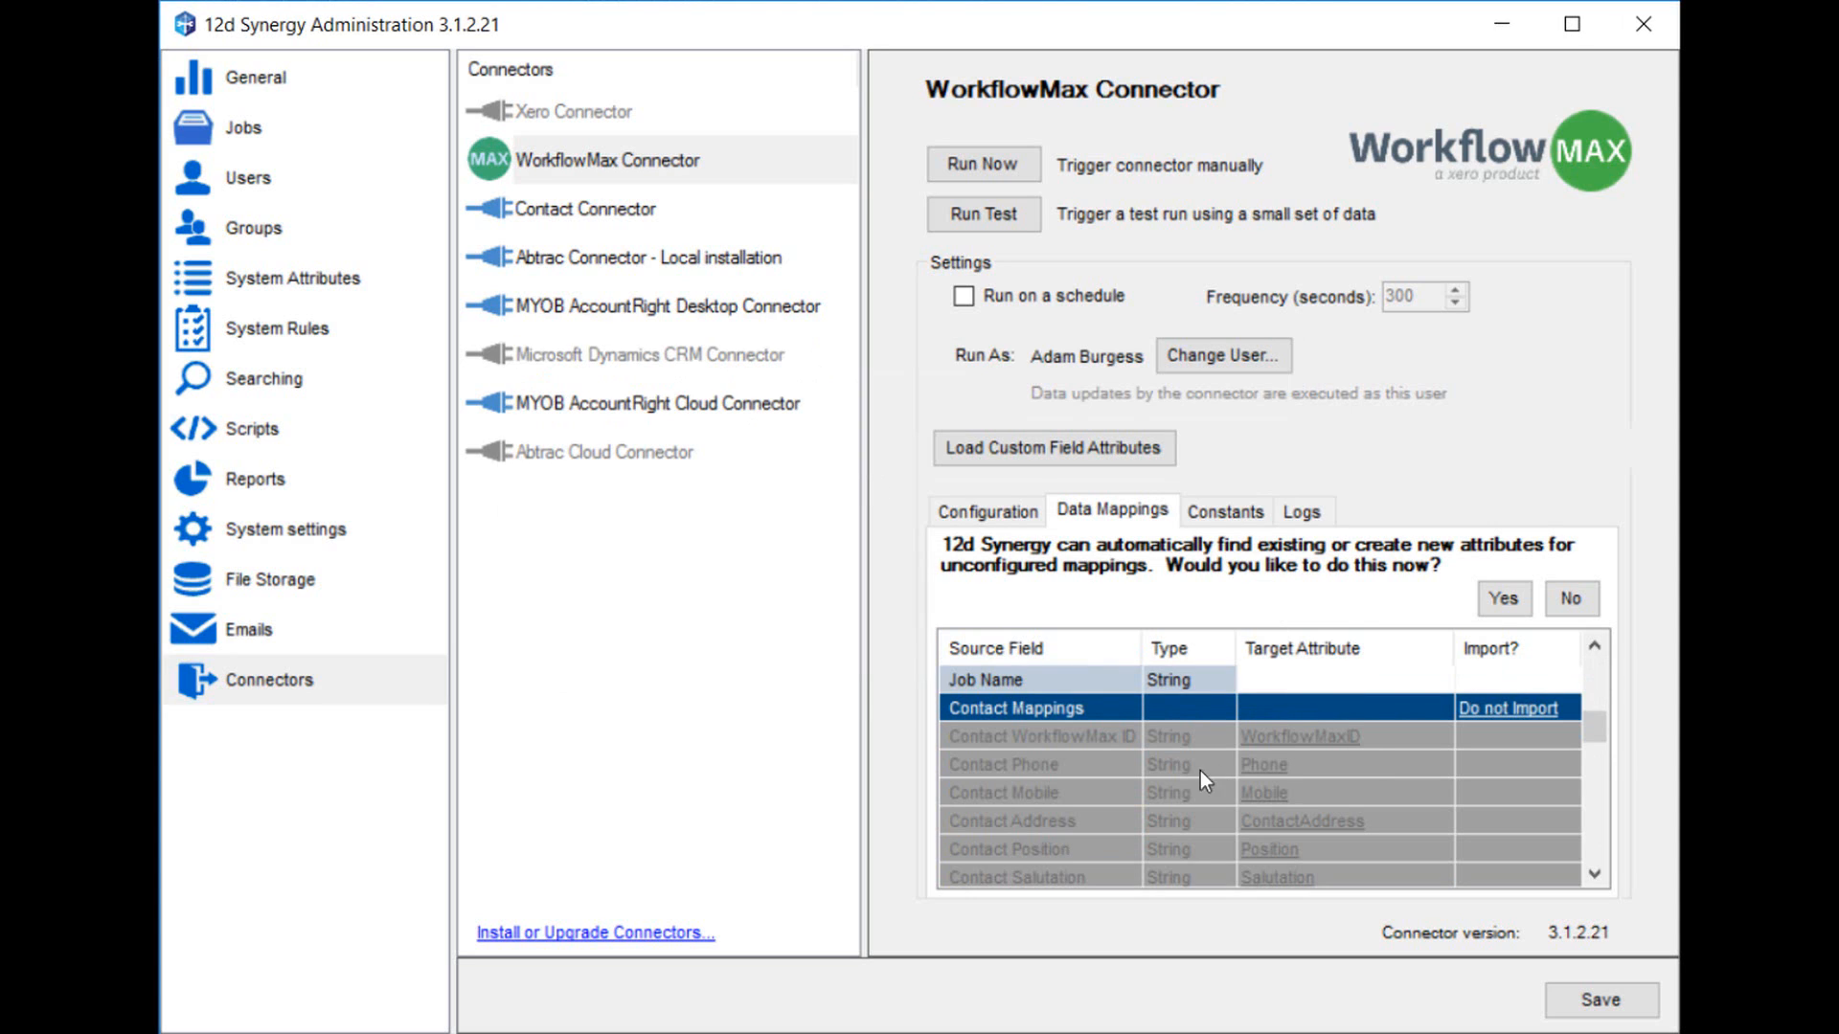
pyautogui.moveTo(1017, 724)
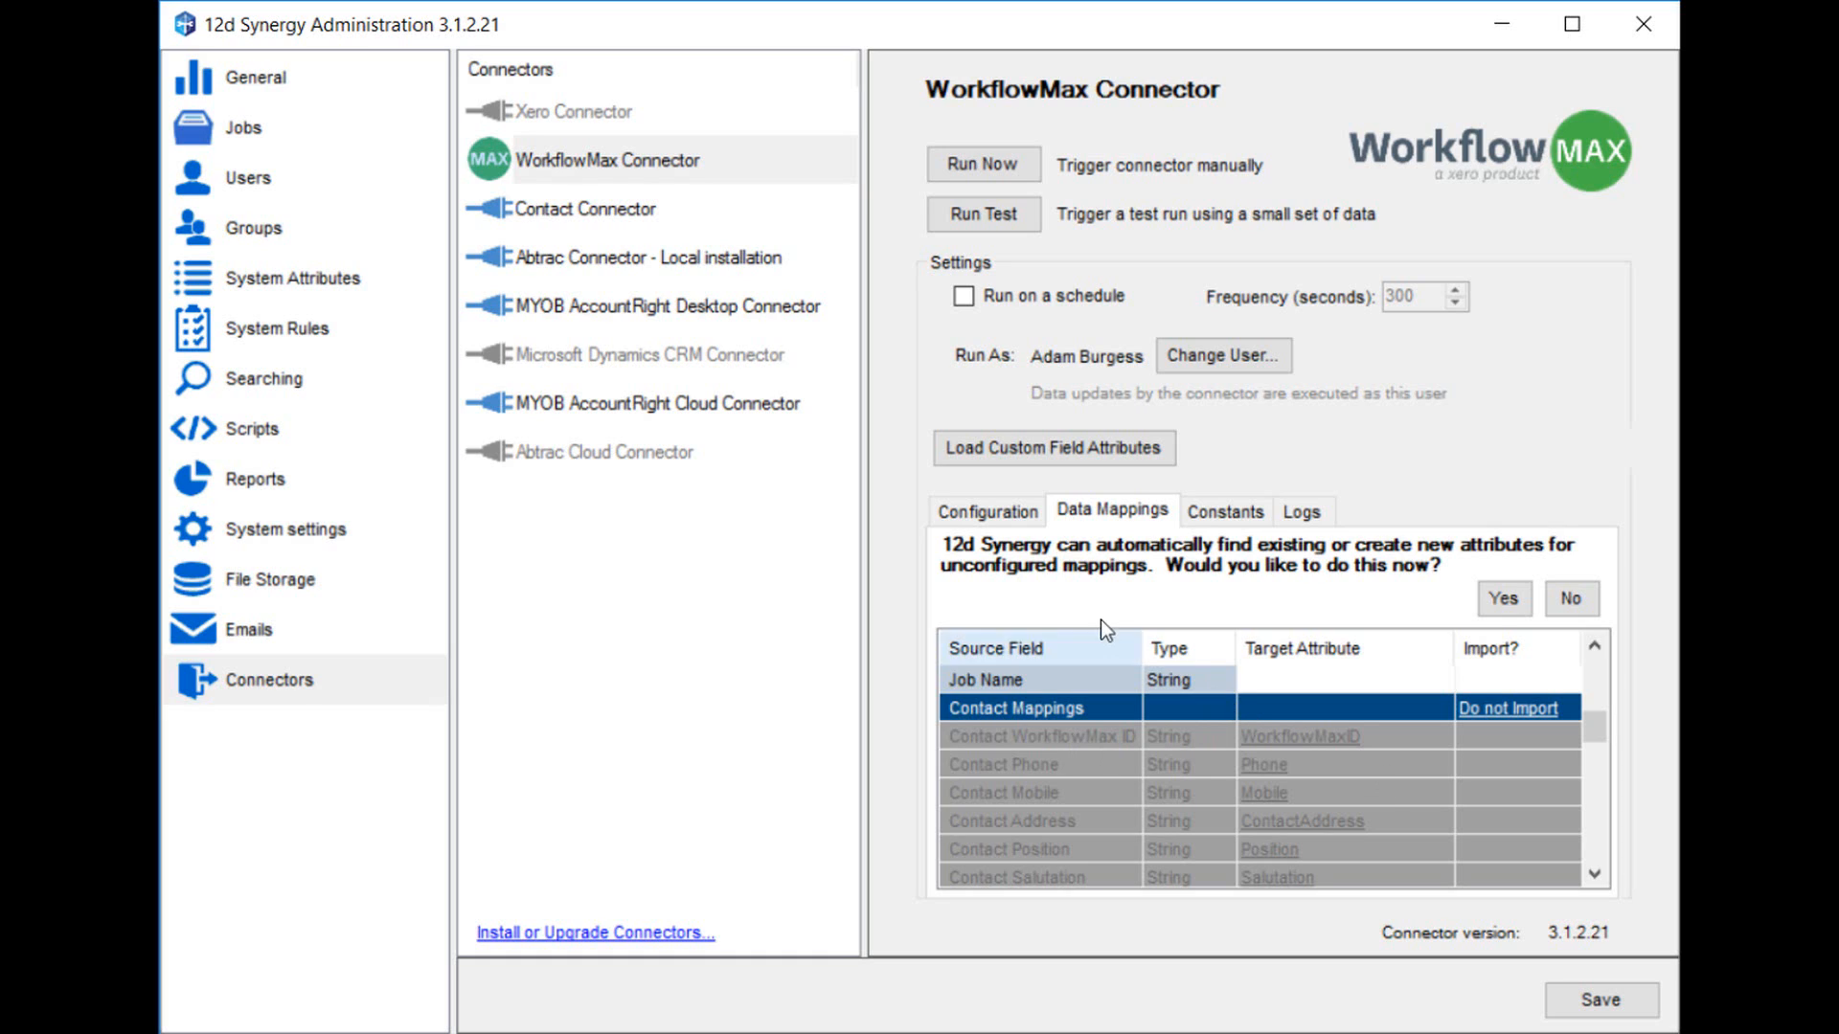
pyautogui.moveTo(1260, 611)
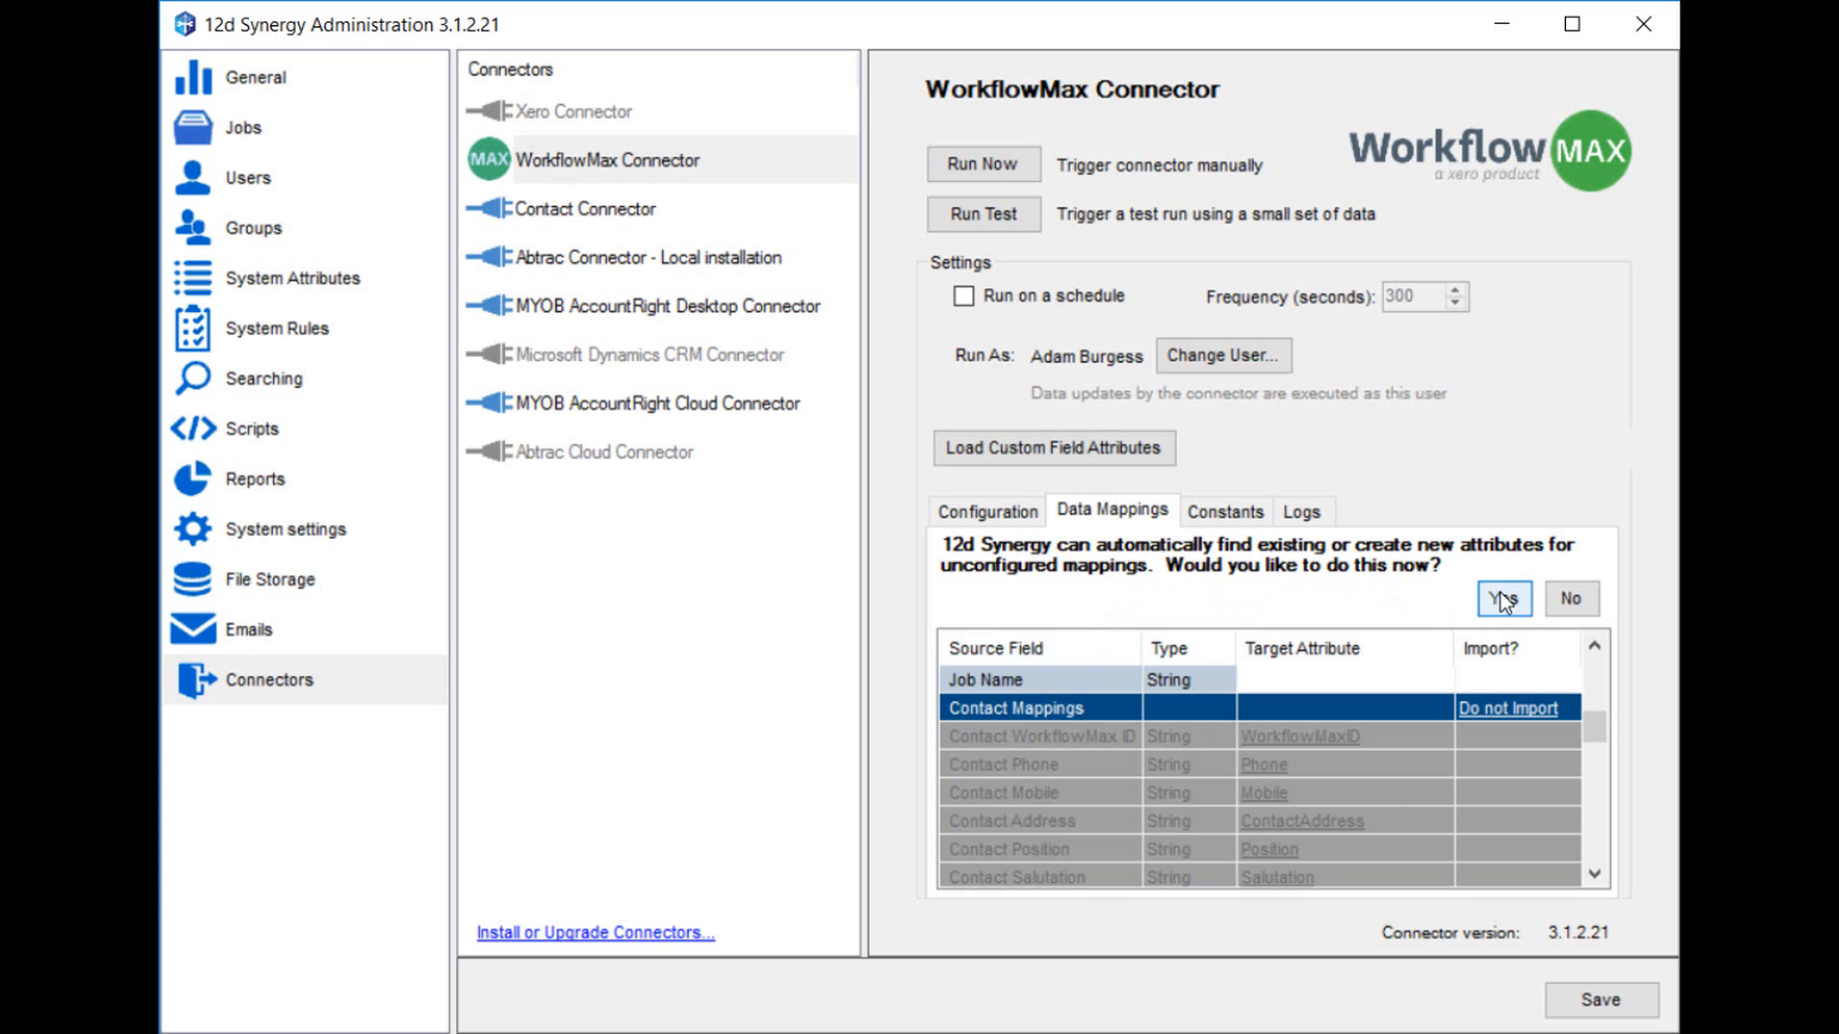
# Accept auto-creating attributes for the unmapped job, file and folder fields
pyautogui.click(1502, 598)
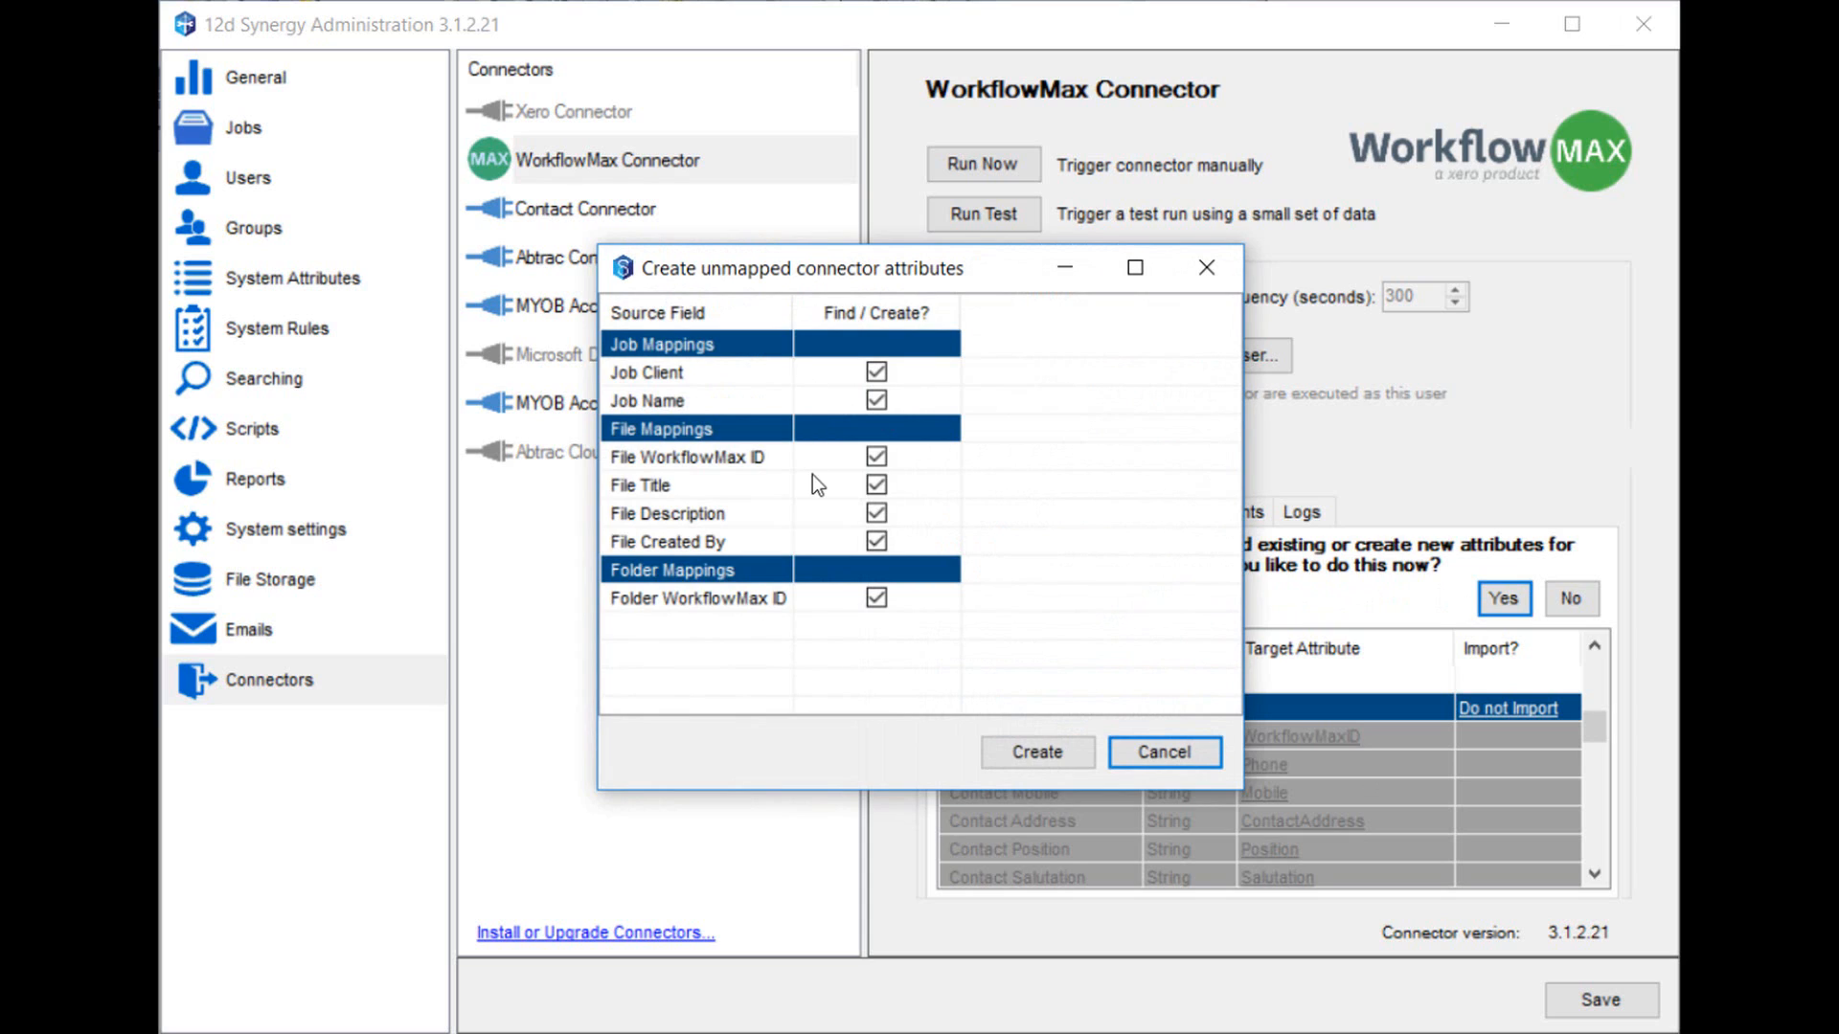
pyautogui.moveTo(816, 597)
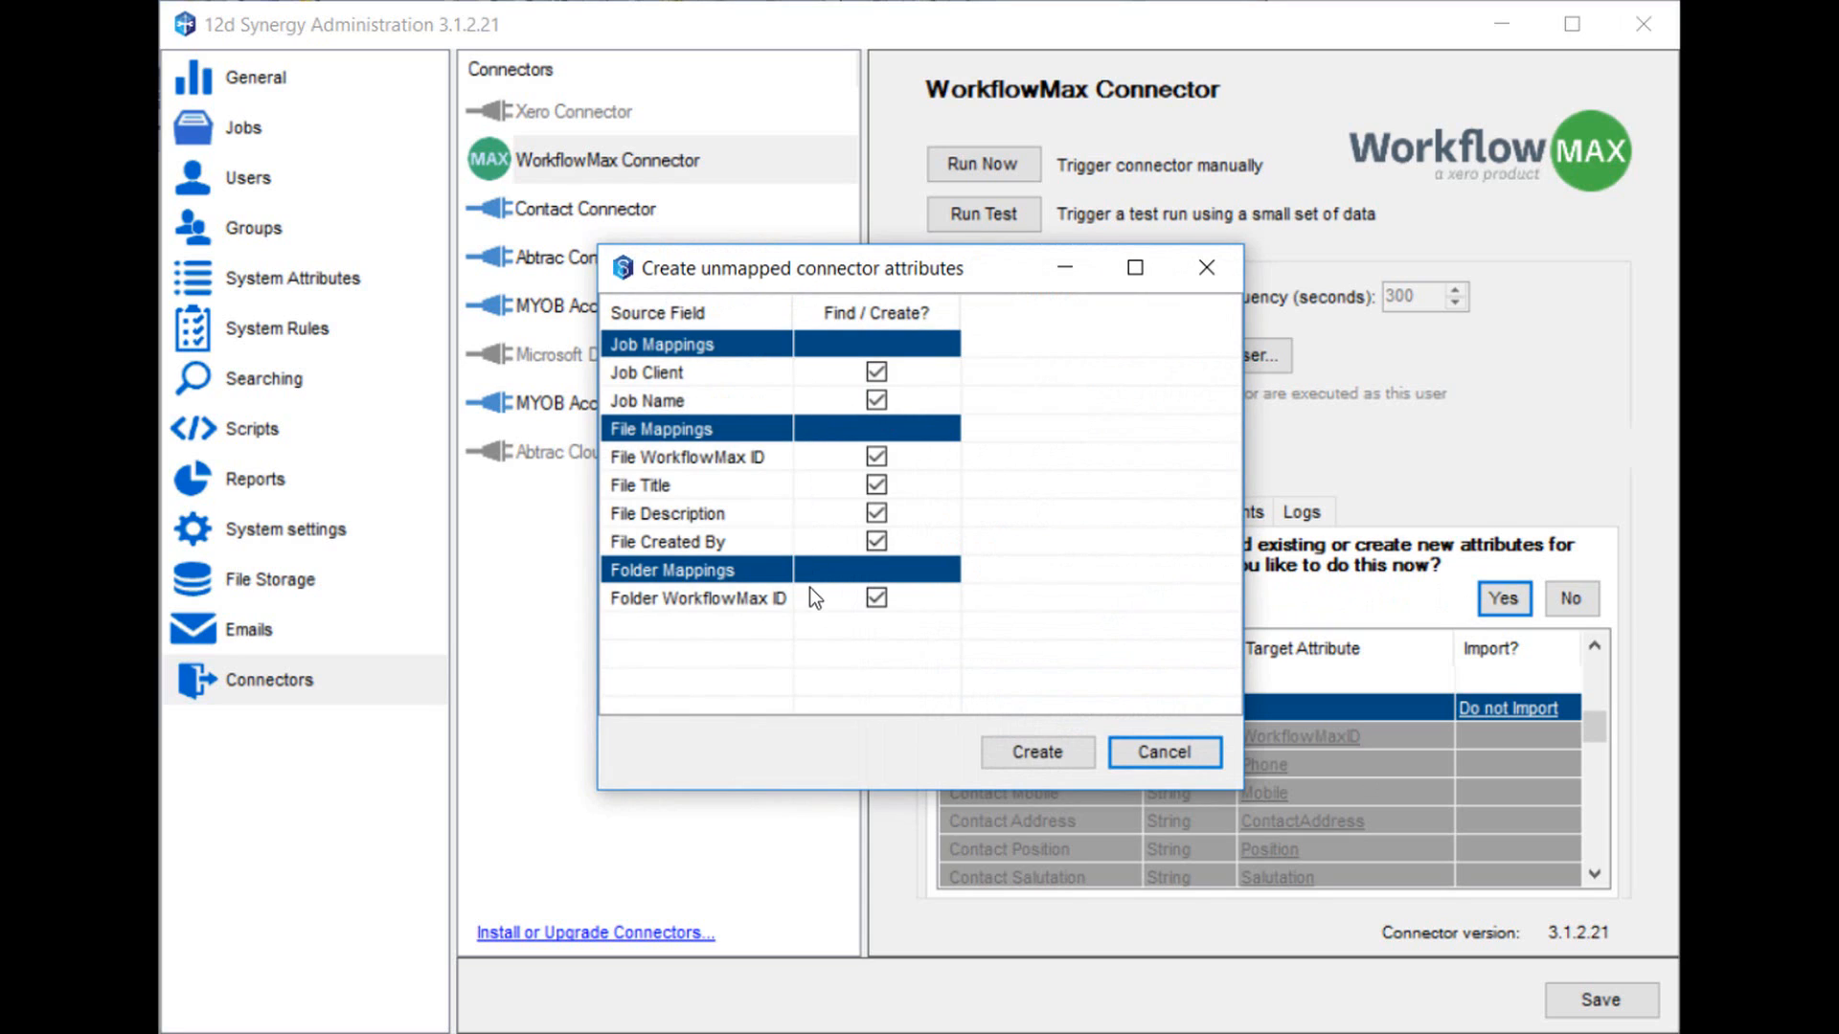
pyautogui.moveTo(830, 485)
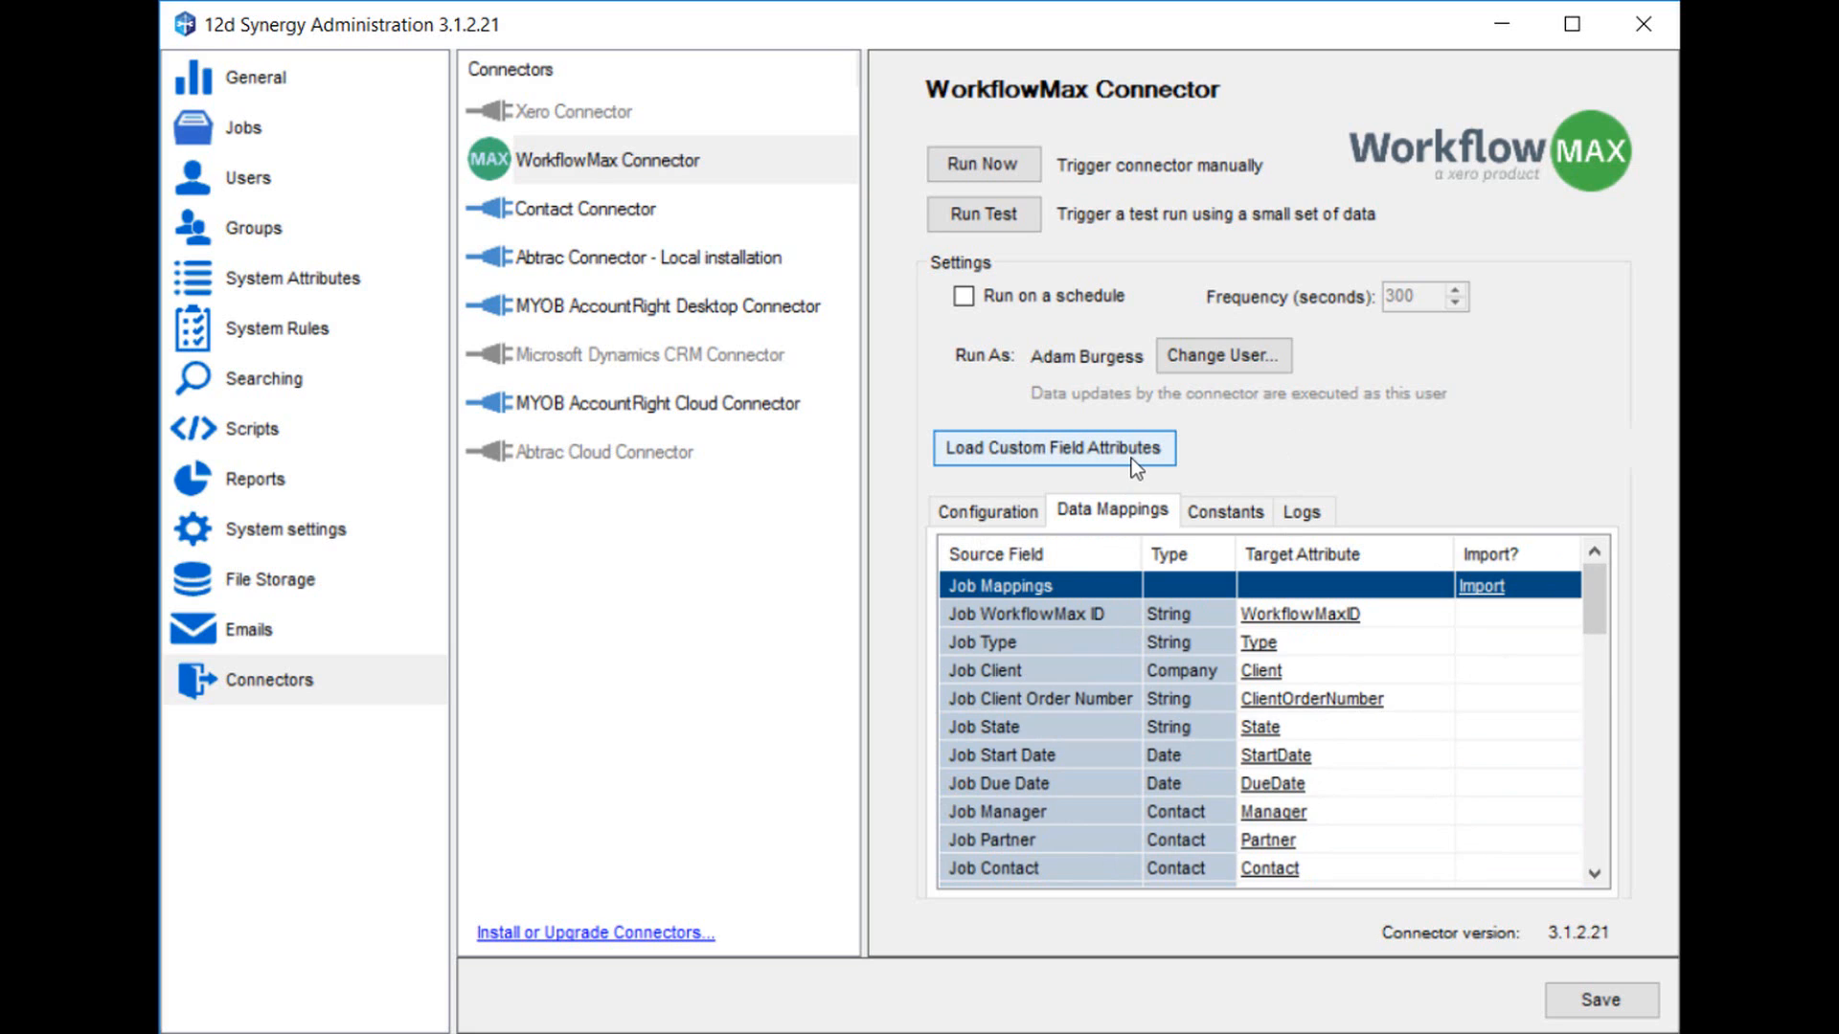
pyautogui.moveTo(1103, 456)
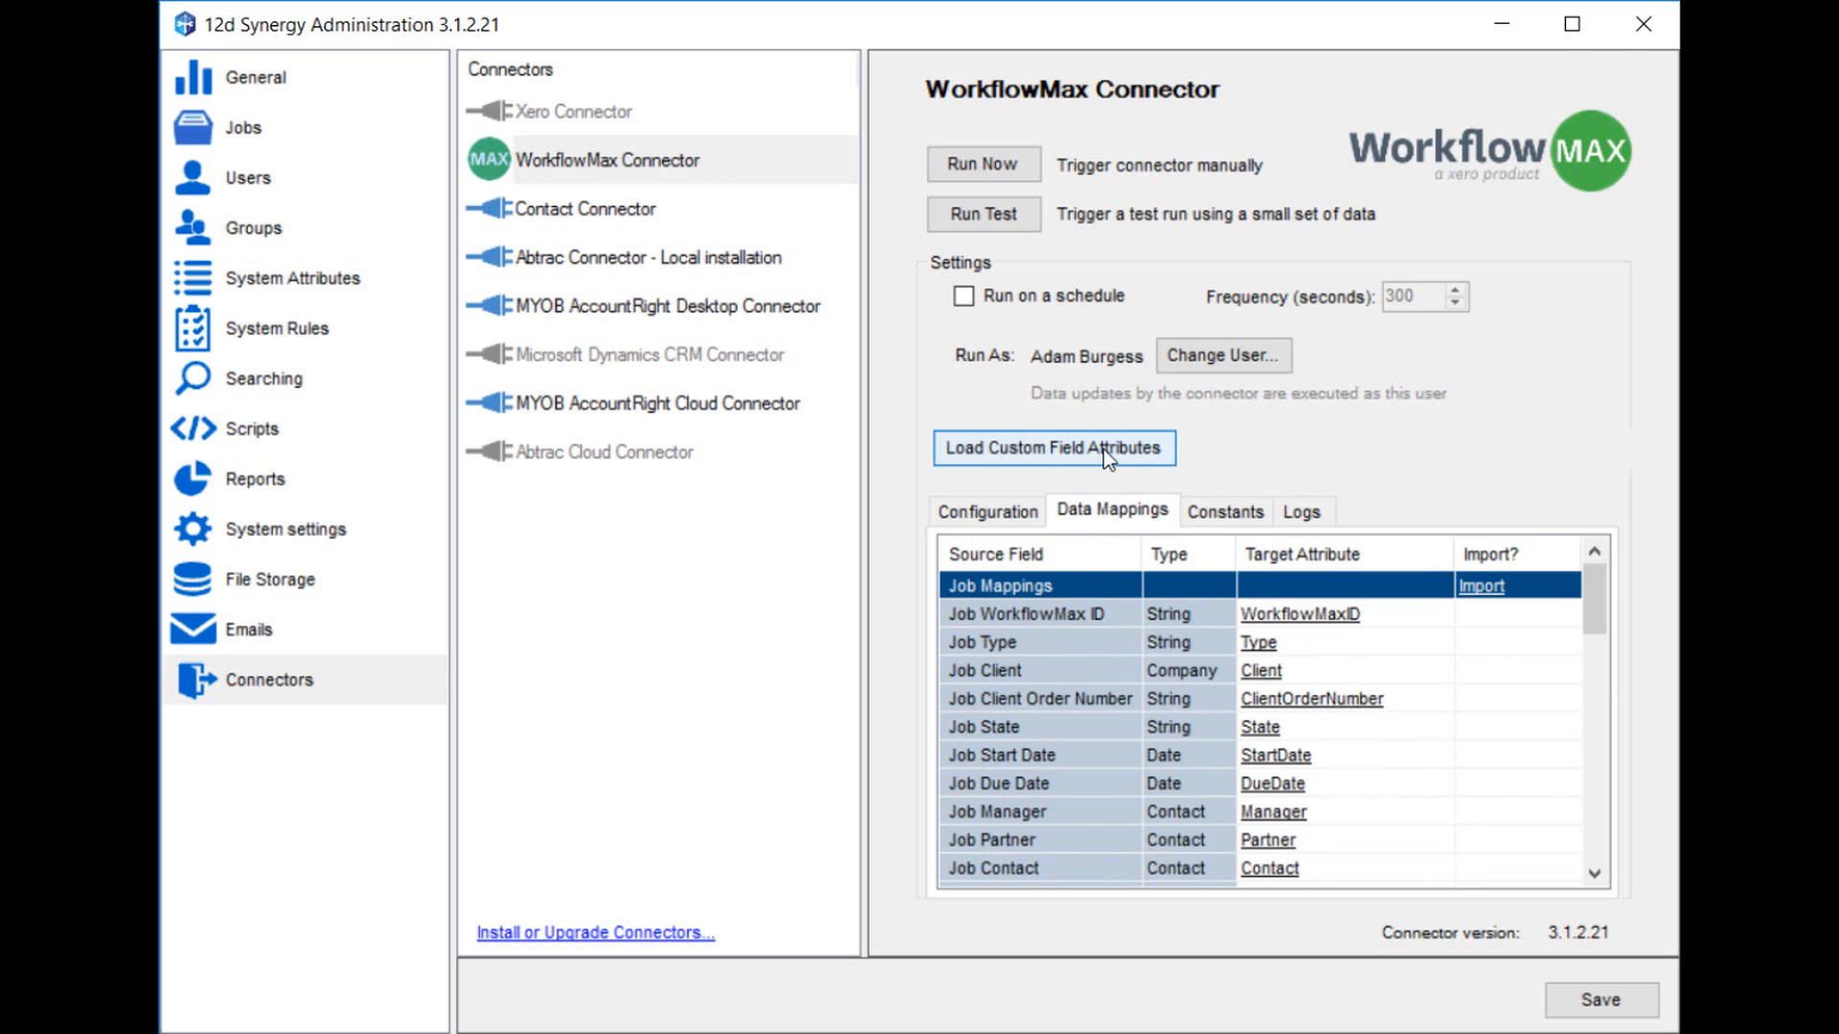
# Load WorkflowMax custom fields, inspect Custom Dropdown List 1's type and name, then cancel without creating attributes
pyautogui.click(1052, 449)
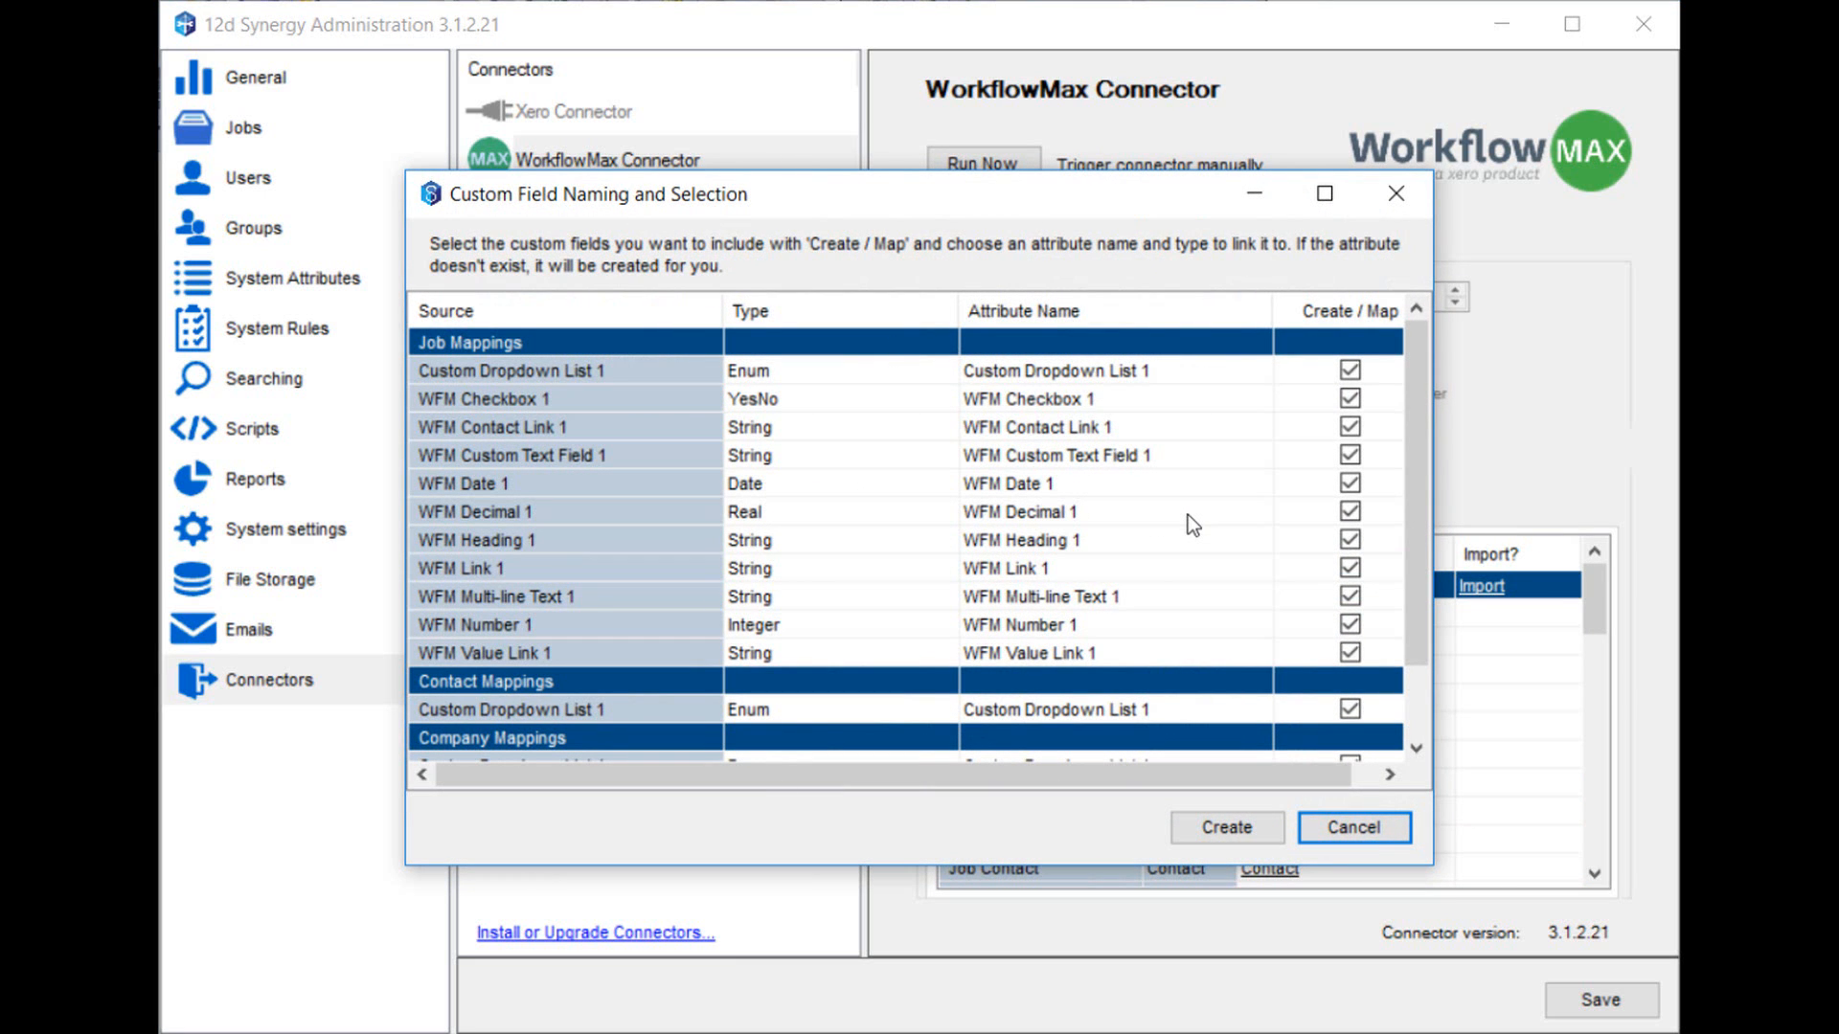
pyautogui.moveTo(851, 542)
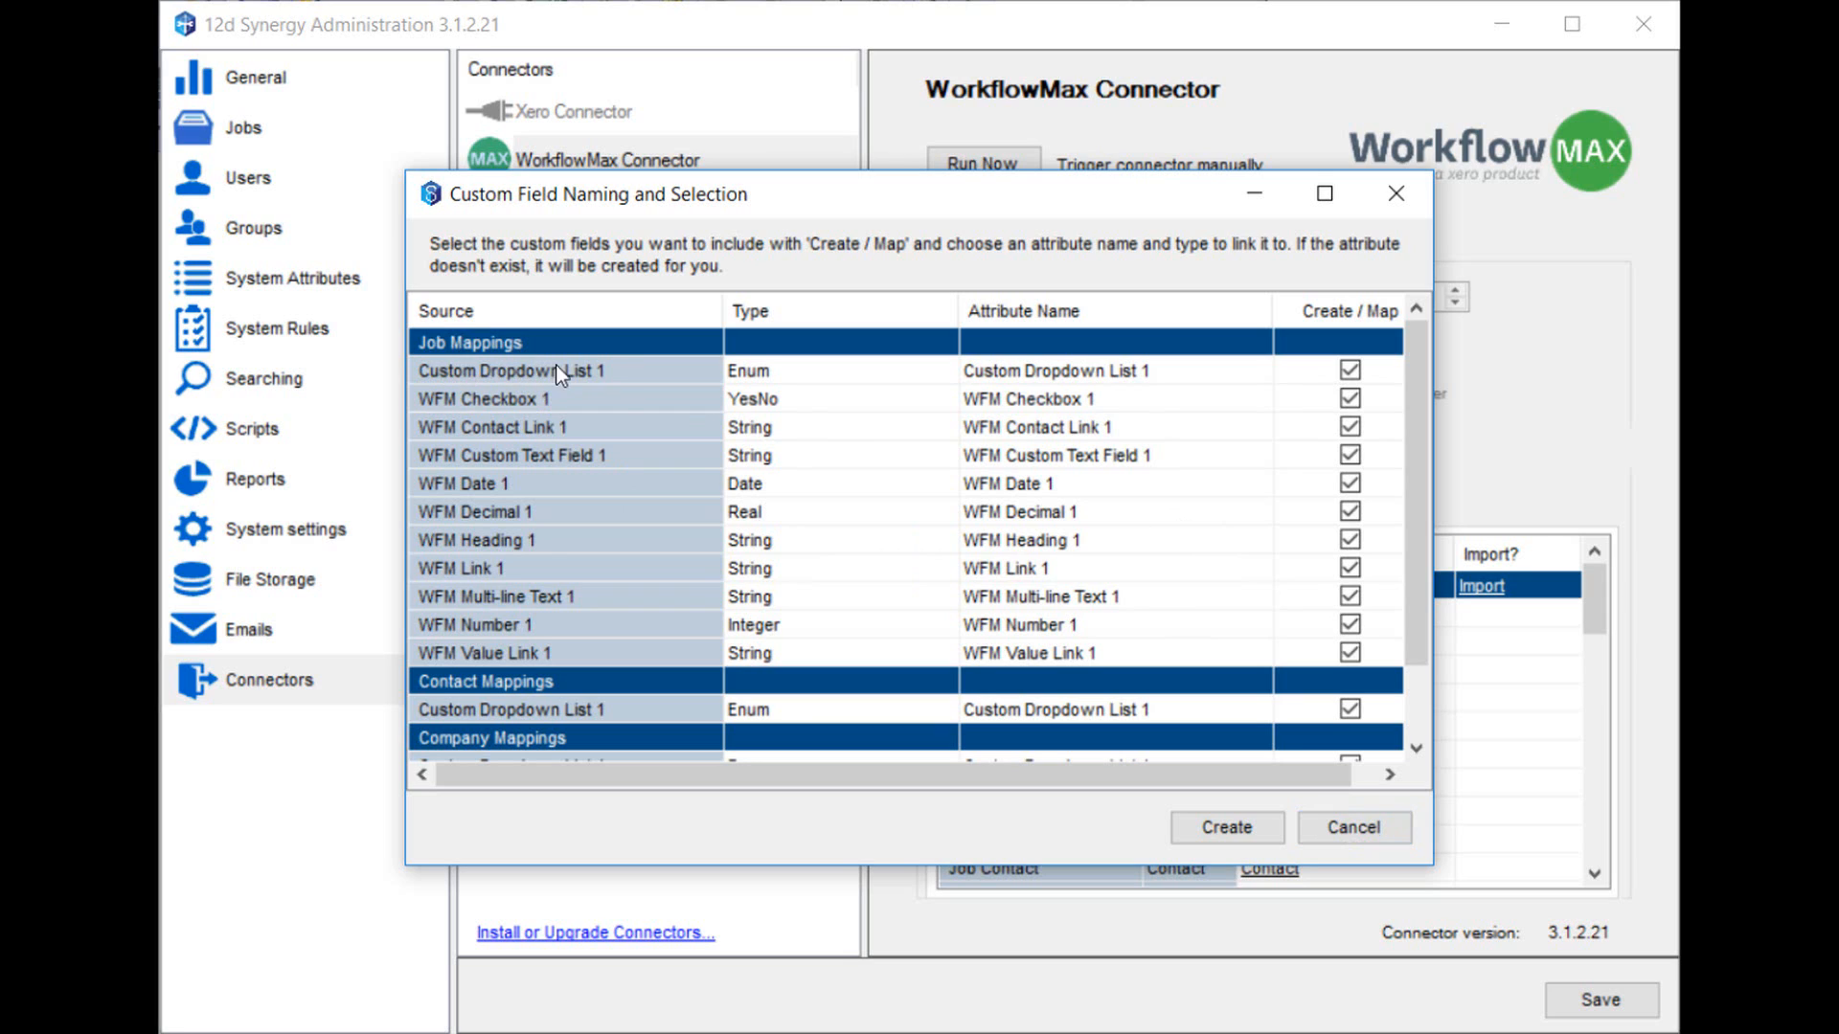
pyautogui.moveTo(534, 420)
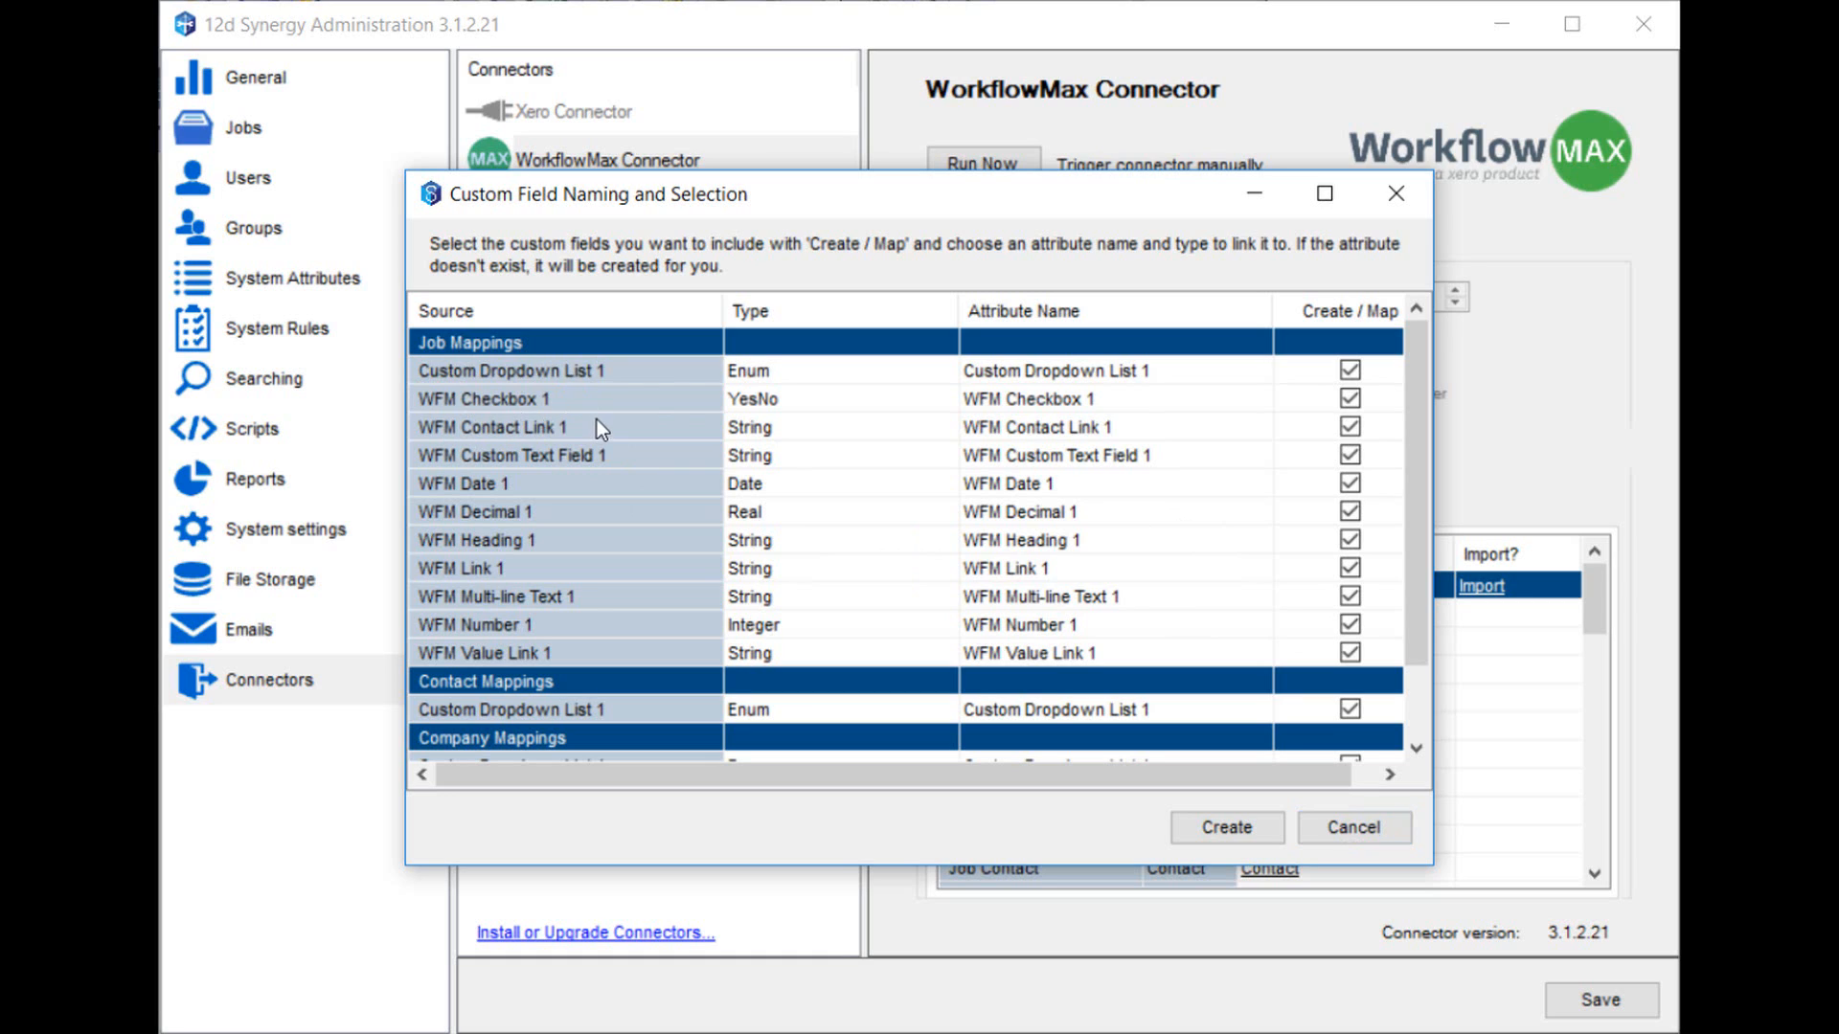
pyautogui.moveTo(900, 373)
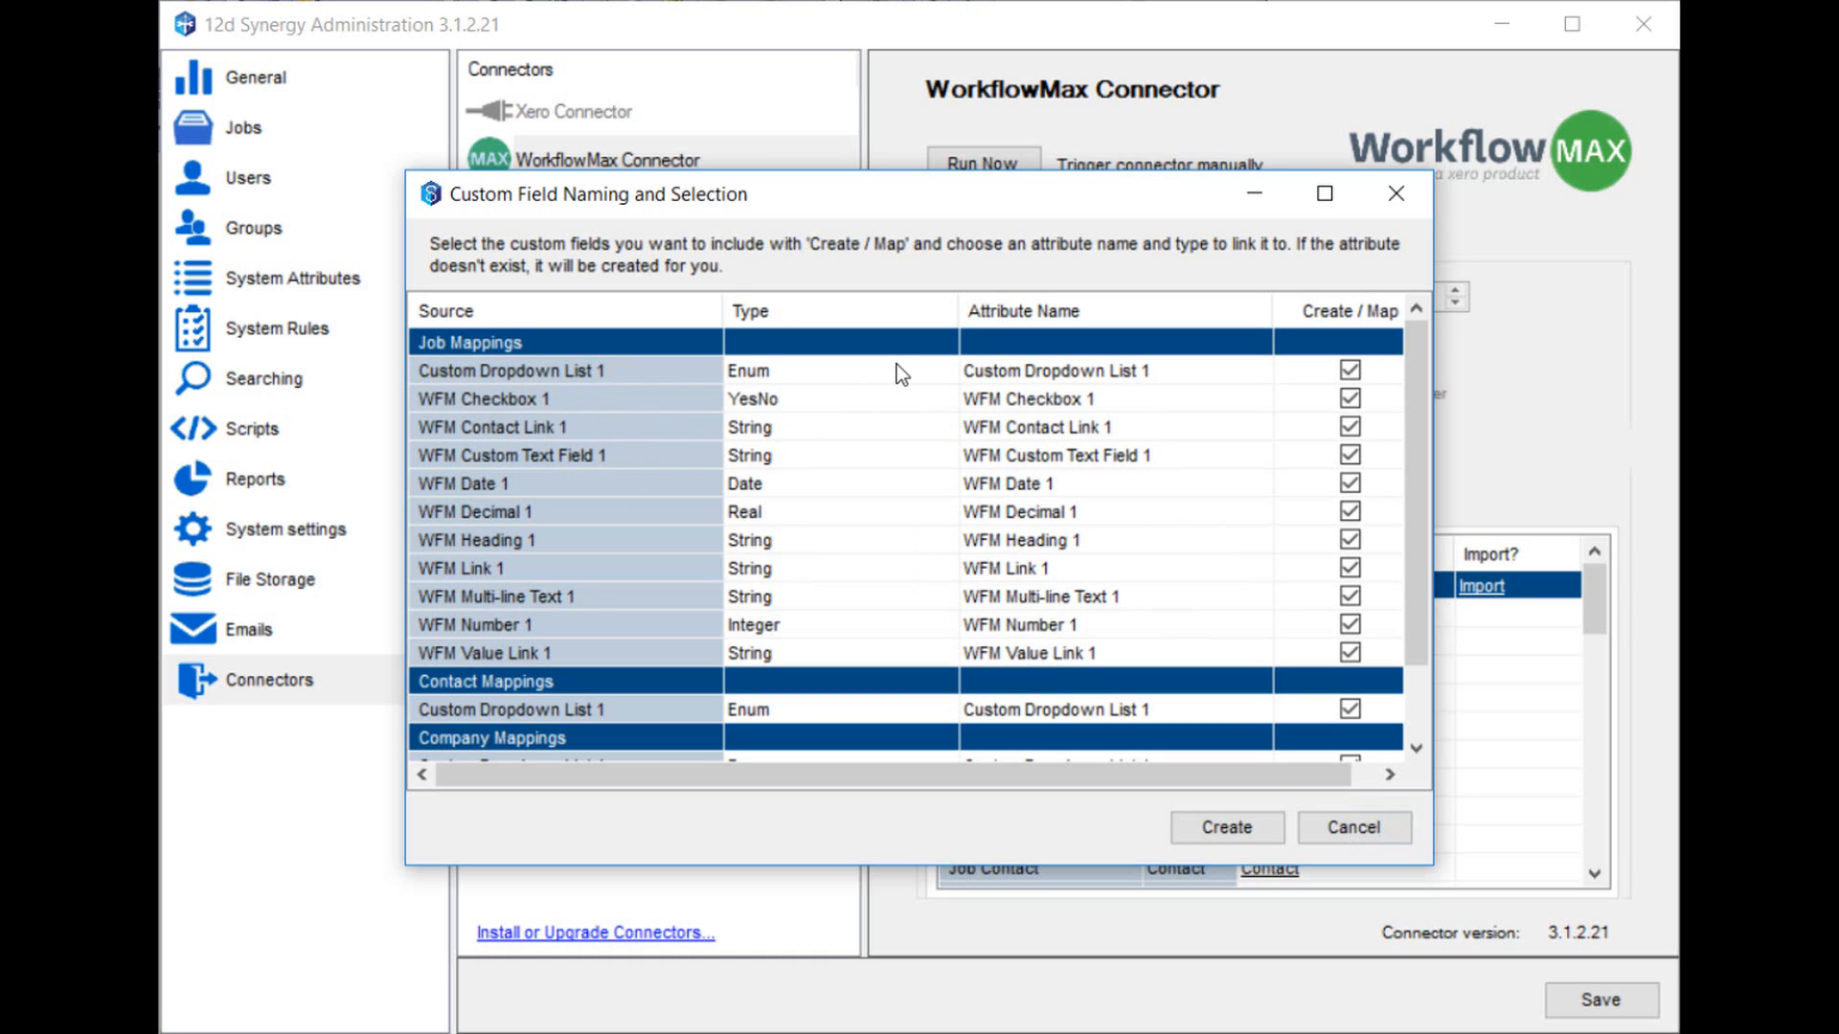
pyautogui.click(839, 372)
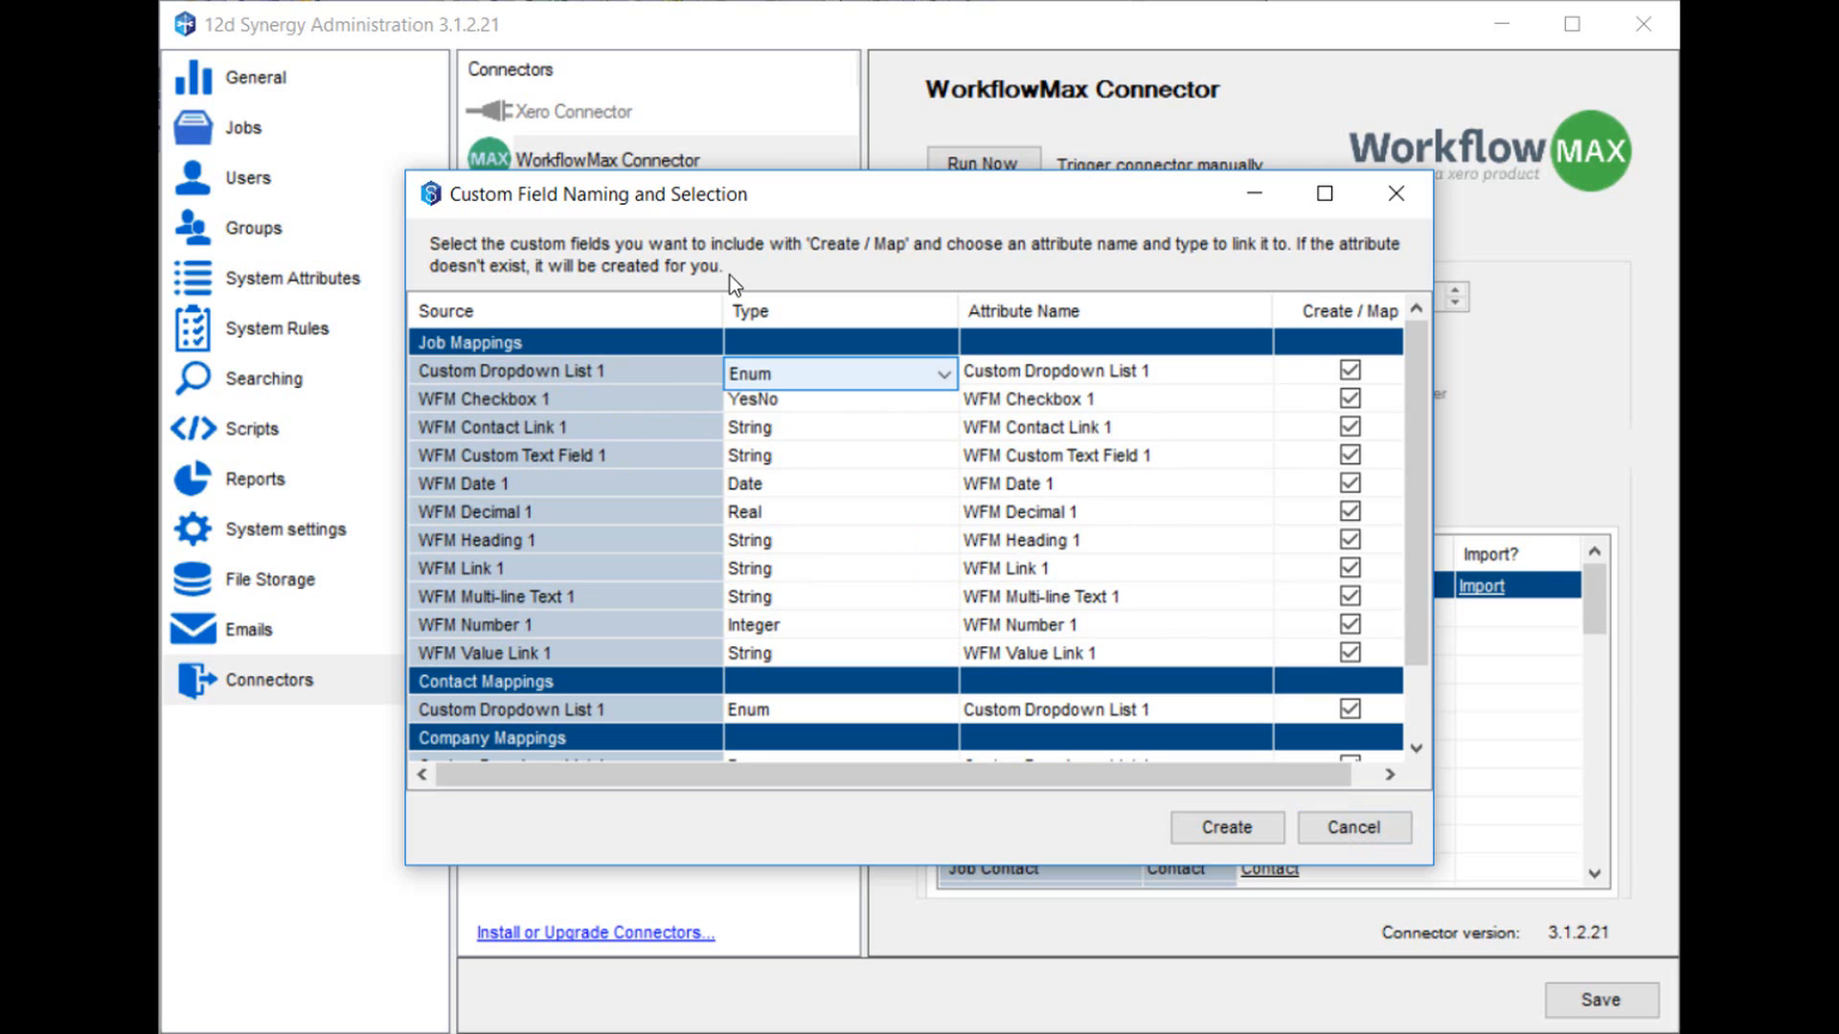
pyautogui.moveTo(1232, 368)
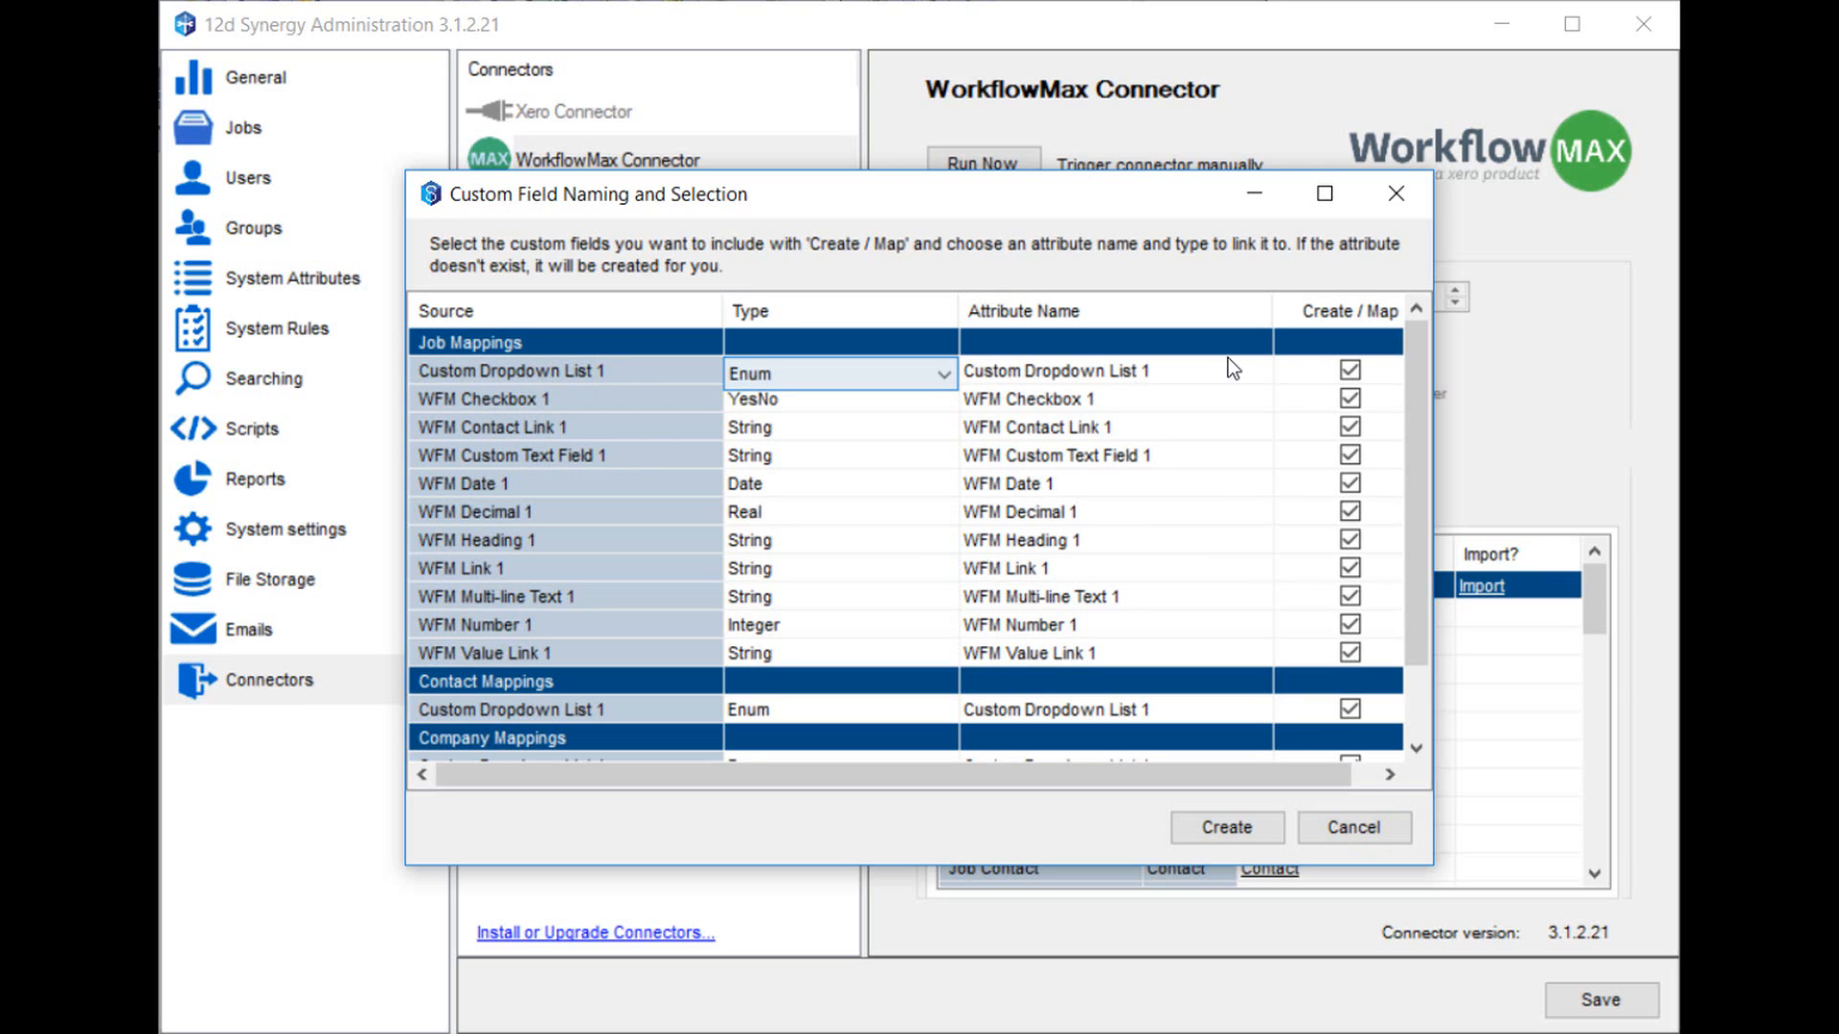
pyautogui.click(1114, 369)
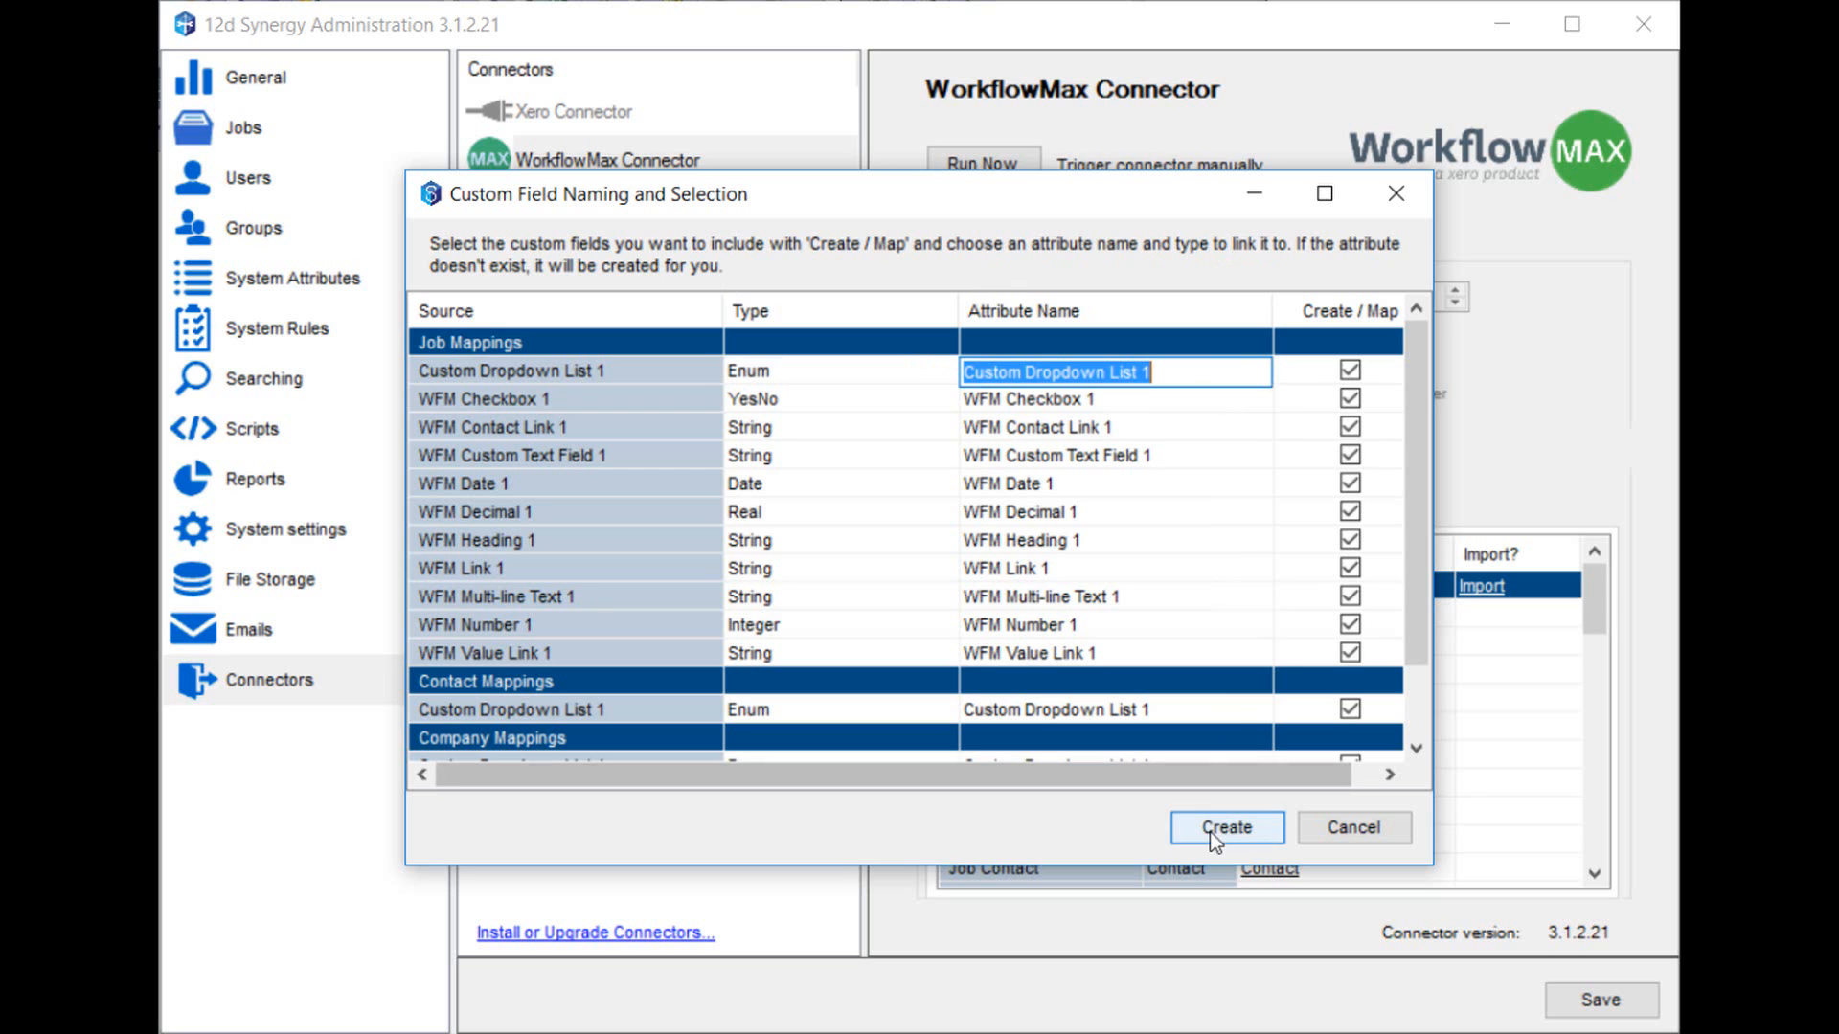
pyautogui.moveTo(1354, 827)
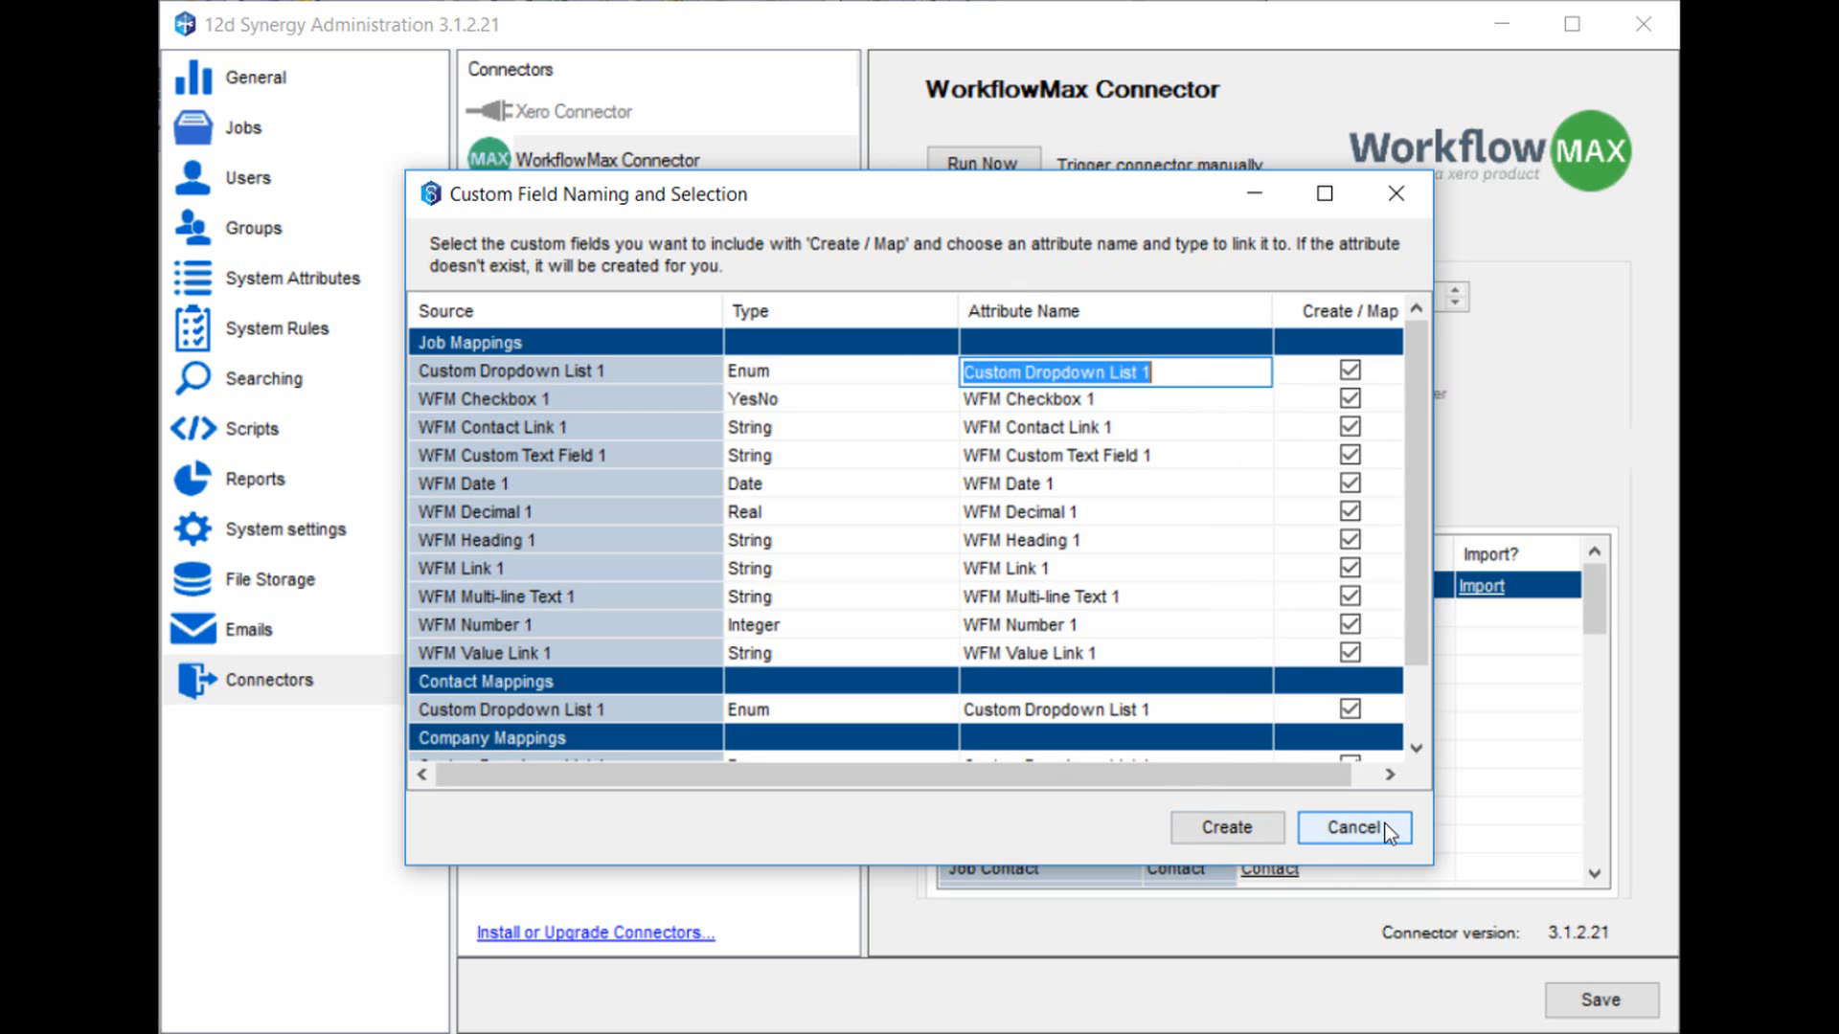
pyautogui.click(1352, 827)
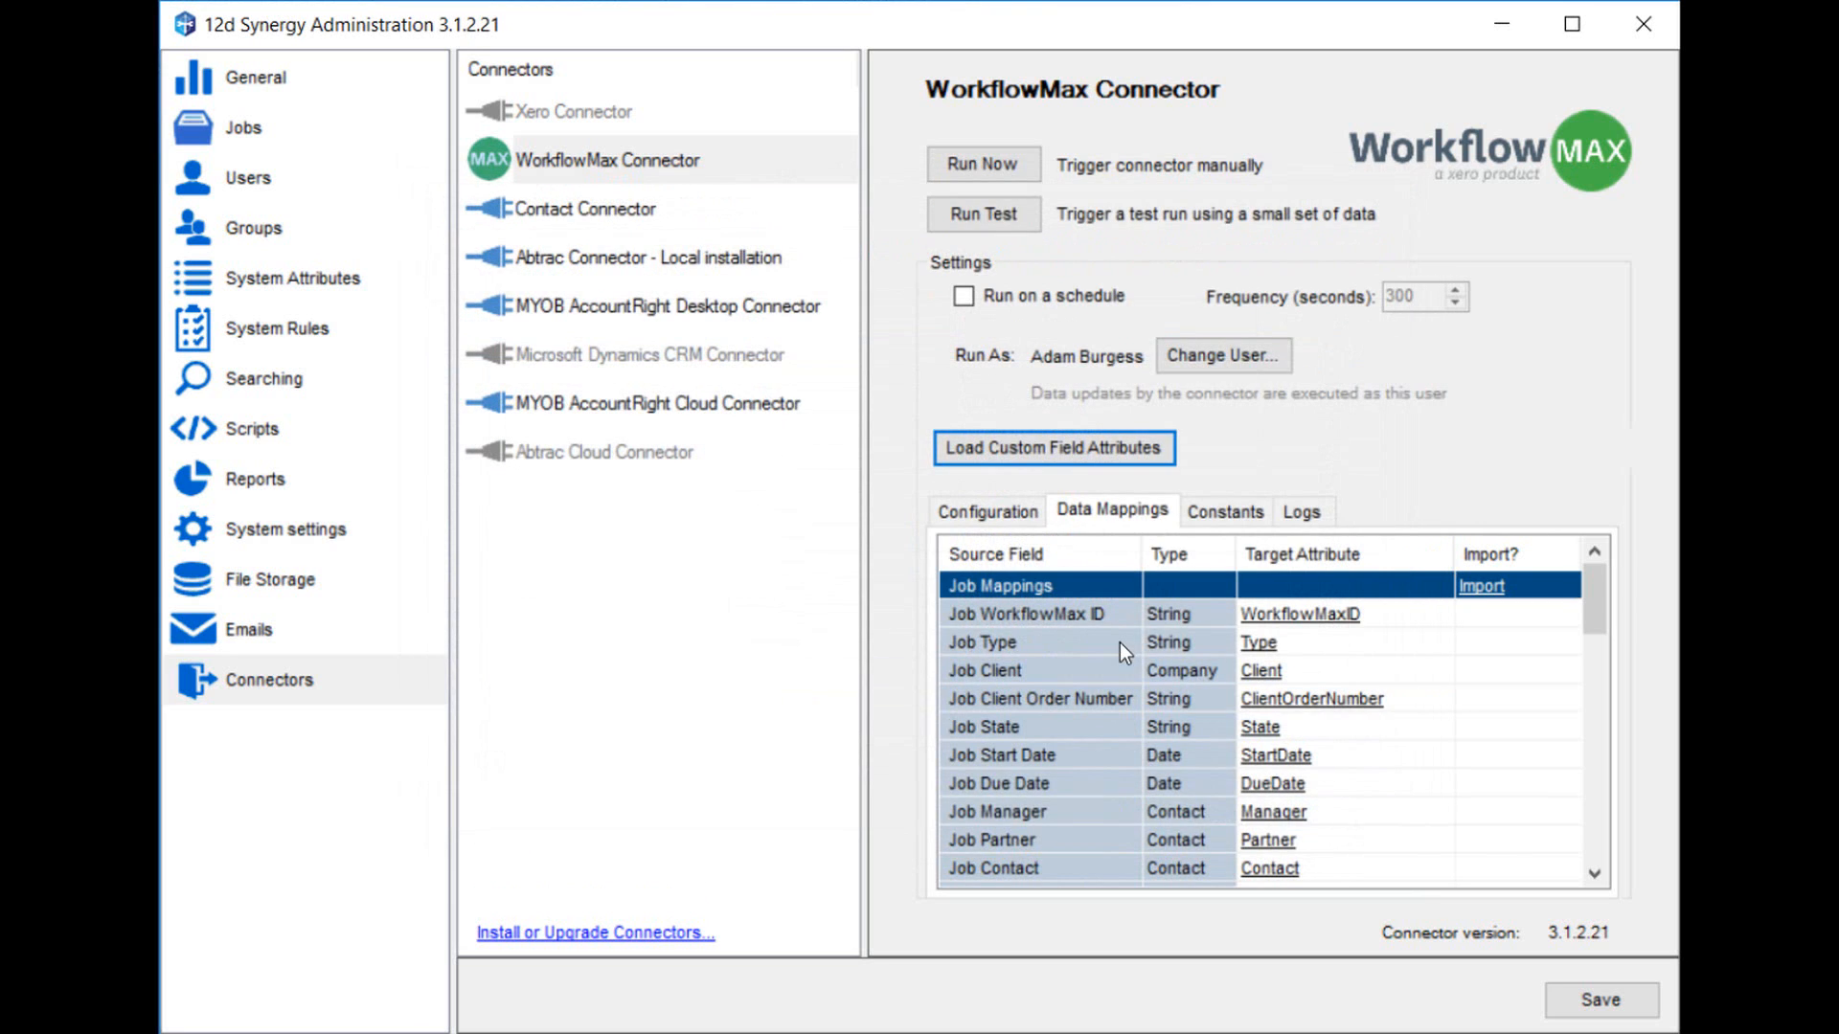
pyautogui.moveTo(1501, 525)
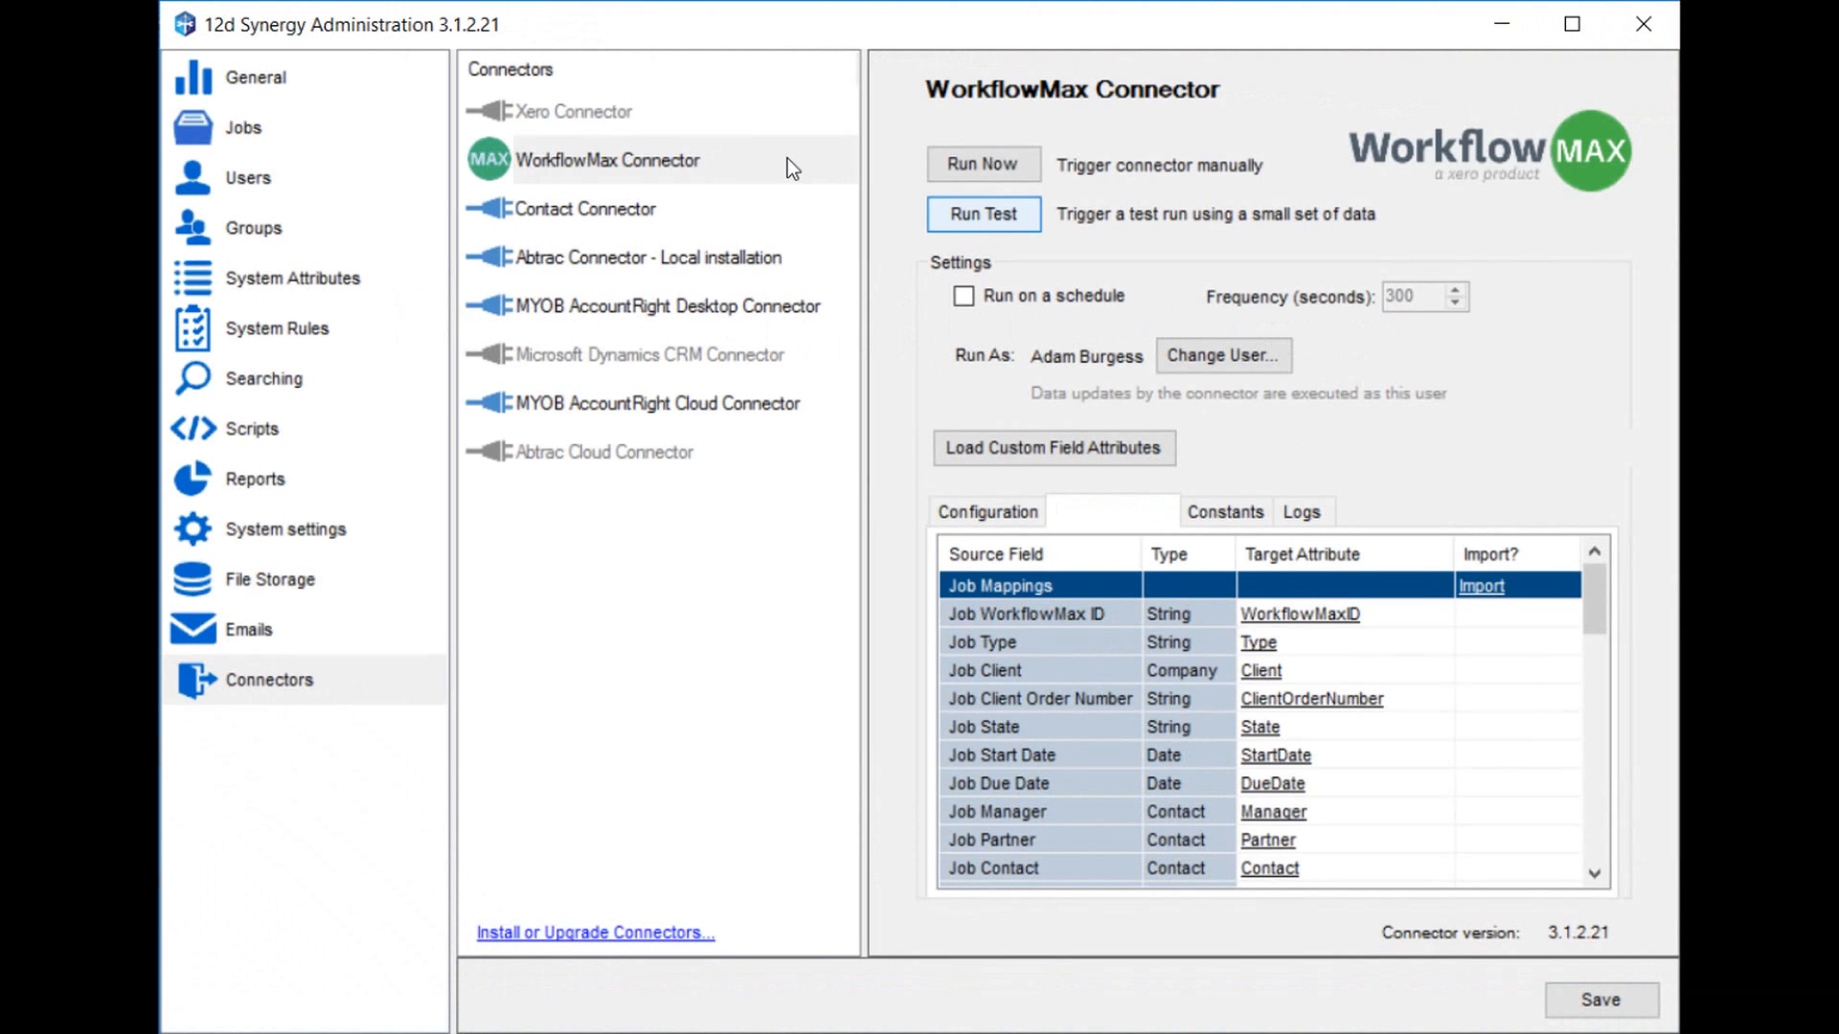
# Start Run Test to bring up the Connector Test Settings dialog
pyautogui.click(983, 212)
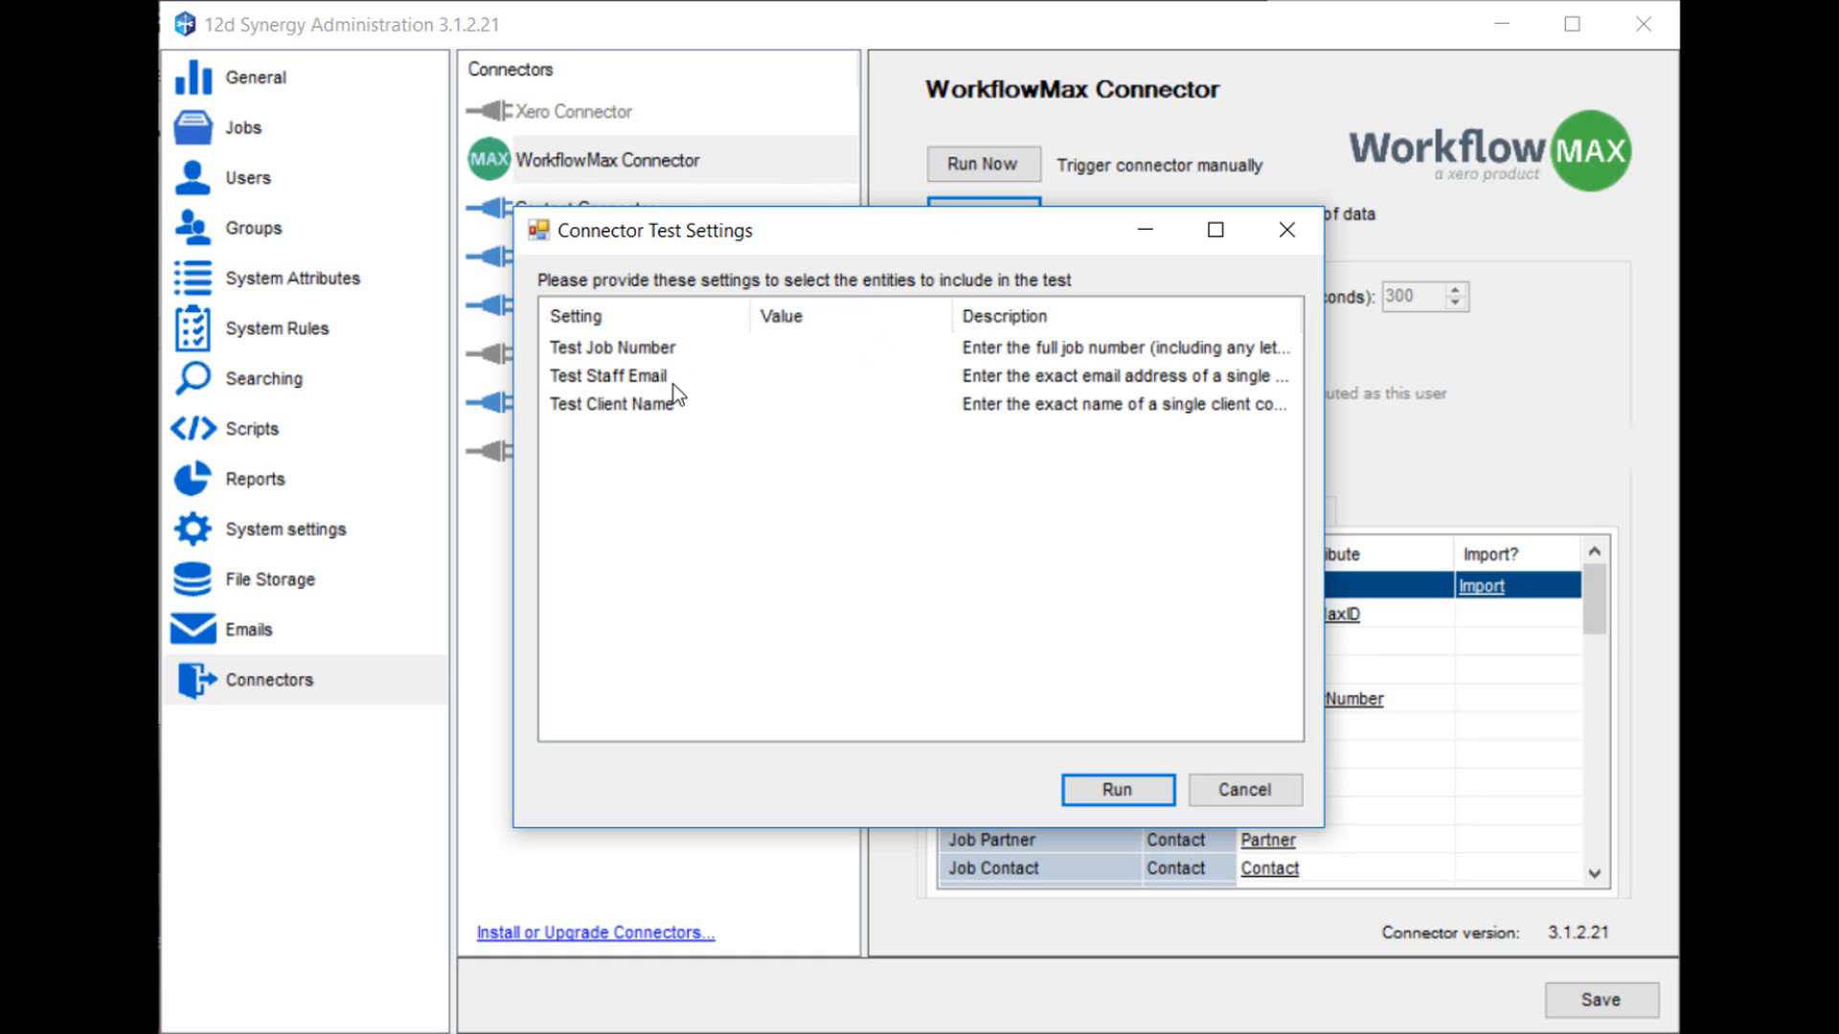
pyautogui.moveTo(693, 358)
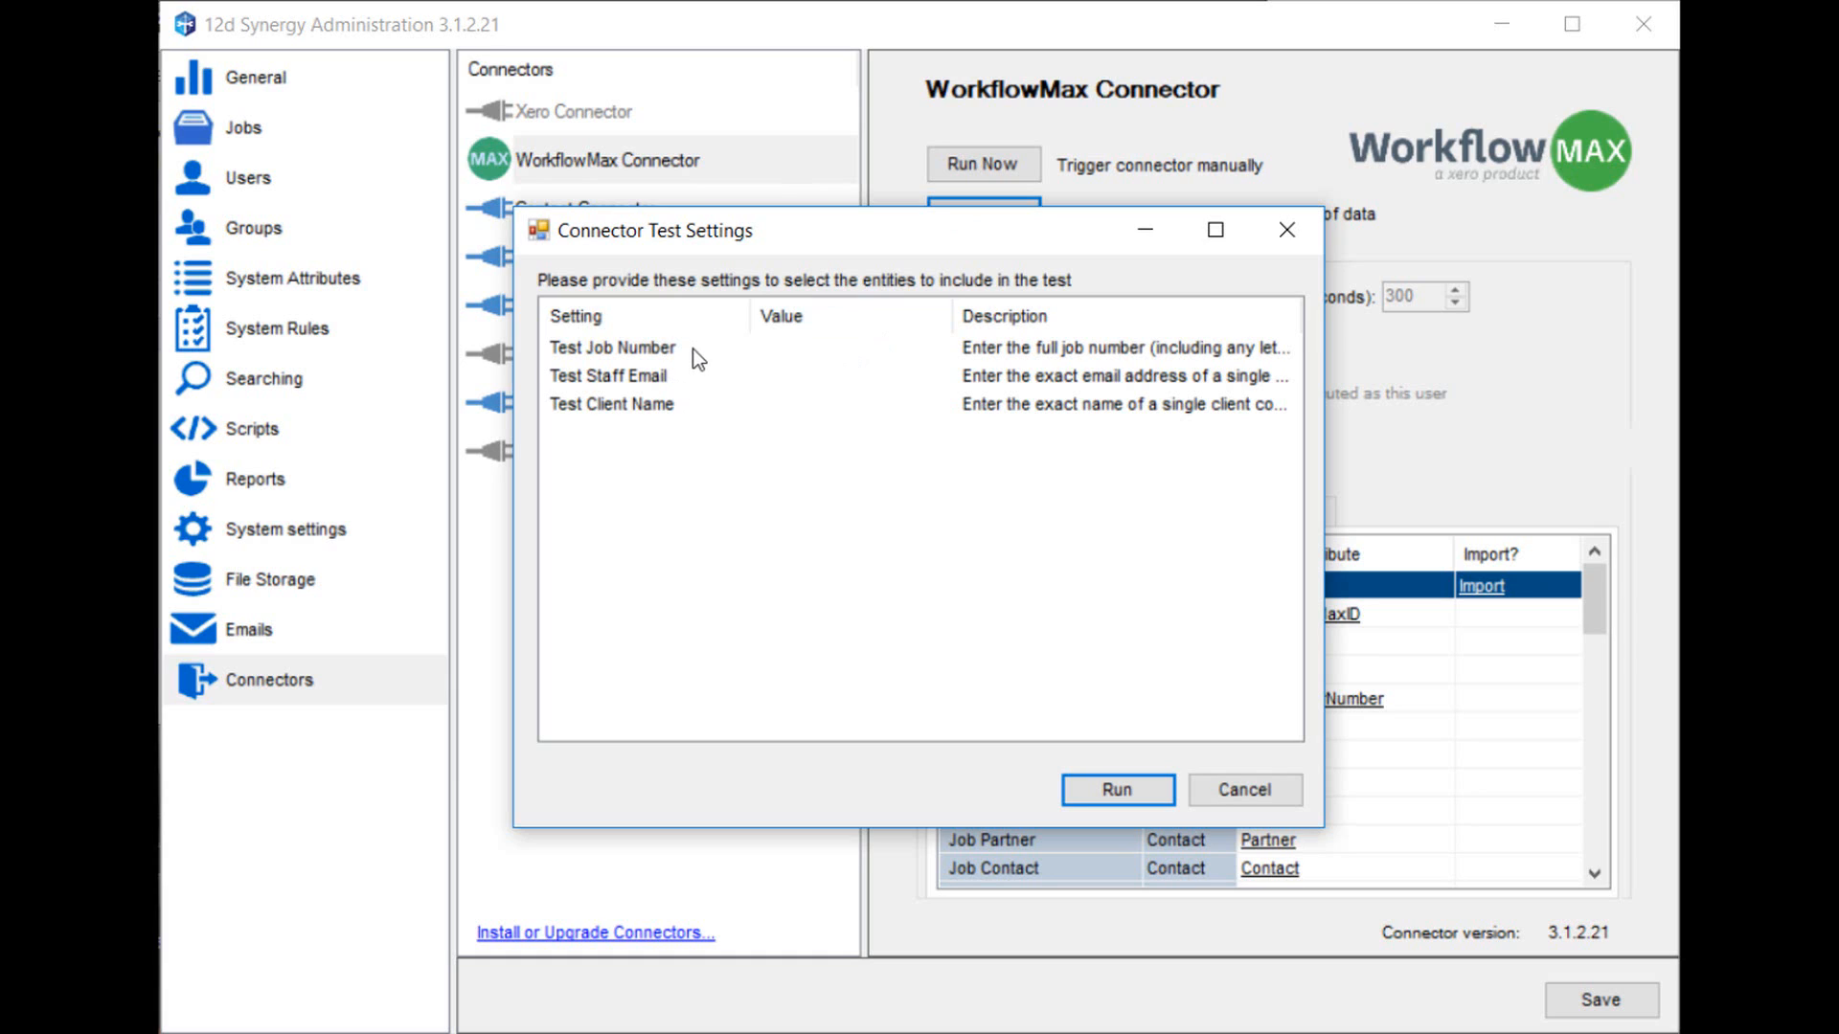
pyautogui.moveTo(797, 364)
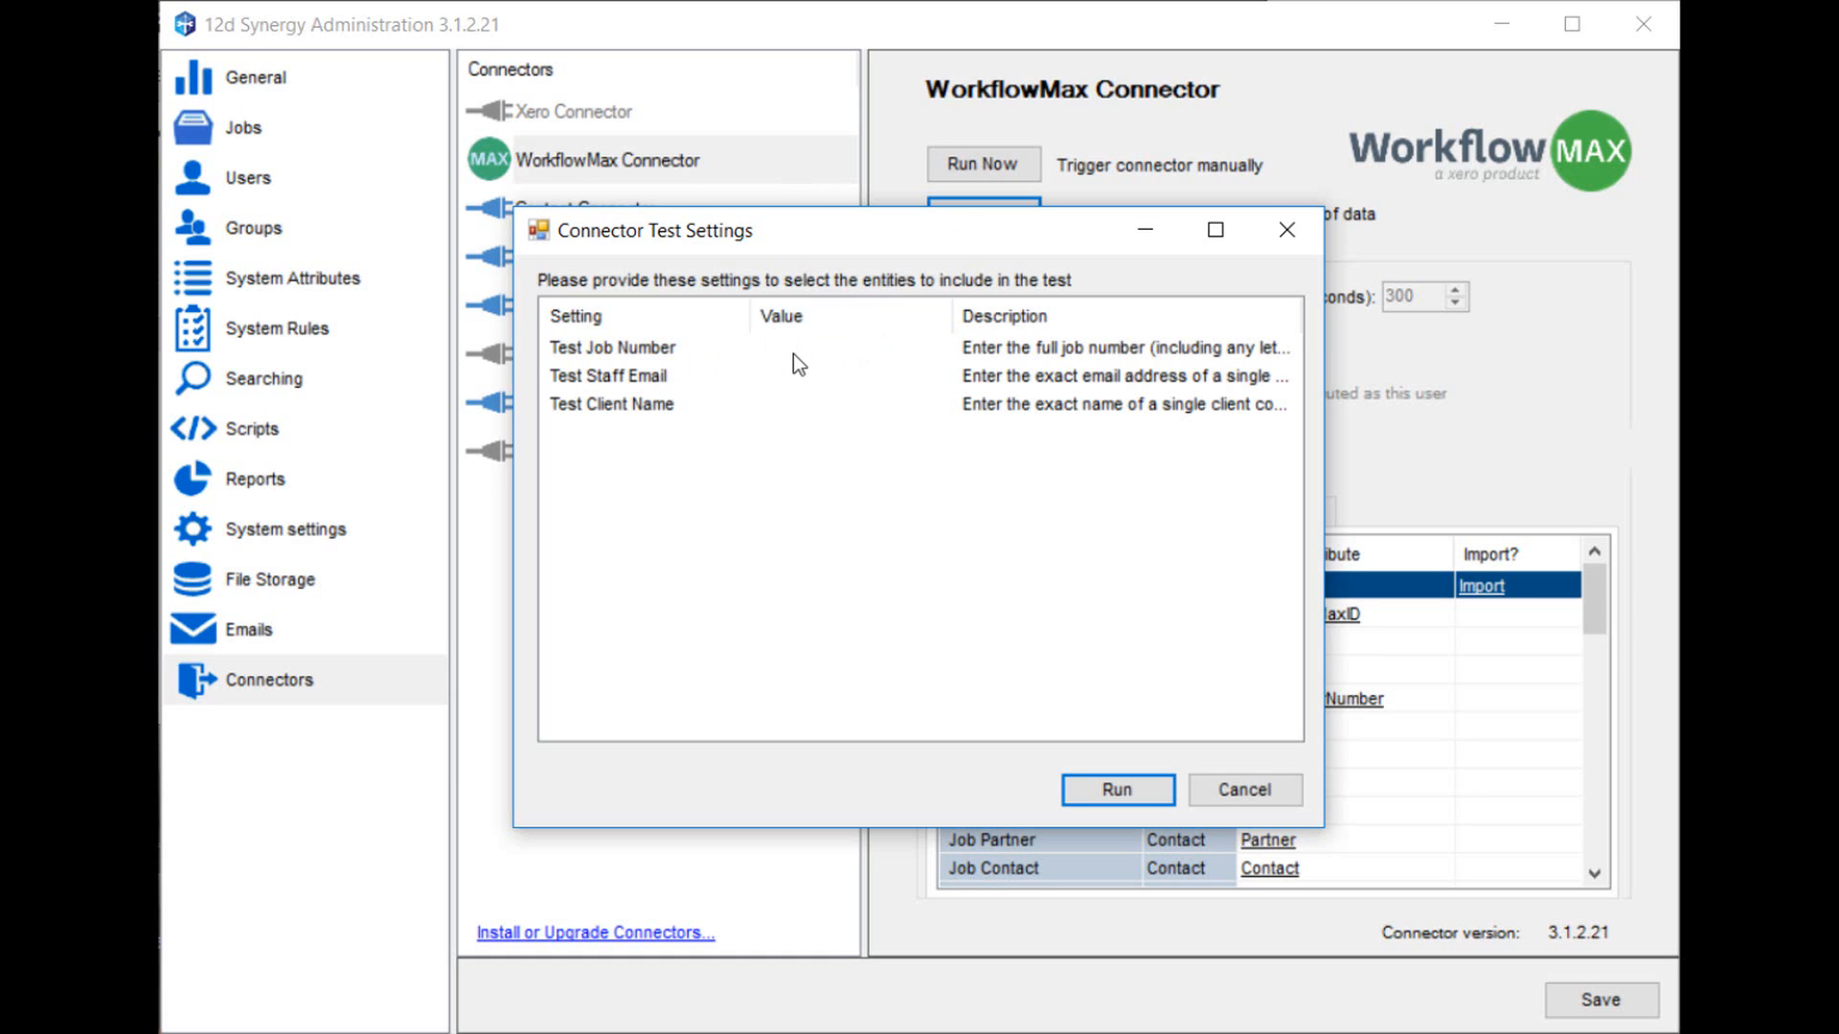
# Inspect the test job number, staff email and client name cells, then cancel the test settings
pyautogui.click(850, 347)
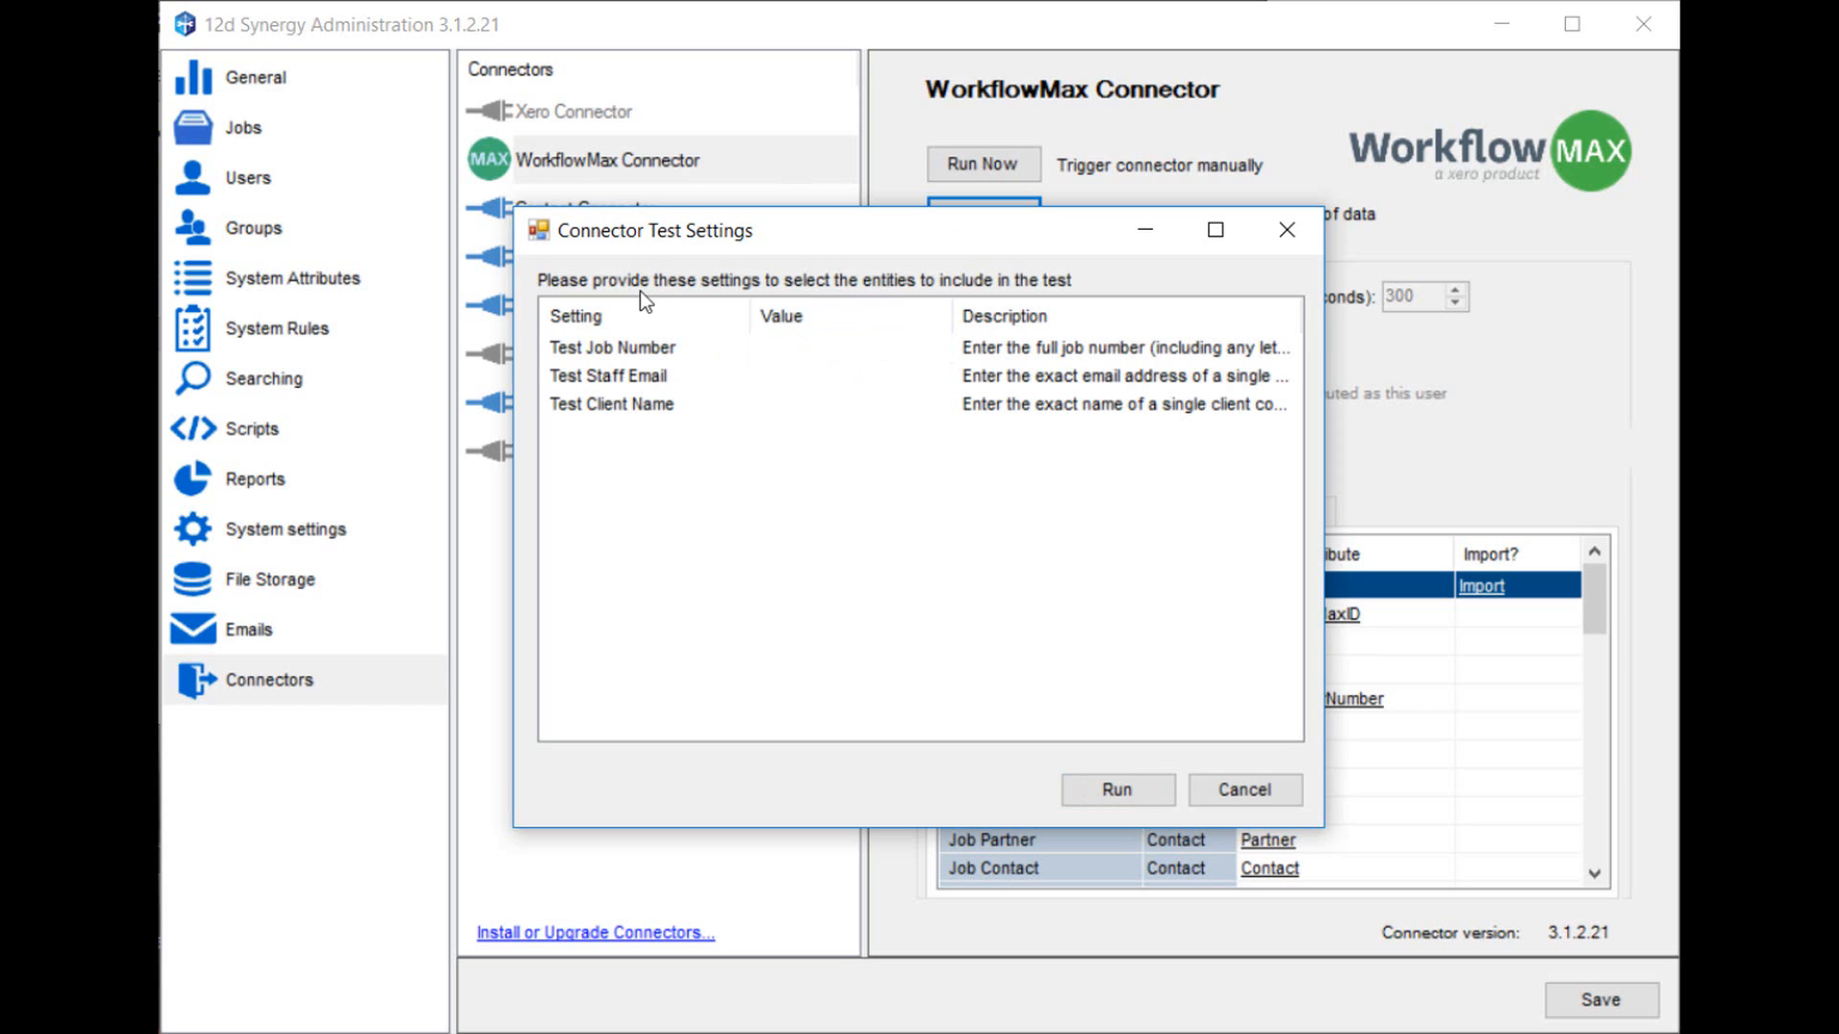
pyautogui.click(849, 375)
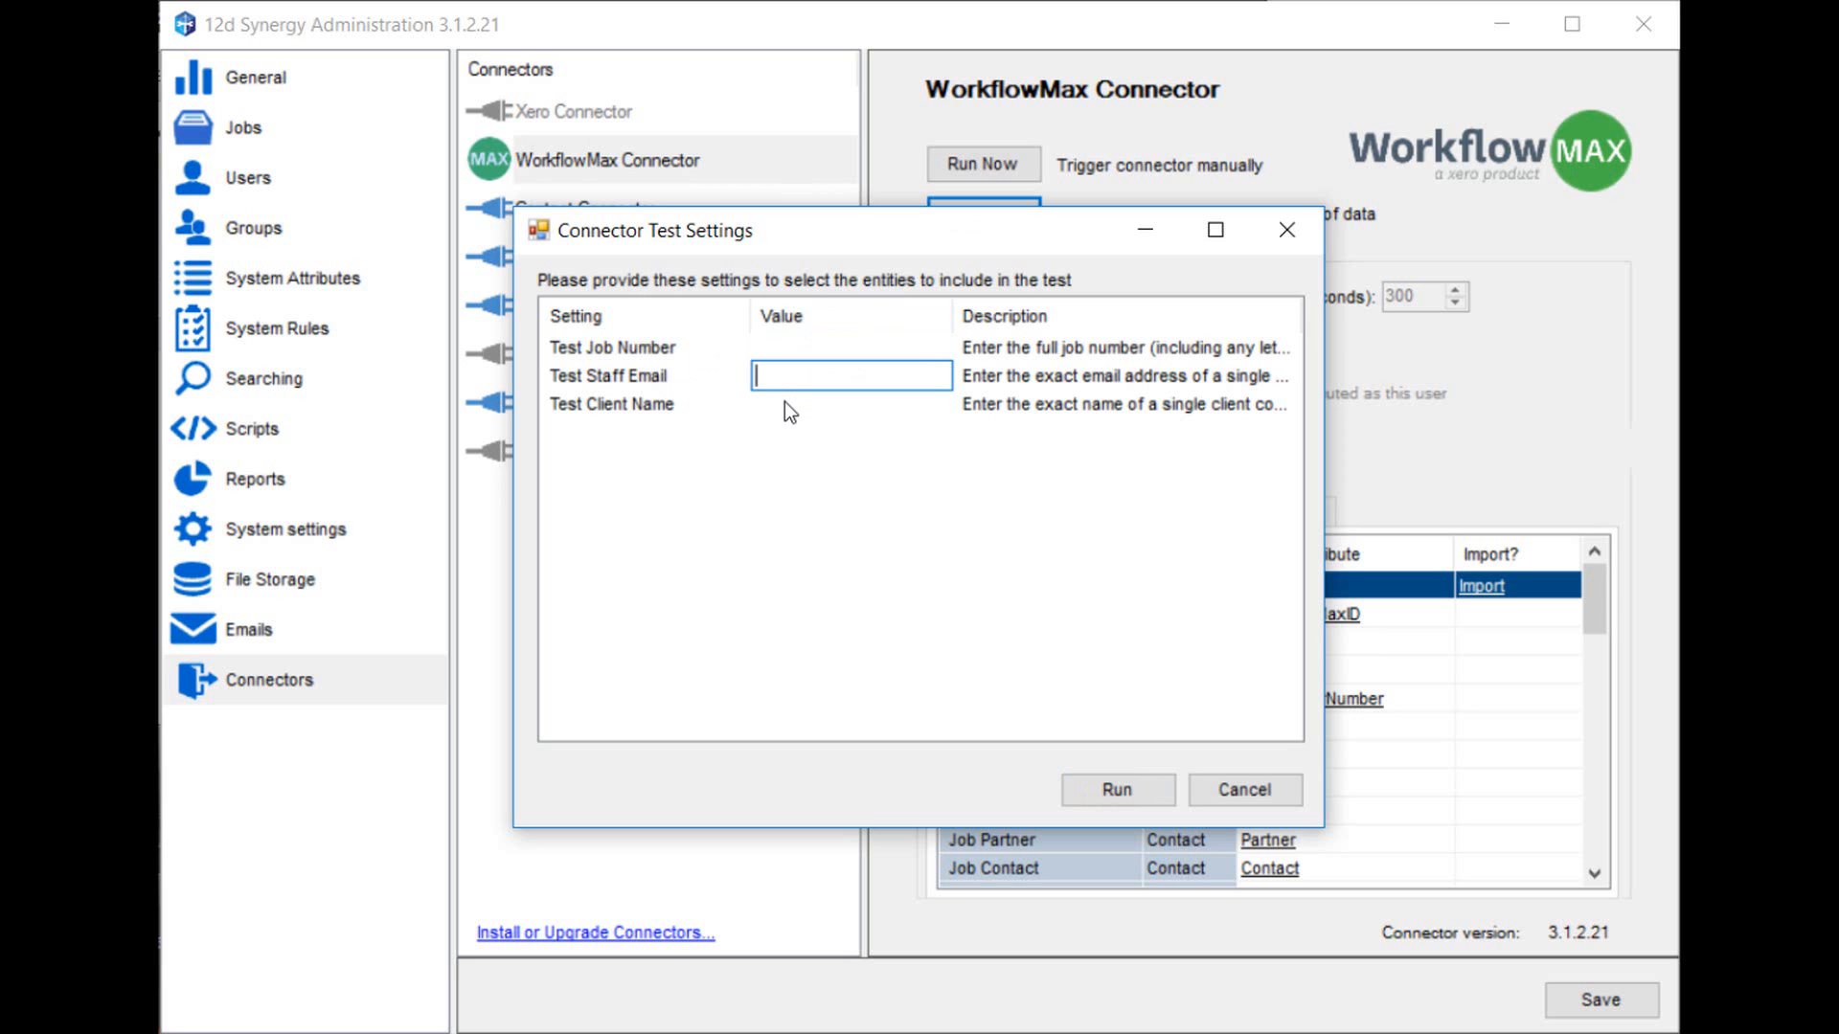
pyautogui.click(849, 404)
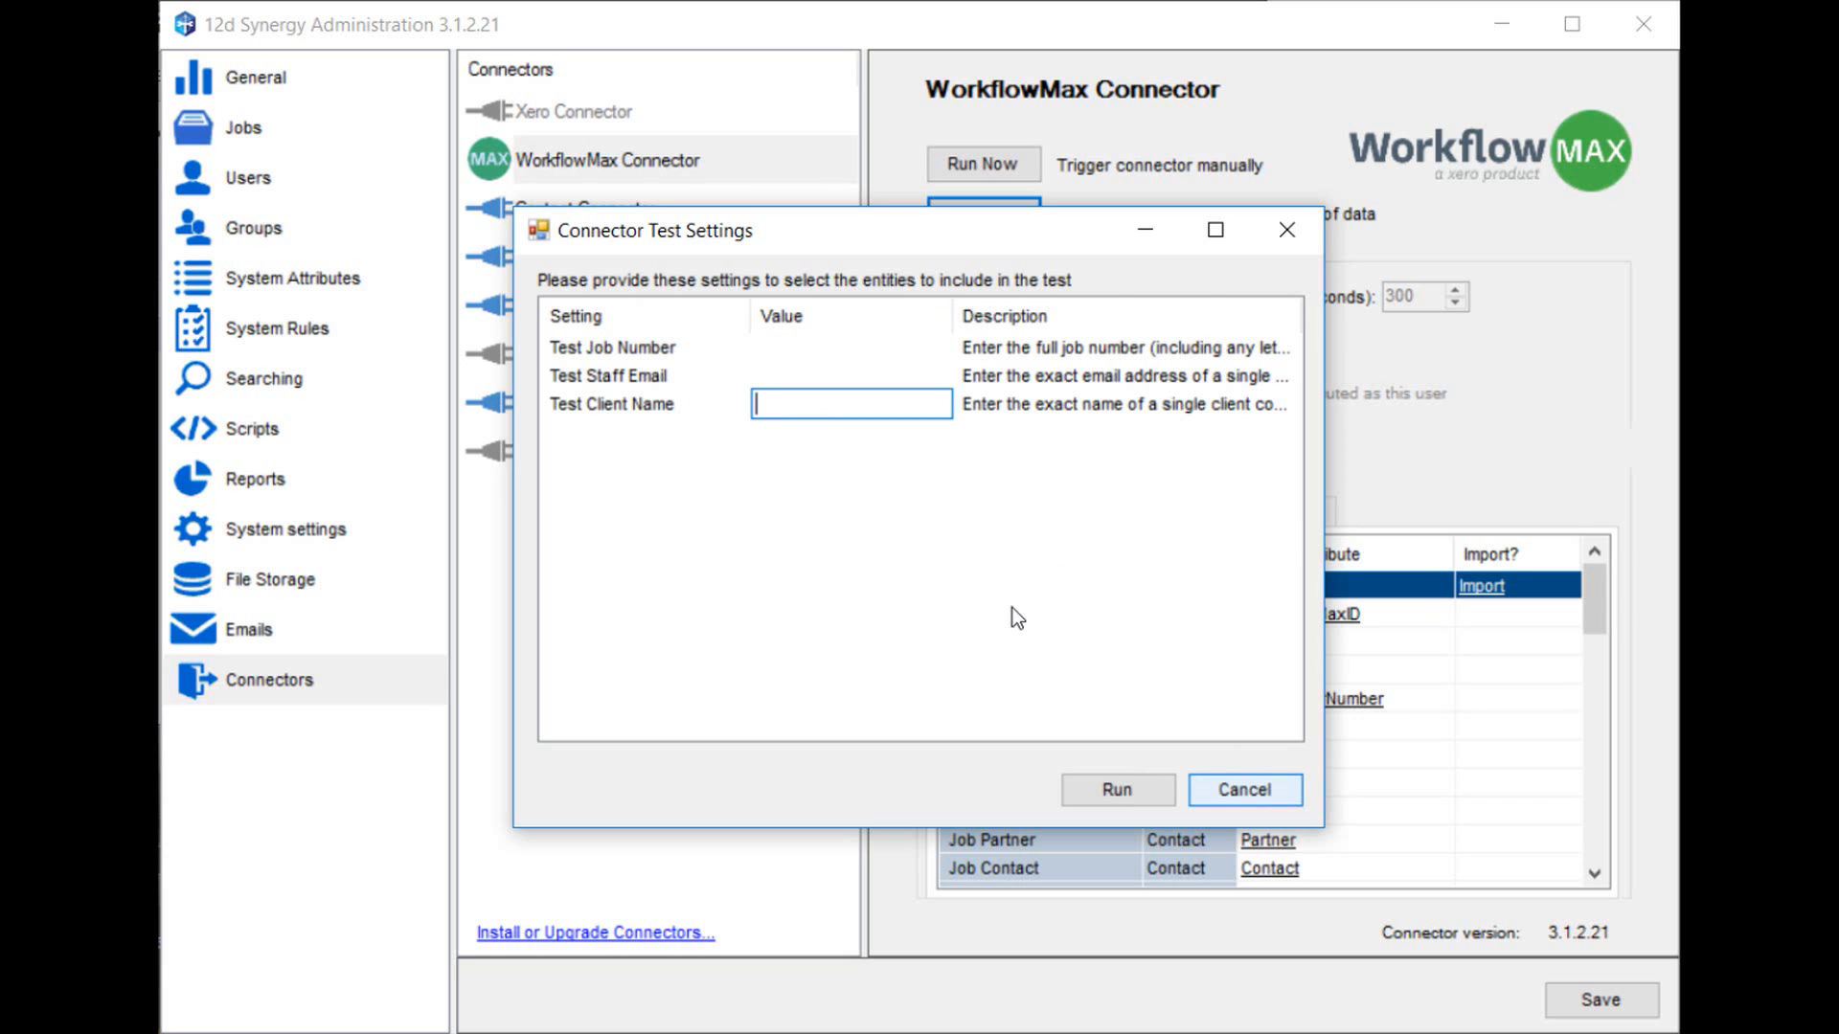
pyautogui.click(1243, 789)
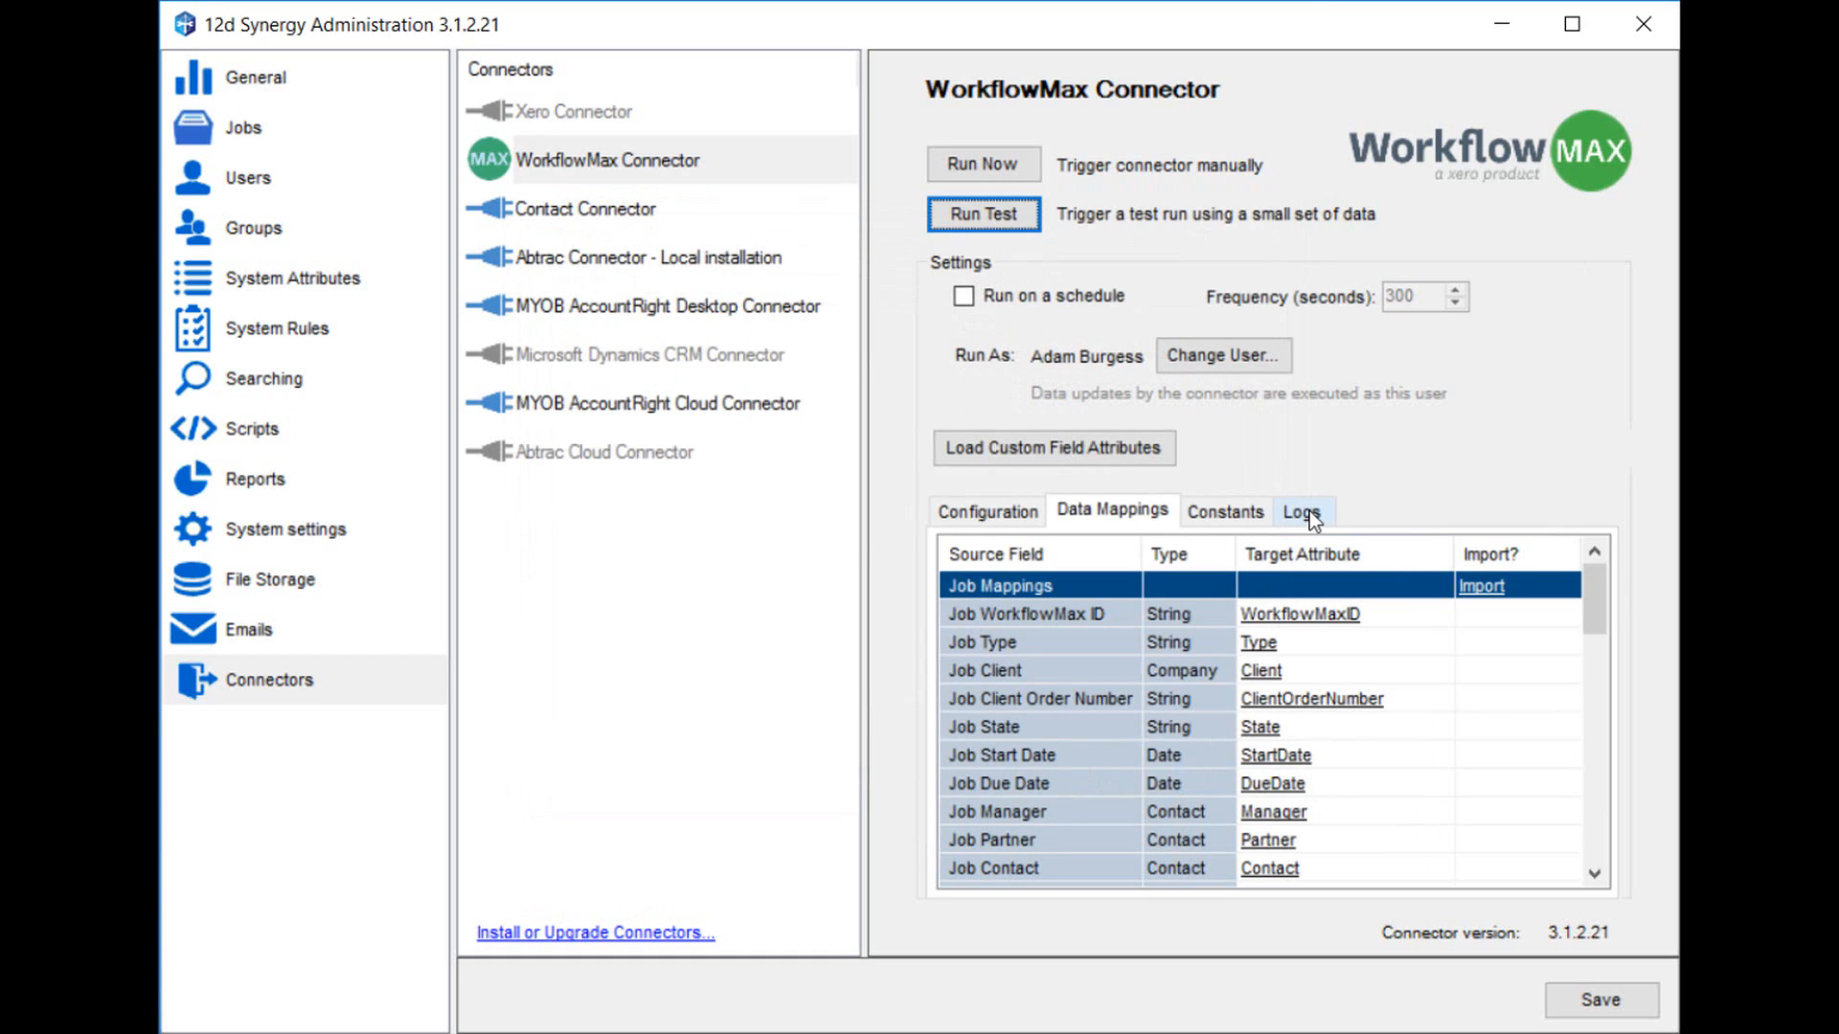
# Review the connector's log entries, including the full details of the Debug entry
pyautogui.click(1302, 510)
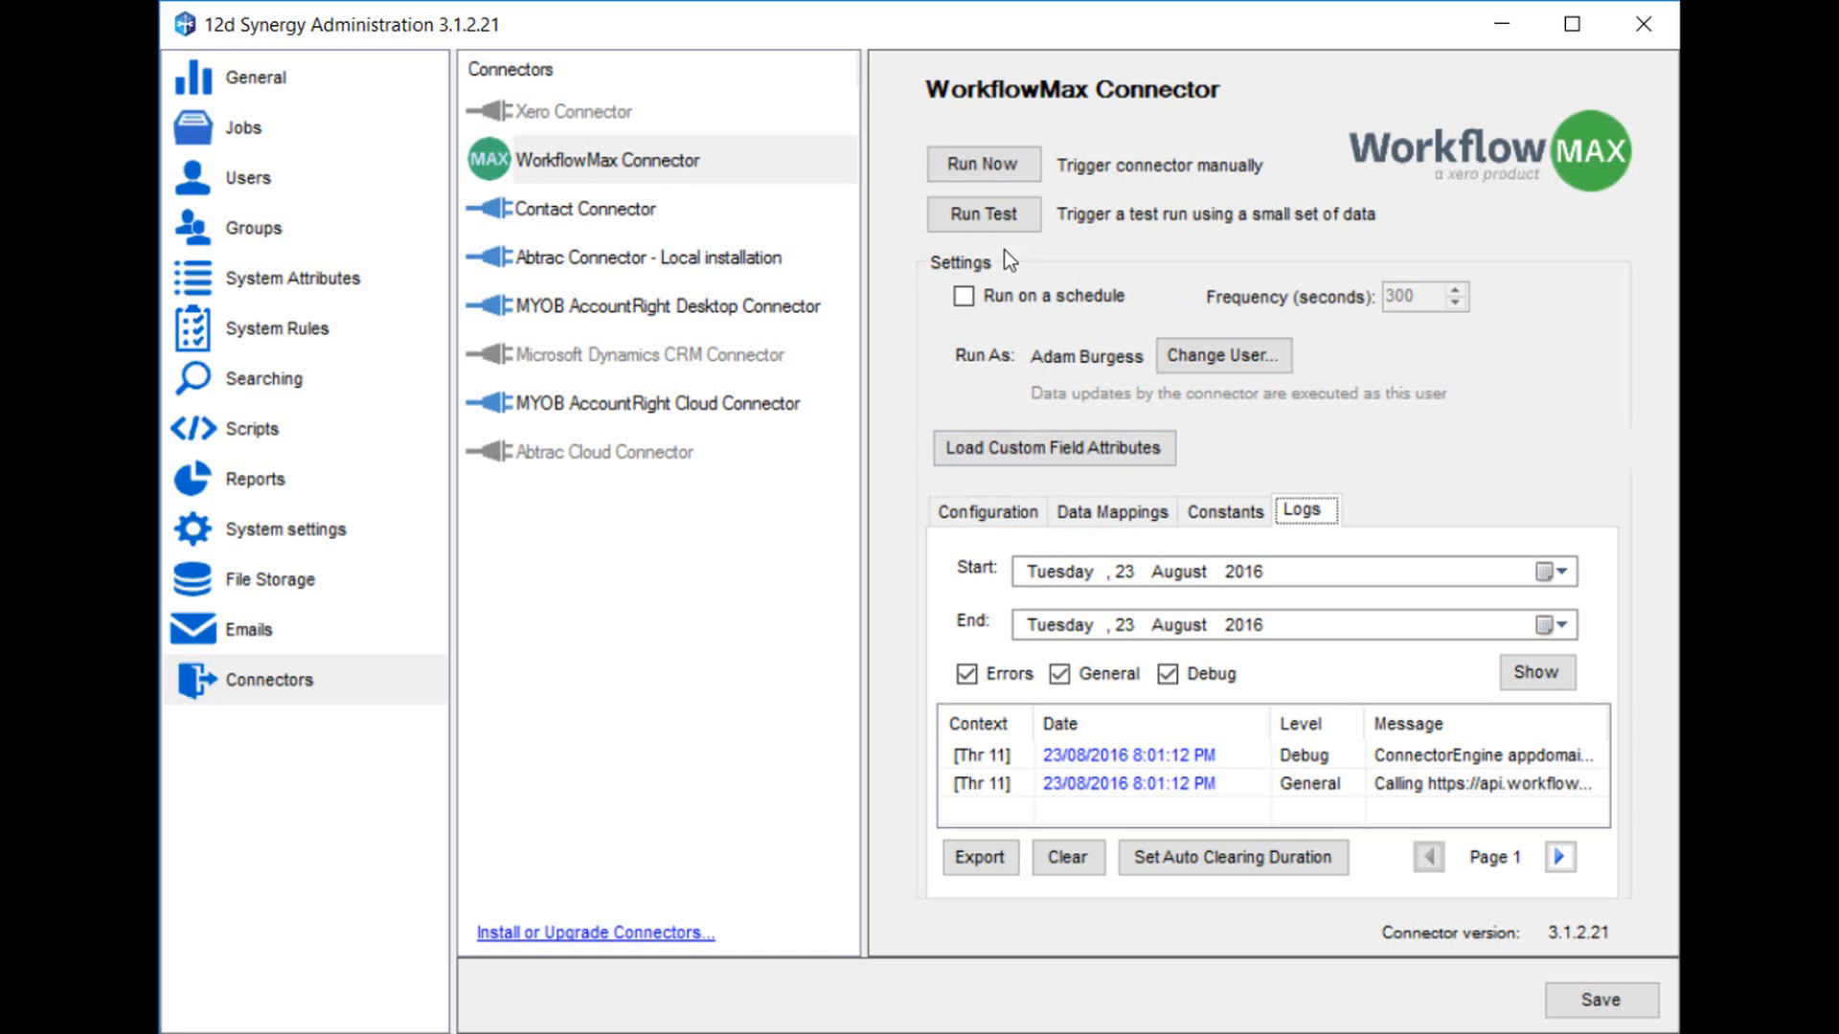
pyautogui.moveTo(1295, 770)
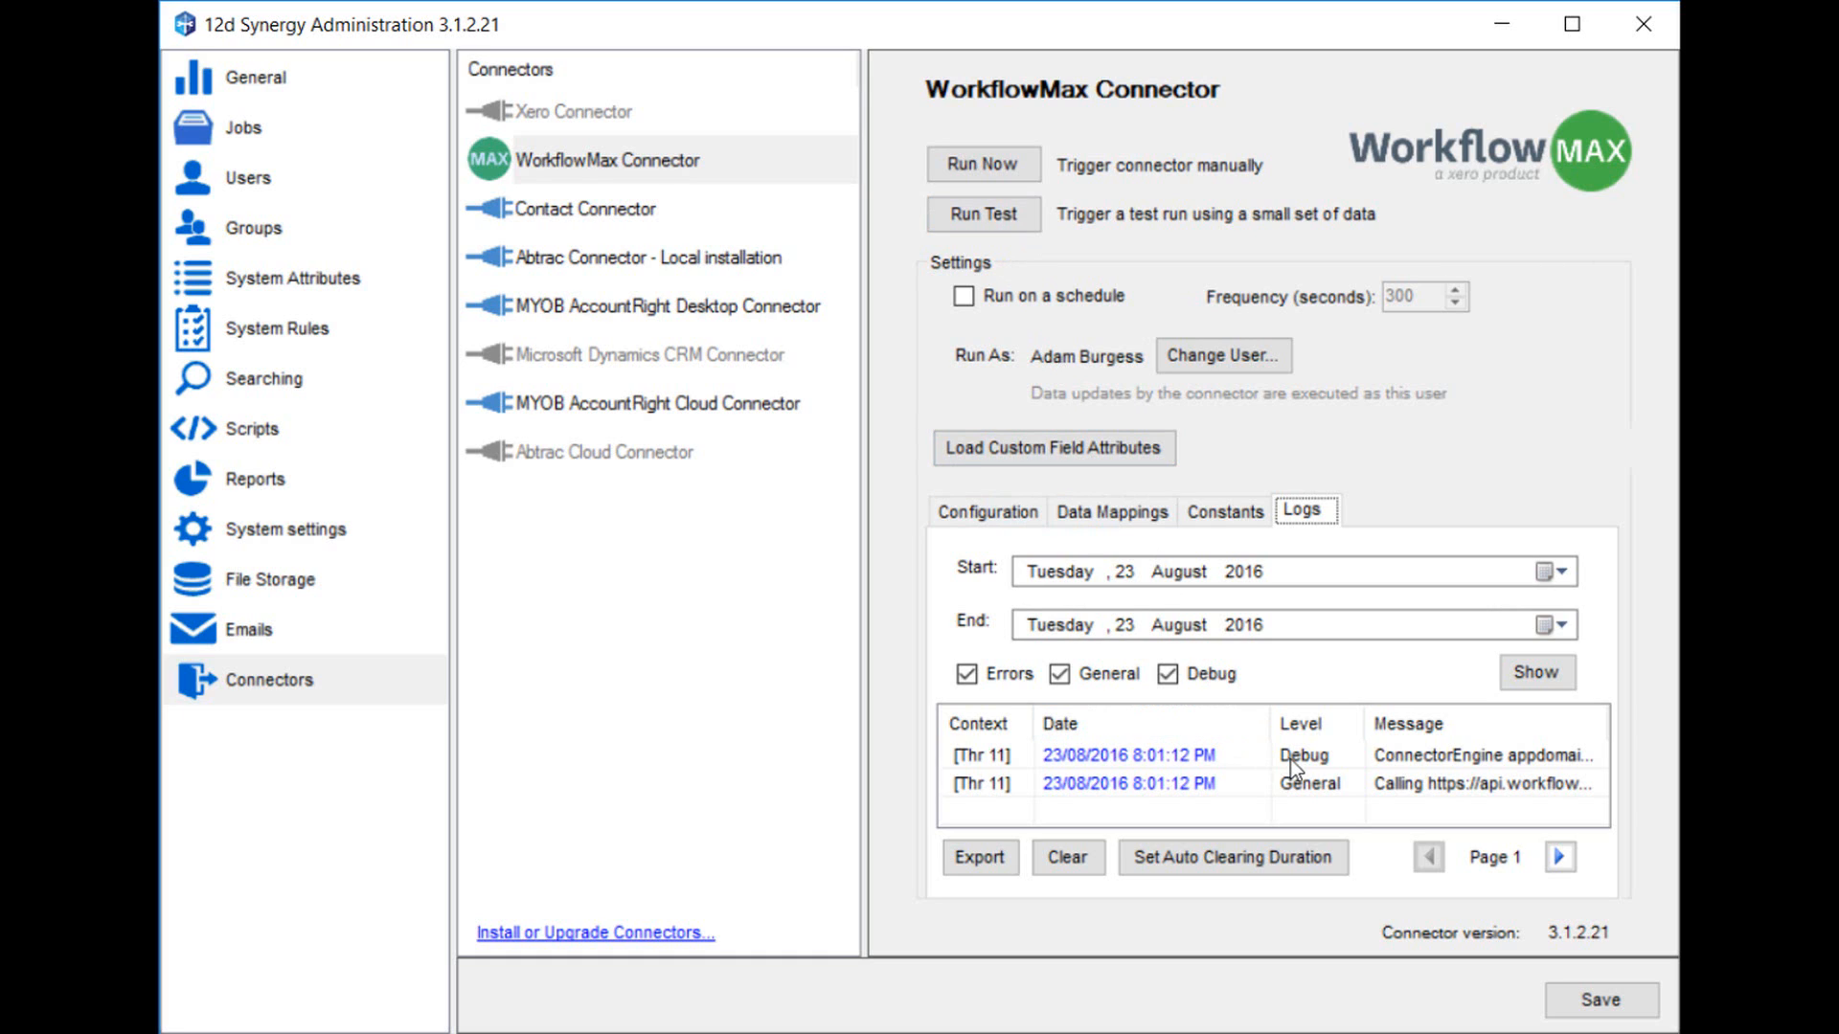
pyautogui.doubleClick(1130, 755)
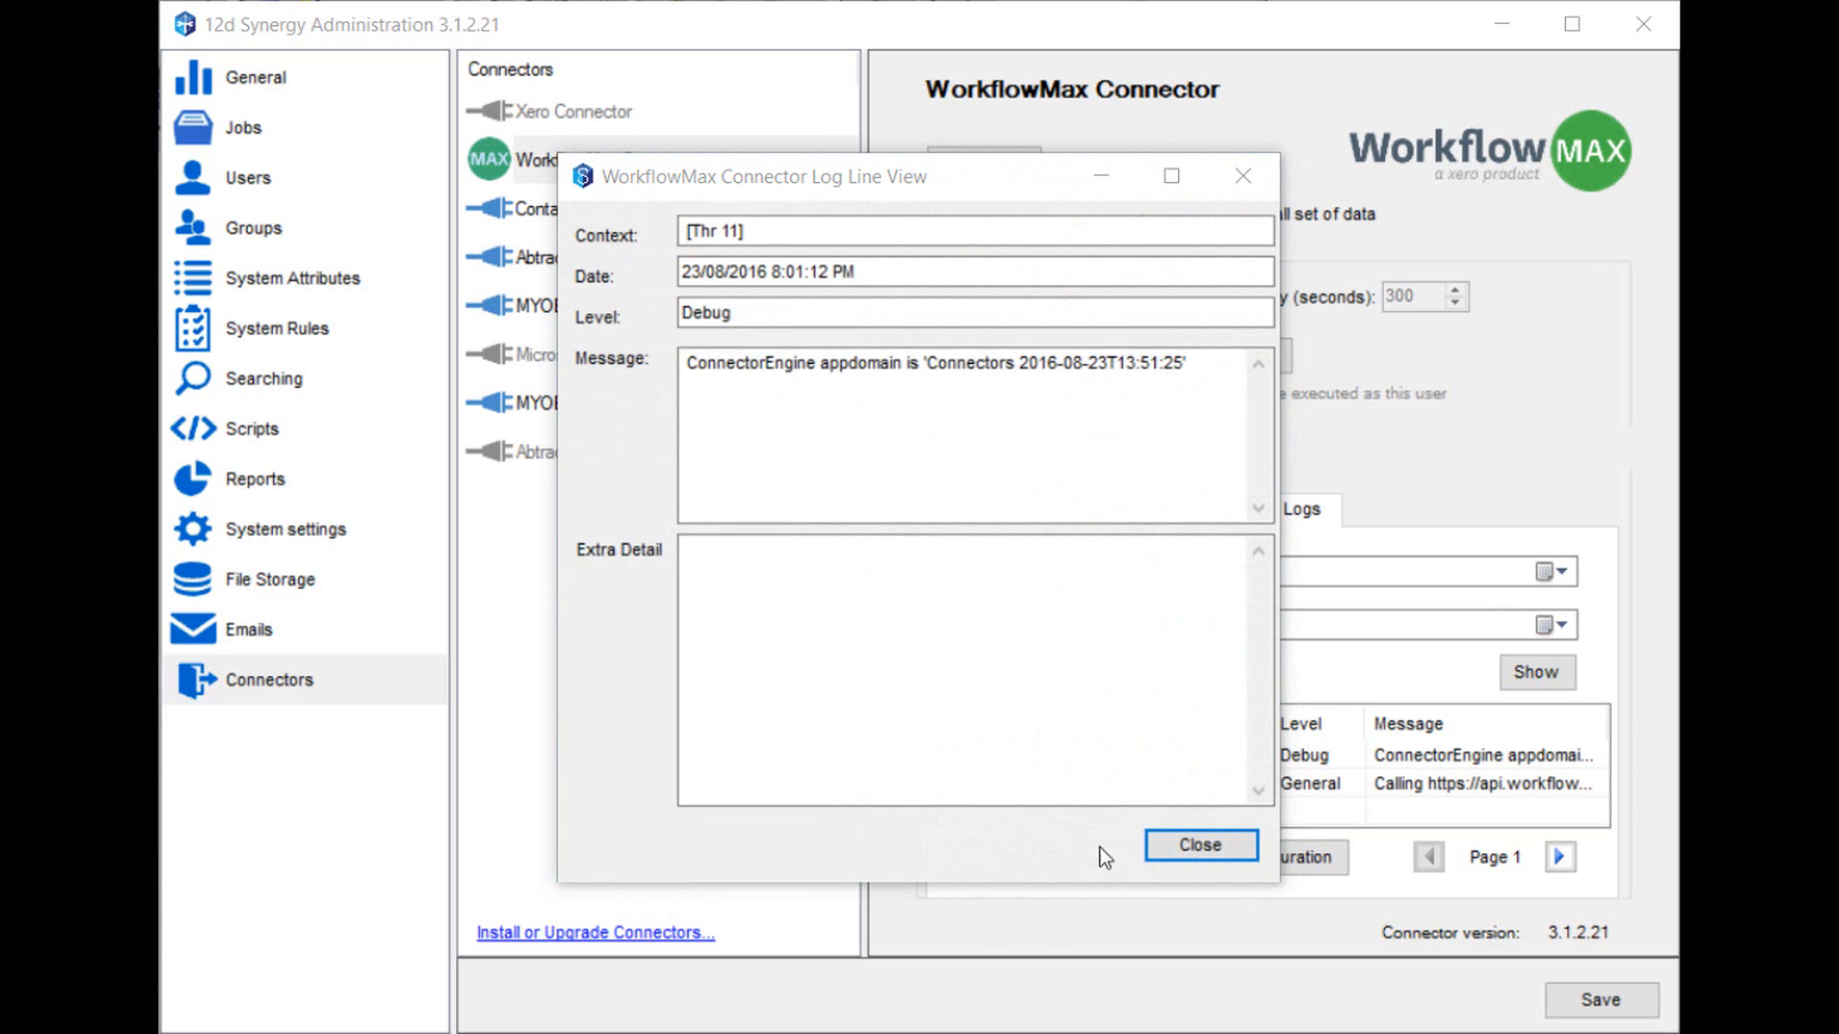
pyautogui.click(1199, 845)
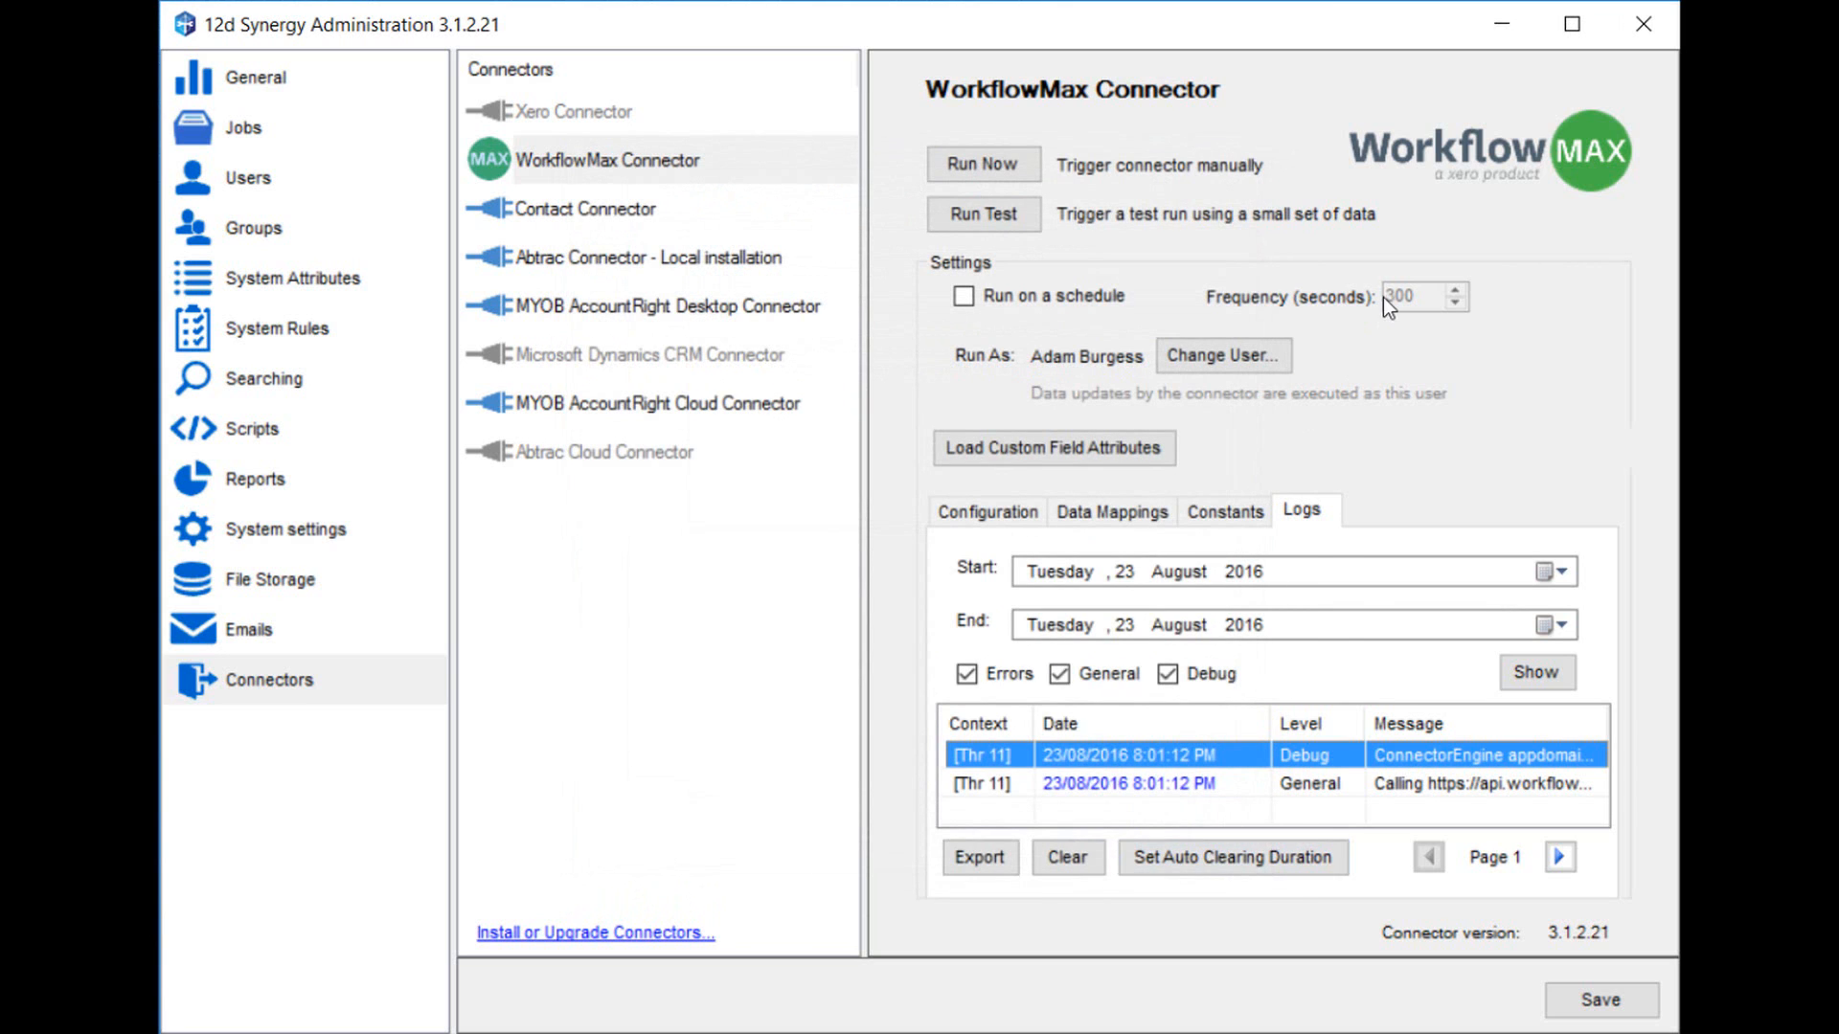
pyautogui.moveTo(1136, 263)
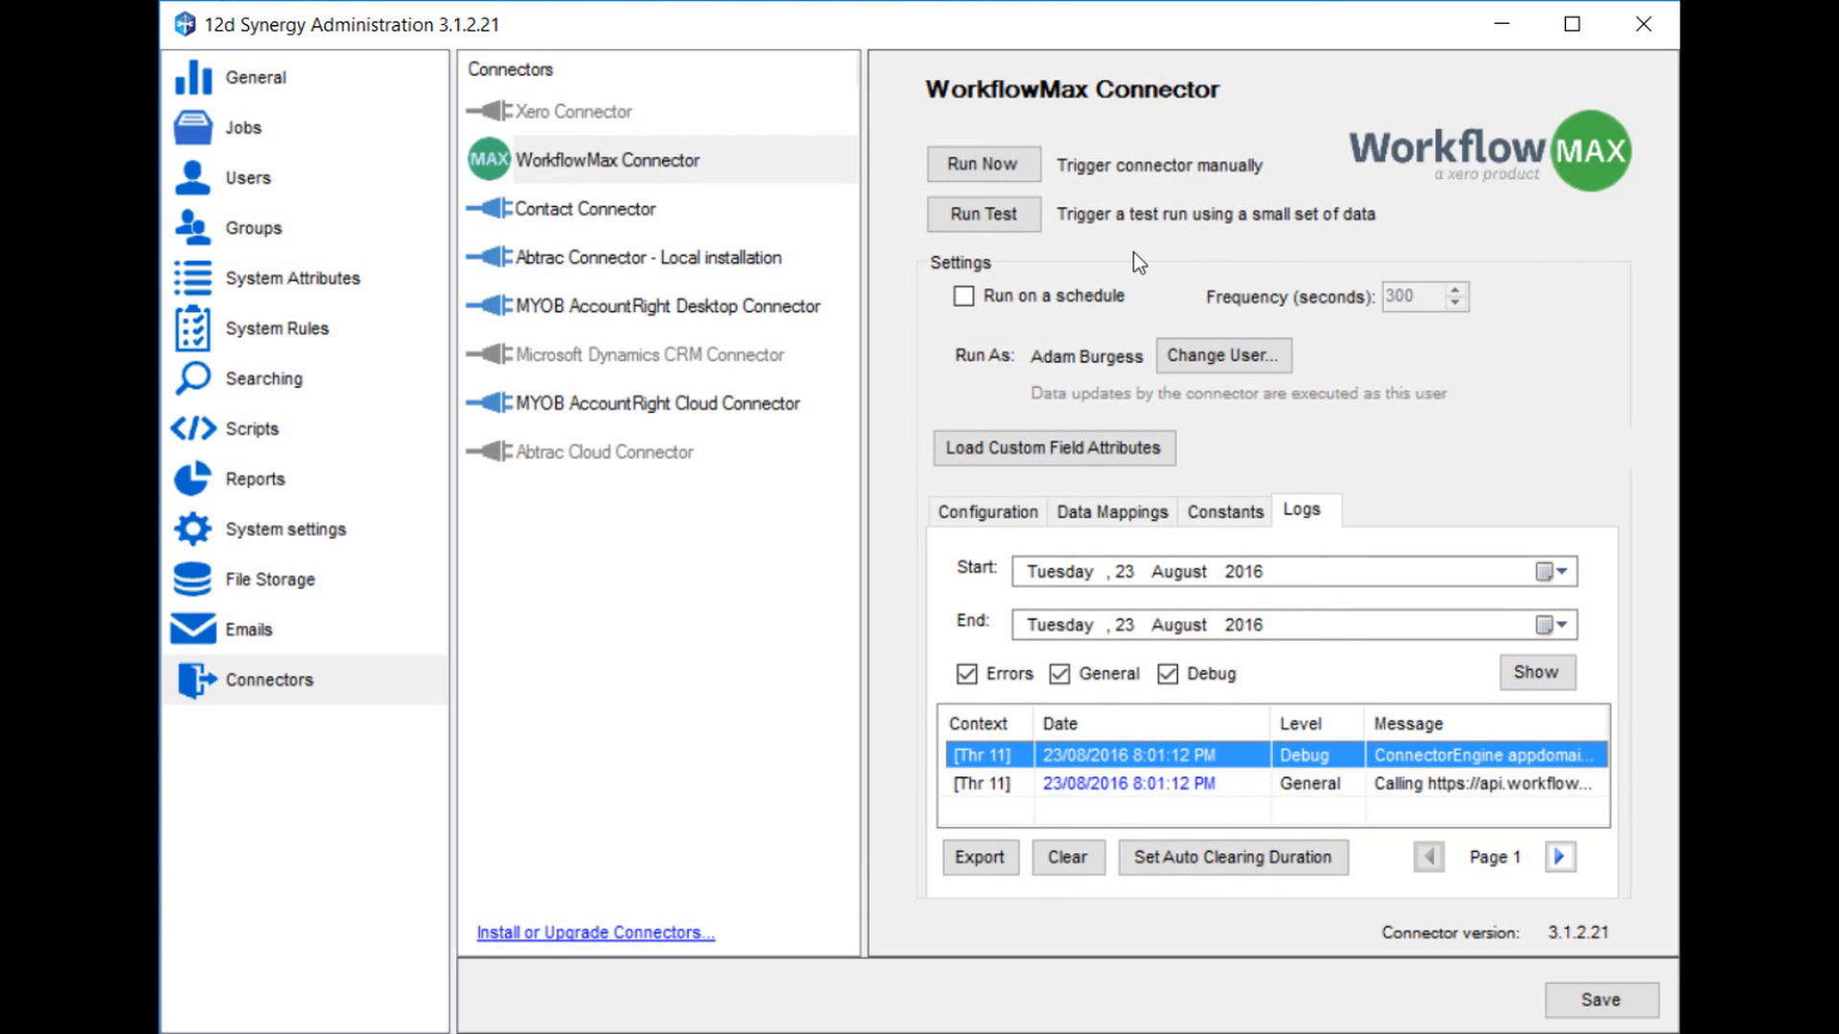
# Enable running the connector on a schedule every 300 seconds
pyautogui.click(964, 295)
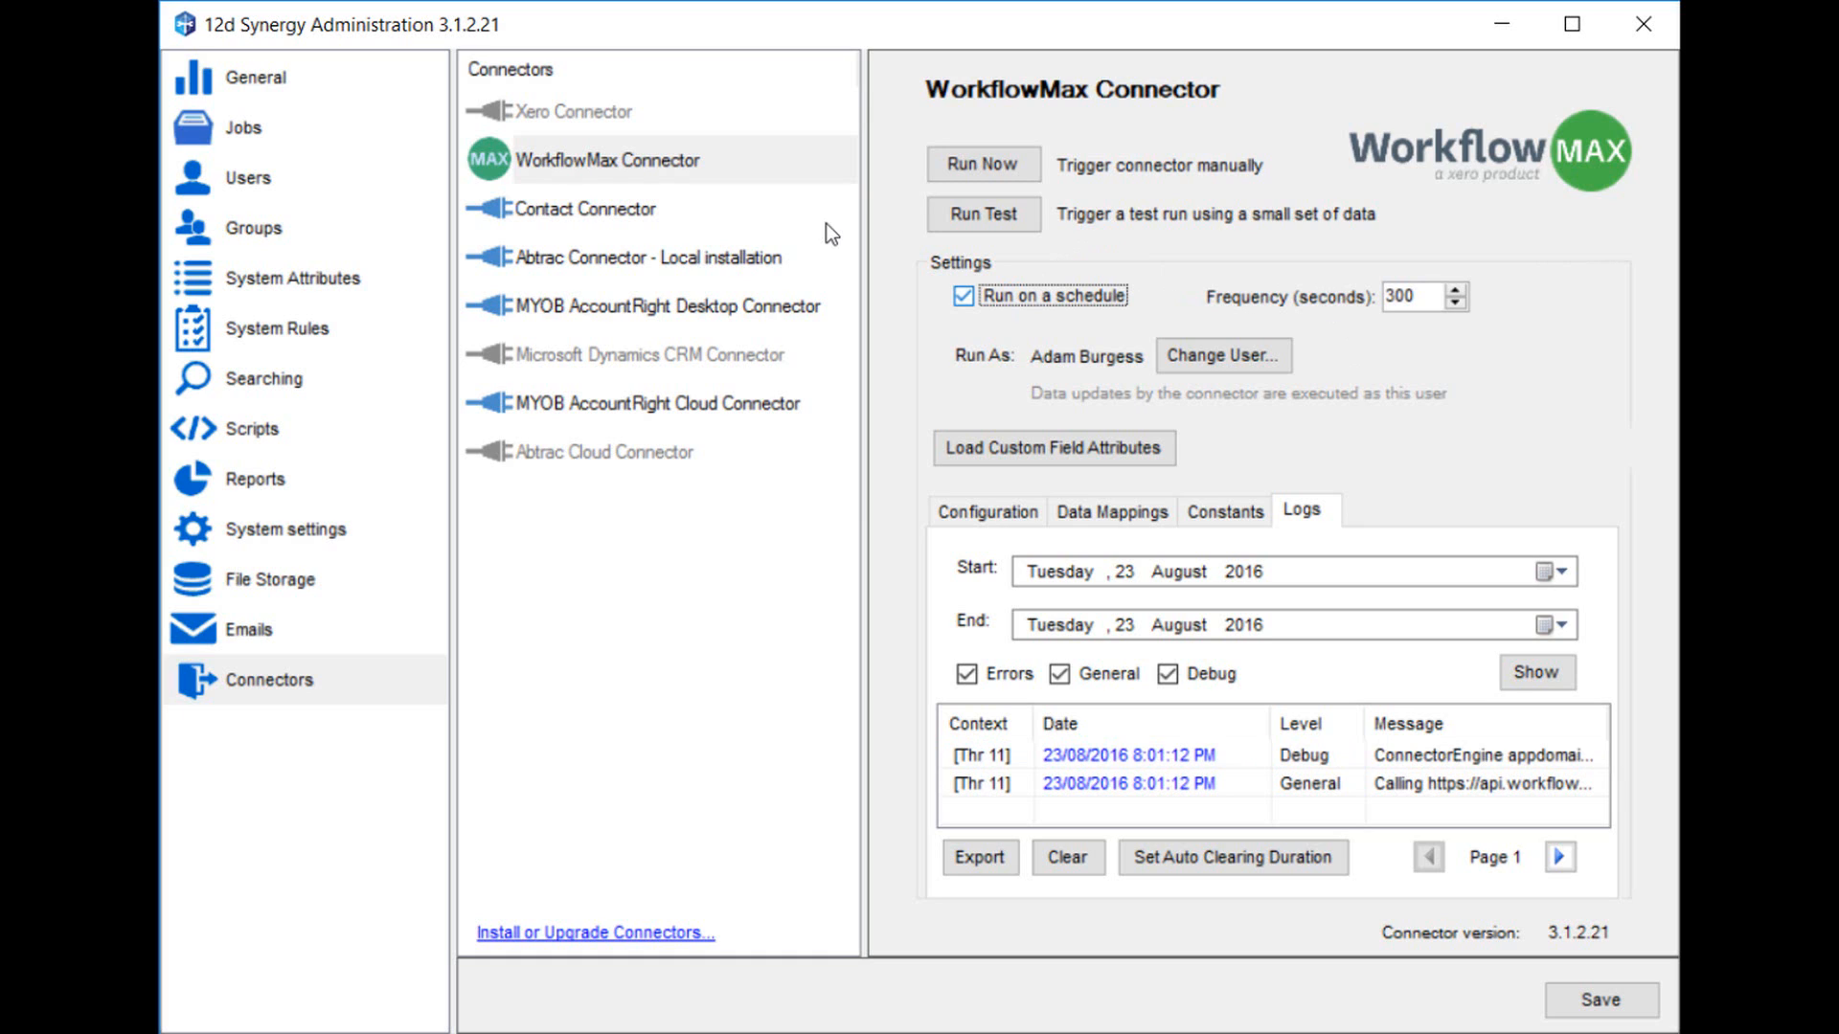